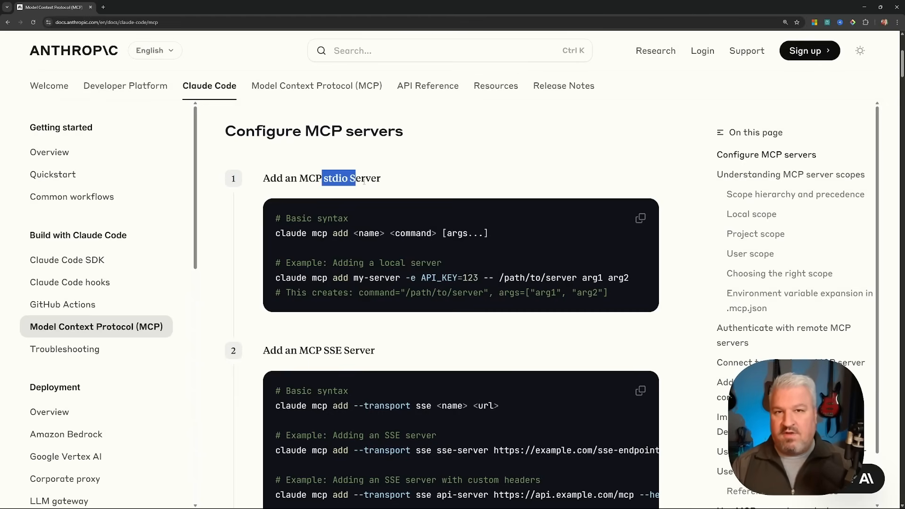
Step: Scroll the docs and highlight the HTTP server and stdio server headings
{"action": "scroll", "scroll_direction": "down", "scroll_amount": 3}
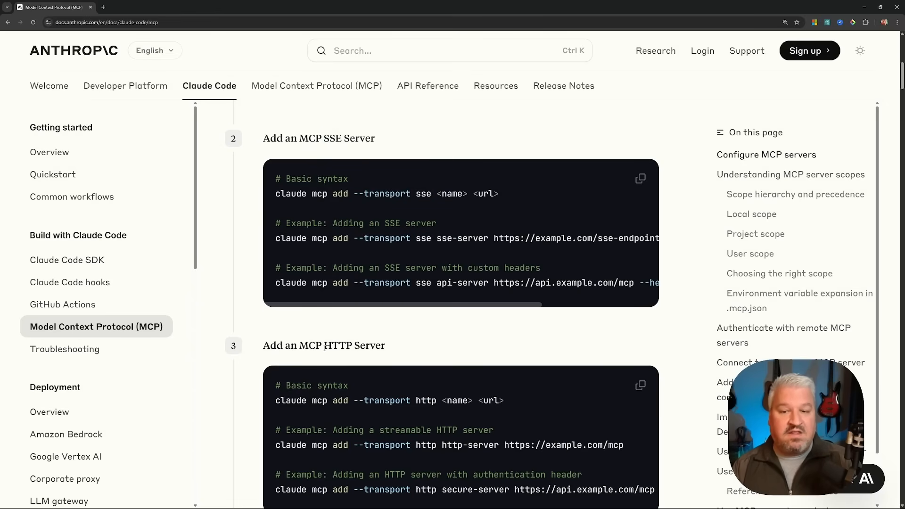
{"action": "double_click", "coordinate": [337, 345]}
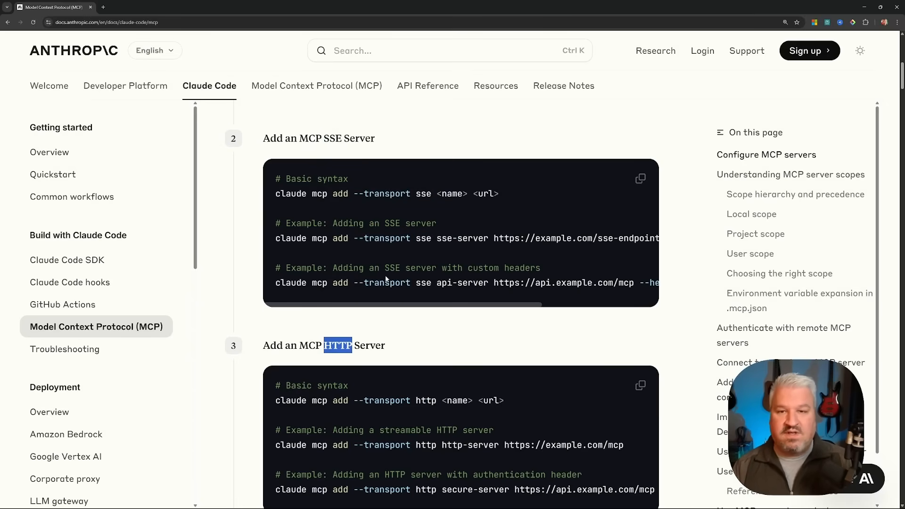
{"action": "mouse_move", "coordinate": [361, 173]}
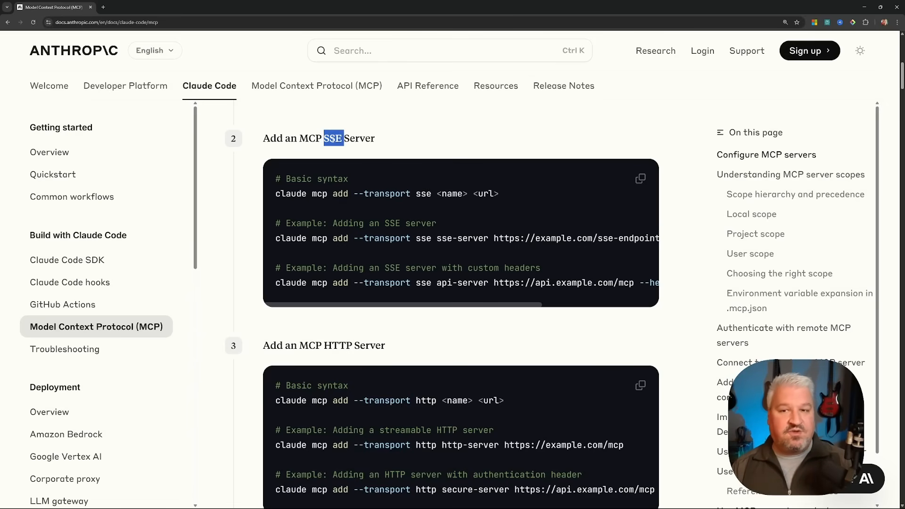
{"action": "scroll", "scroll_direction": "down", "scroll_amount": 3}
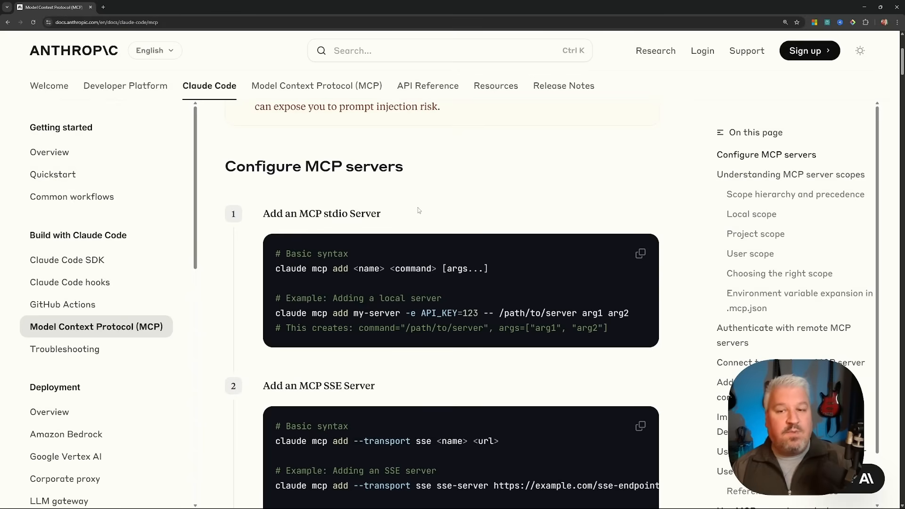
{"action": "left_click_drag", "start_coordinate": [291, 213], "coordinate": [381, 213]}
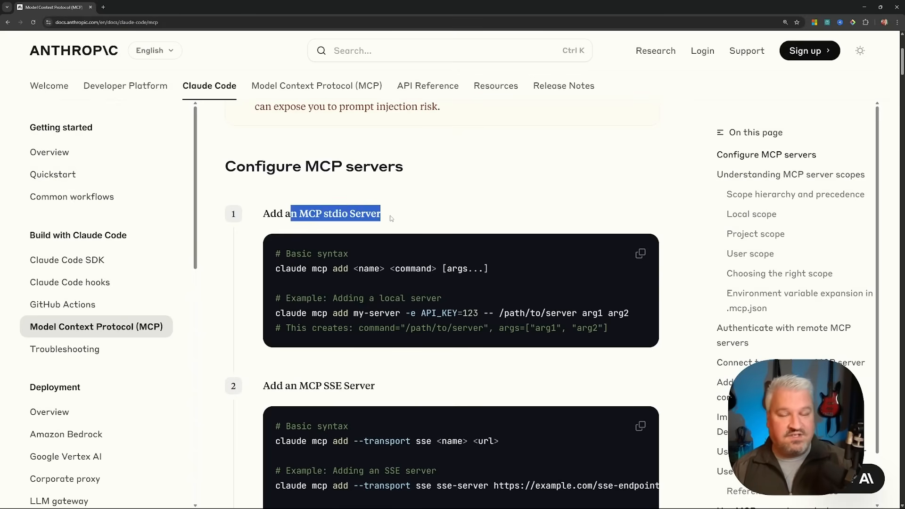
{"action": "left_click", "coordinate": [386, 217]}
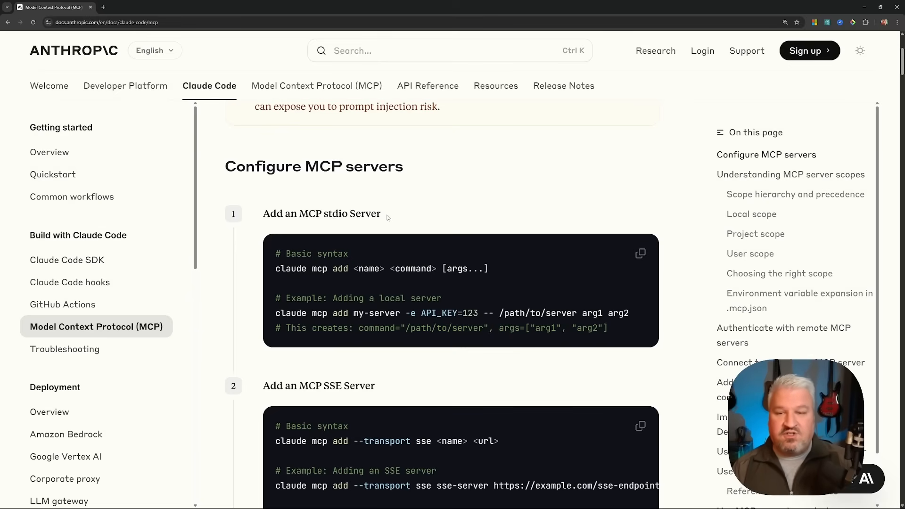
{"action": "left_click_drag", "start_coordinate": [298, 214], "coordinate": [381, 213]}
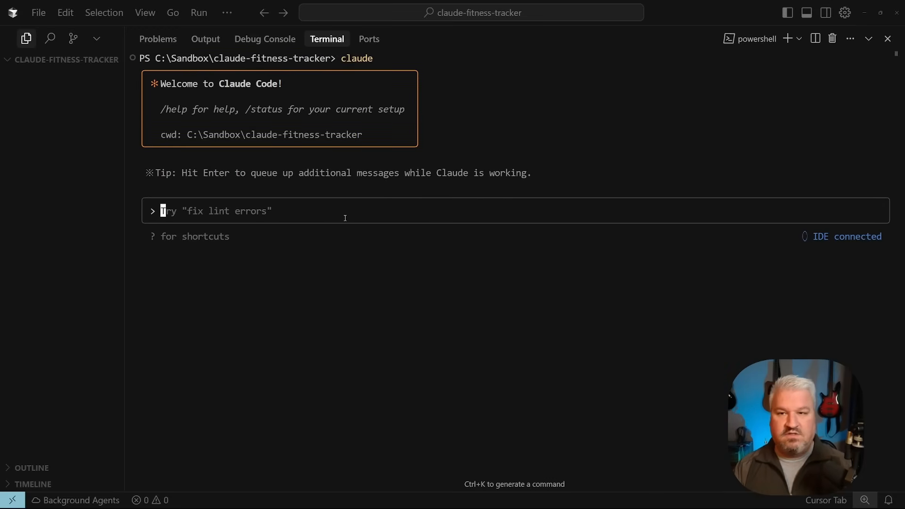
Step: Run /mcp to confirm no servers are configured, exit, and type 'claude mcp list'
{"action": "type", "text": "/mcp"}
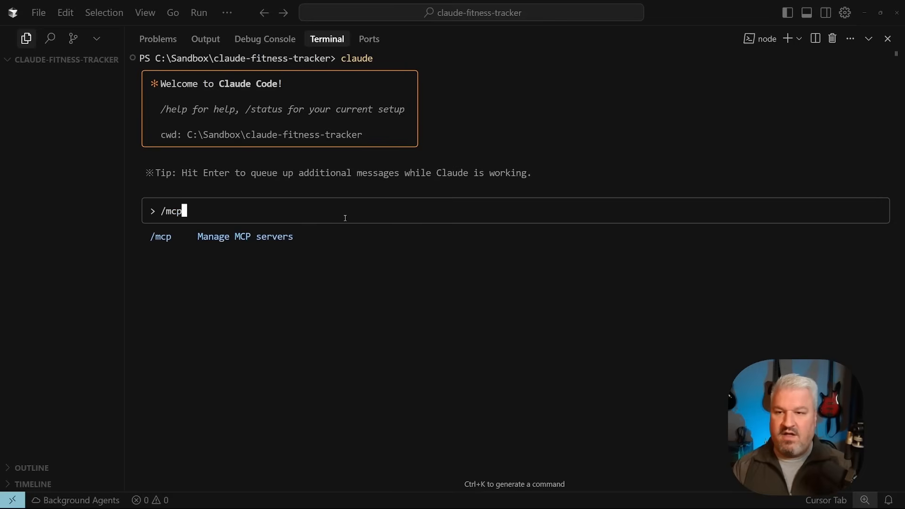
{"action": "key", "text": "Enter"}
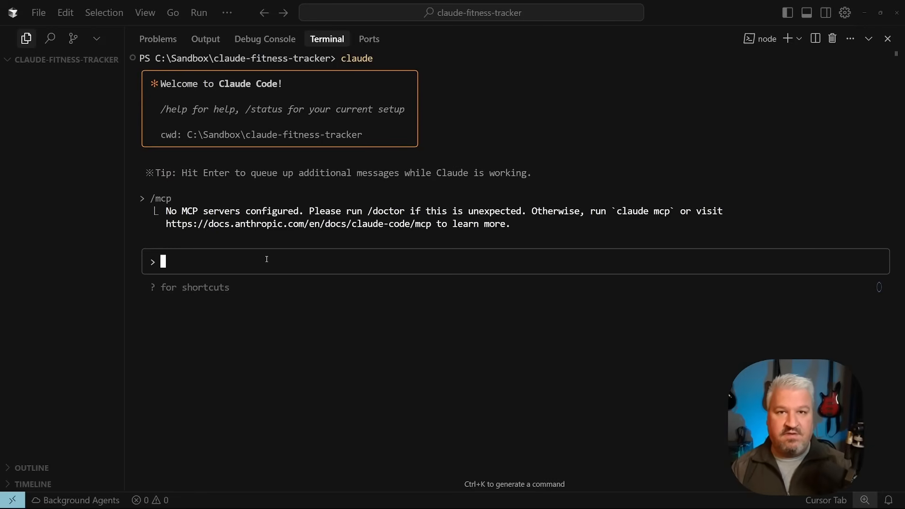
{"action": "type", "text": "/exit"}
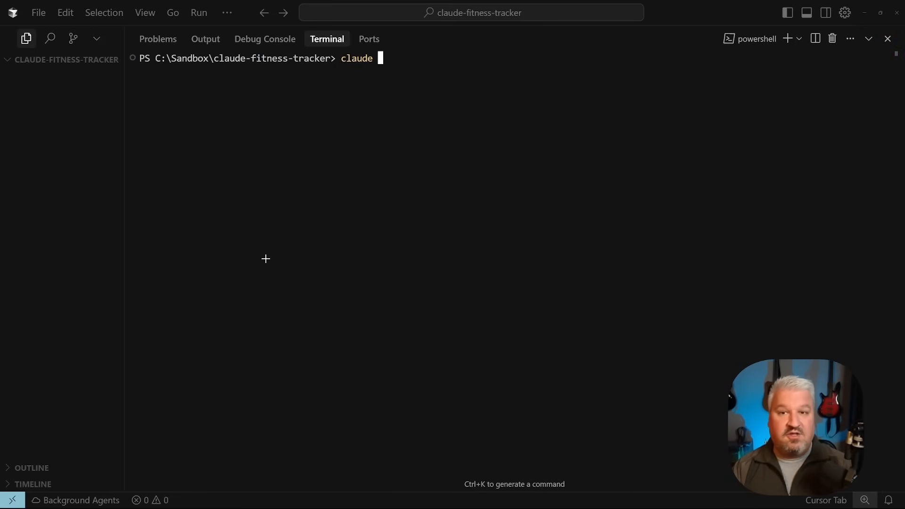
{"action": "type", "text": "mcp"}
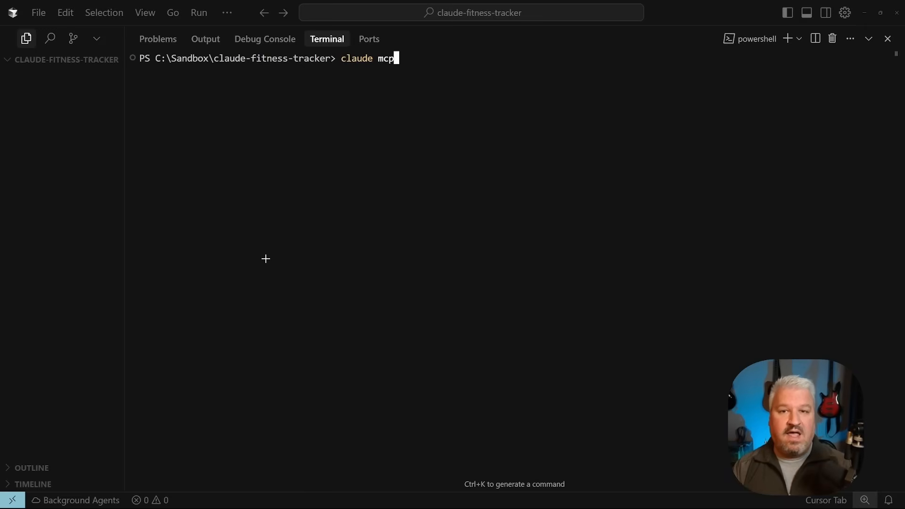
{"action": "type", "text": "list"}
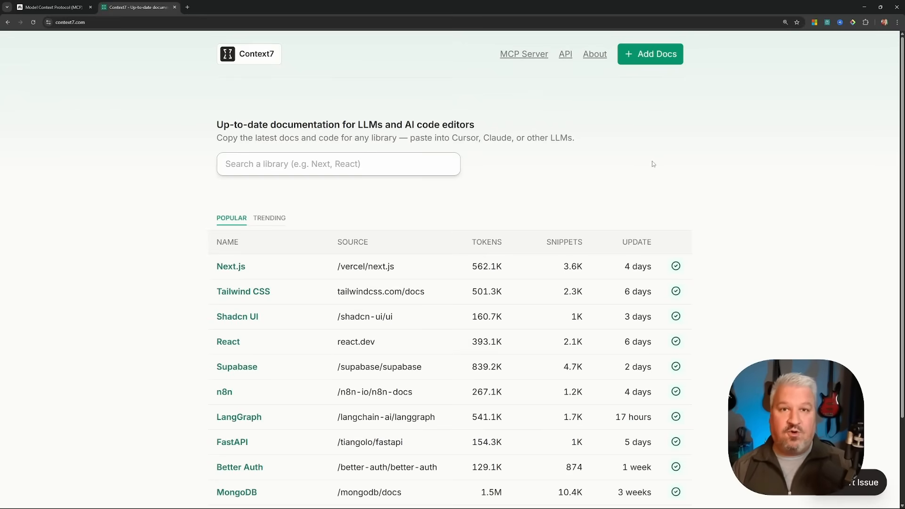
{"action": "mouse_move", "coordinate": [553, 151]}
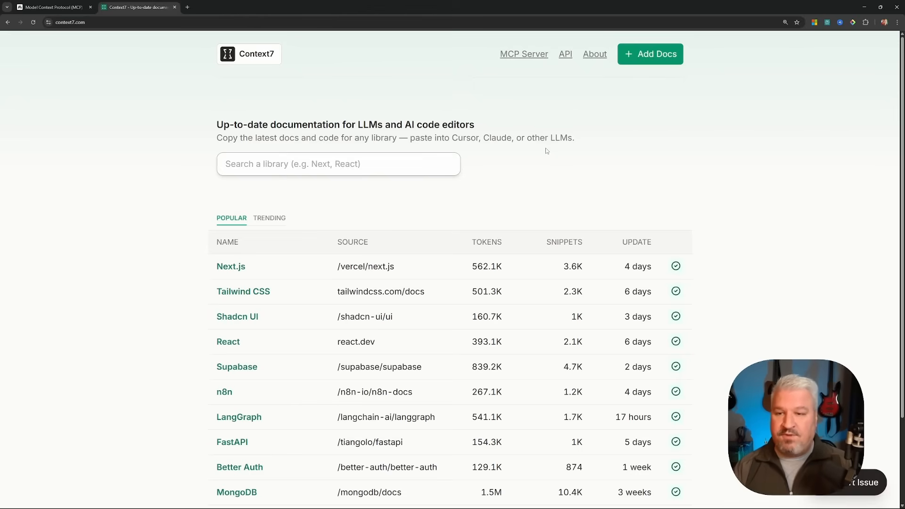
{"action": "mouse_move", "coordinate": [545, 159]}
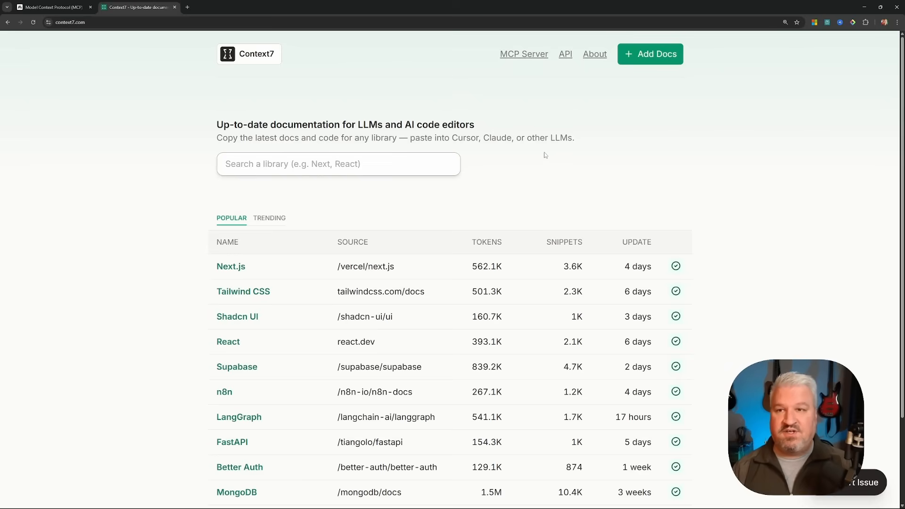
{"action": "mouse_move", "coordinate": [523, 54]}
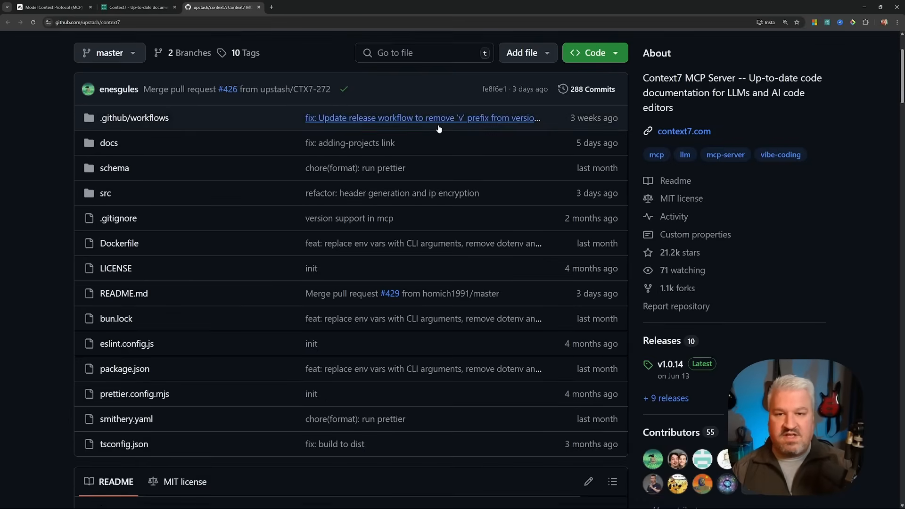
Step: Scroll the Context7 README to Installation and expand 'Install in Claude Code'
{"action": "scroll", "scroll_direction": "down", "scroll_amount": 3}
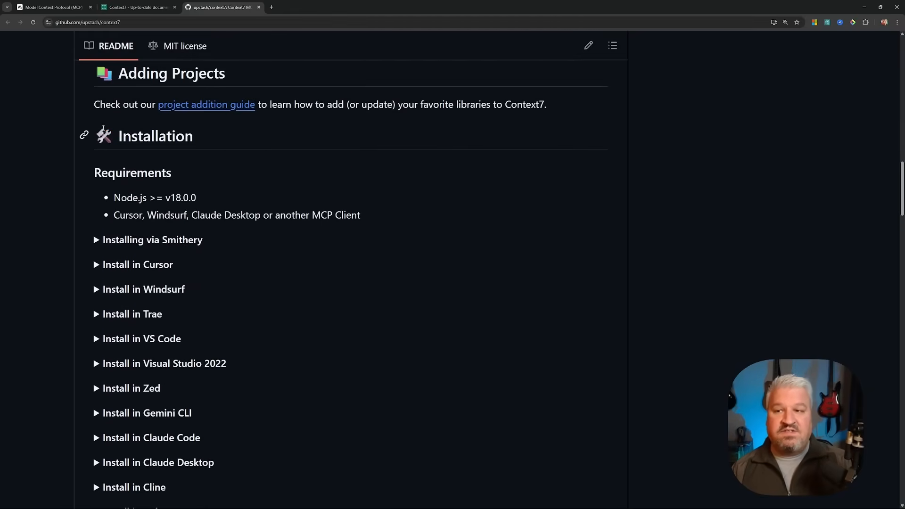
{"action": "scroll", "scroll_direction": "down", "scroll_amount": 3}
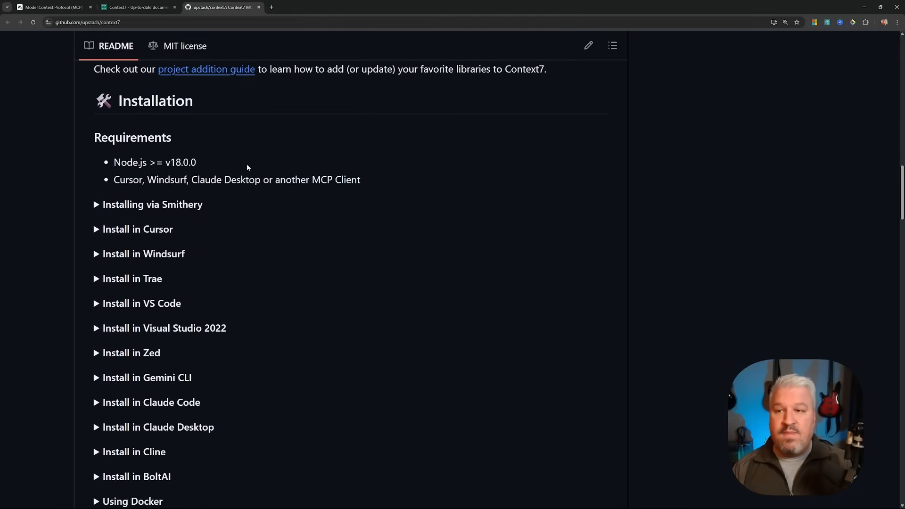
{"action": "scroll", "scroll_direction": "down", "scroll_amount": 3}
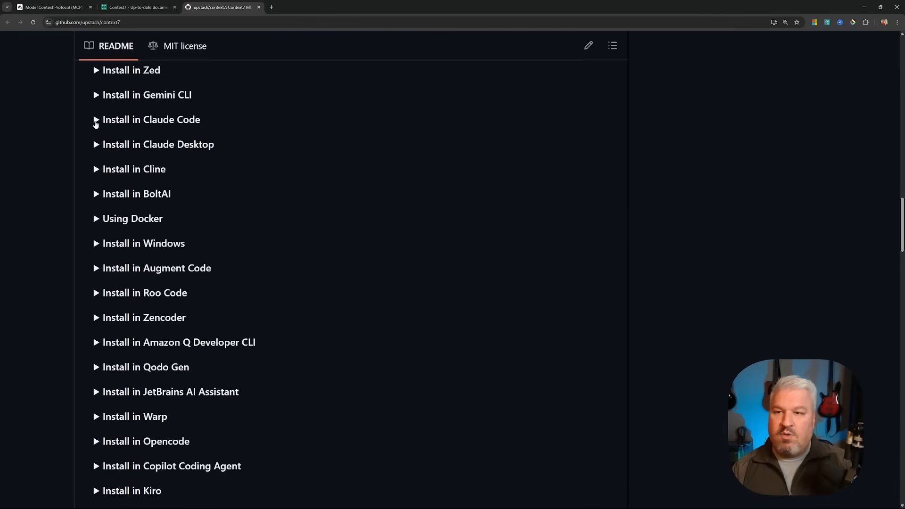
{"action": "left_click", "coordinate": [151, 119]}
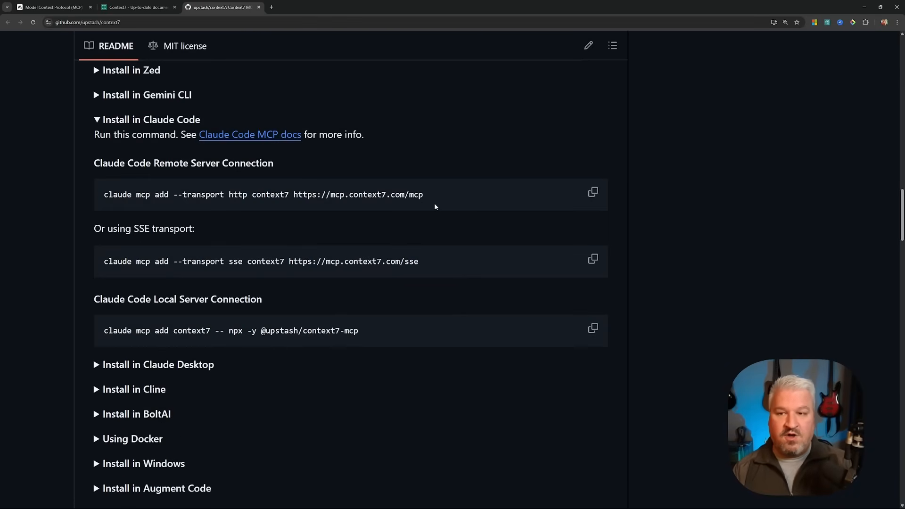
{"action": "left_click_drag", "start_coordinate": [103, 195], "coordinate": [347, 194]}
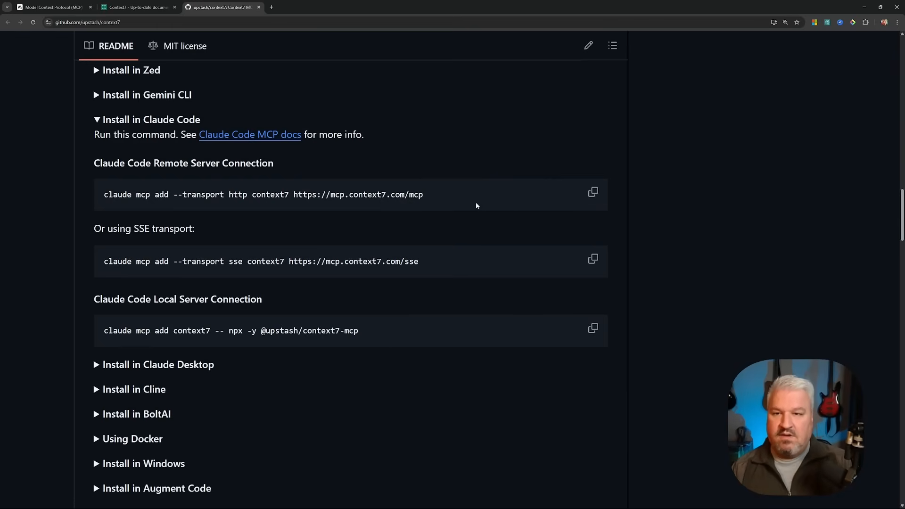
{"action": "mouse_move", "coordinate": [140, 246]}
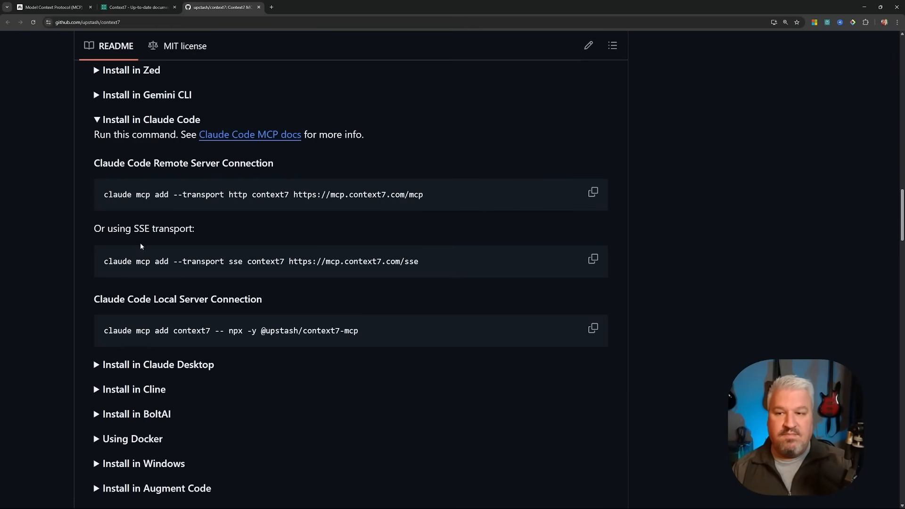
Step: Copy the remote HTTP server install command and show it on the Eraser diagram
{"action": "left_click", "coordinate": [249, 134]}
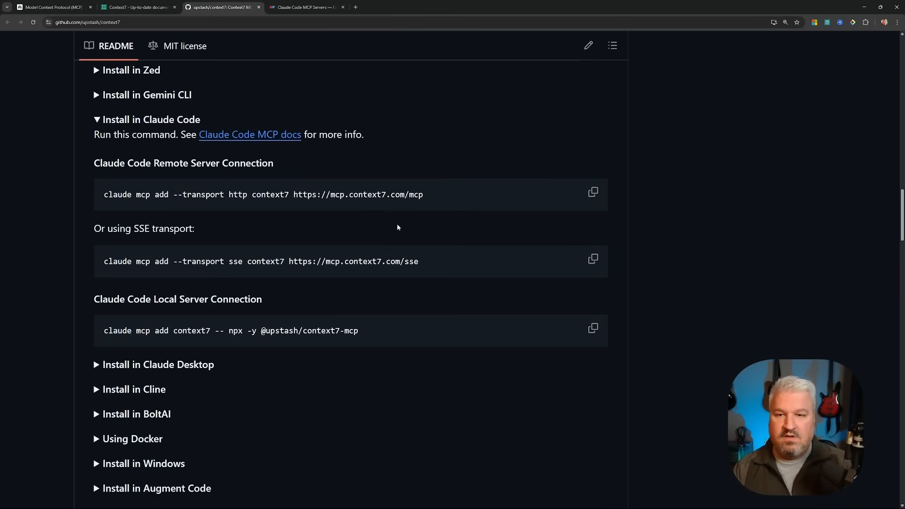
{"action": "left_click", "coordinate": [593, 193]}
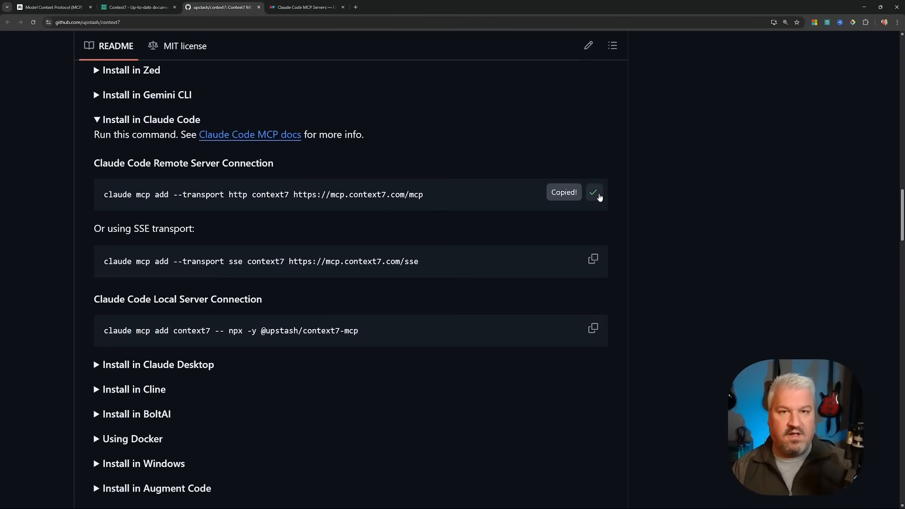
{"action": "left_click", "coordinate": [303, 7]}
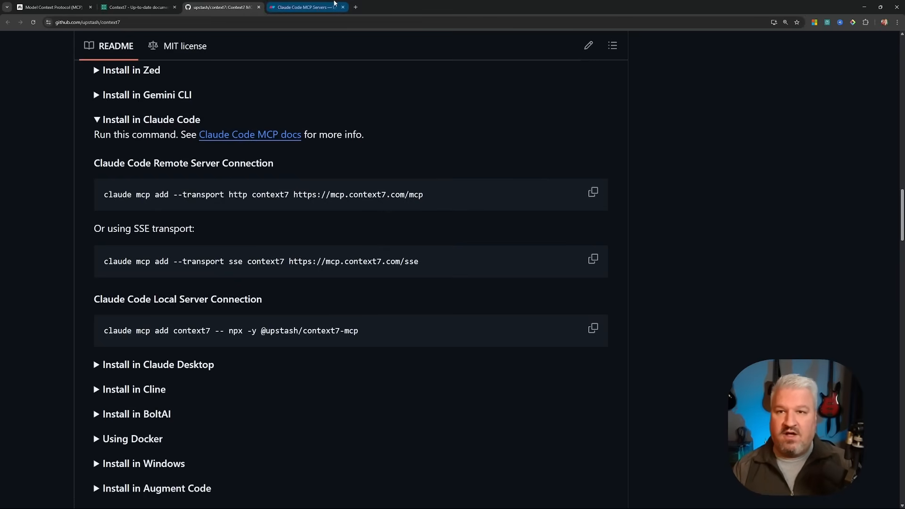
{"action": "left_click", "coordinate": [306, 7]}
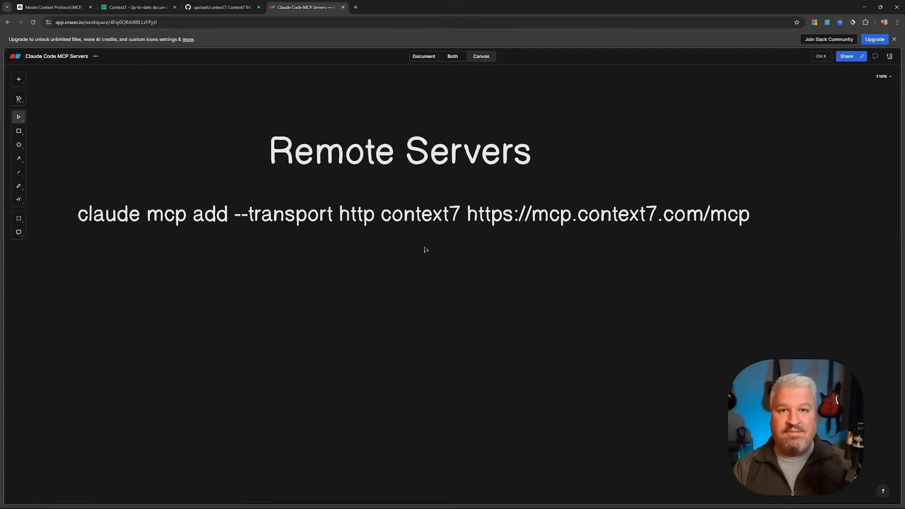
{"action": "mouse_move", "coordinate": [427, 258]}
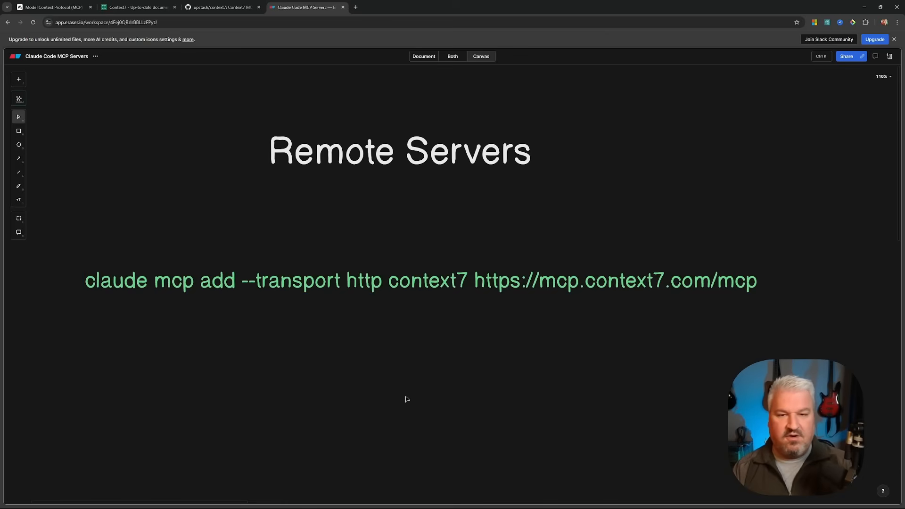
Step: Start a new Eraser text label reading 'claude mcp add --transport'
{"action": "left_click", "coordinate": [331, 217]}
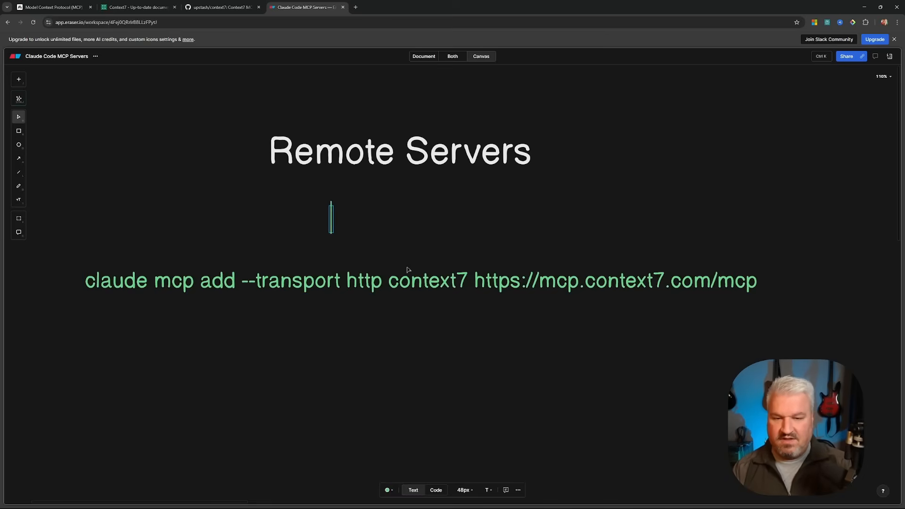
{"action": "type", "text": "claude"}
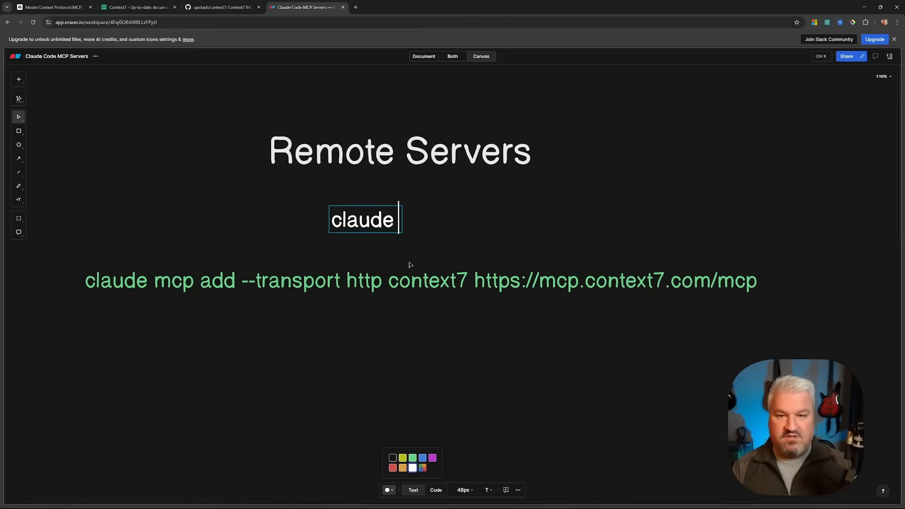
{"action": "type", "text": "mcp"}
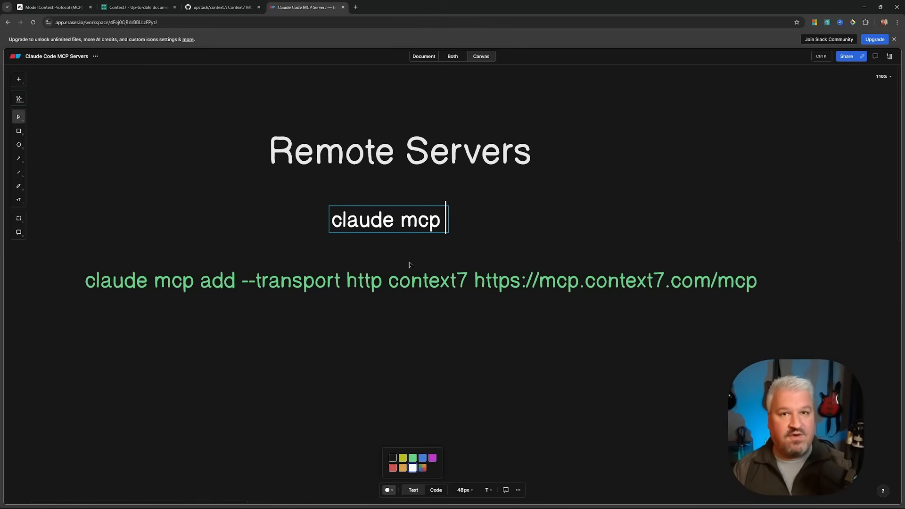
{"action": "type", "text": "add --"}
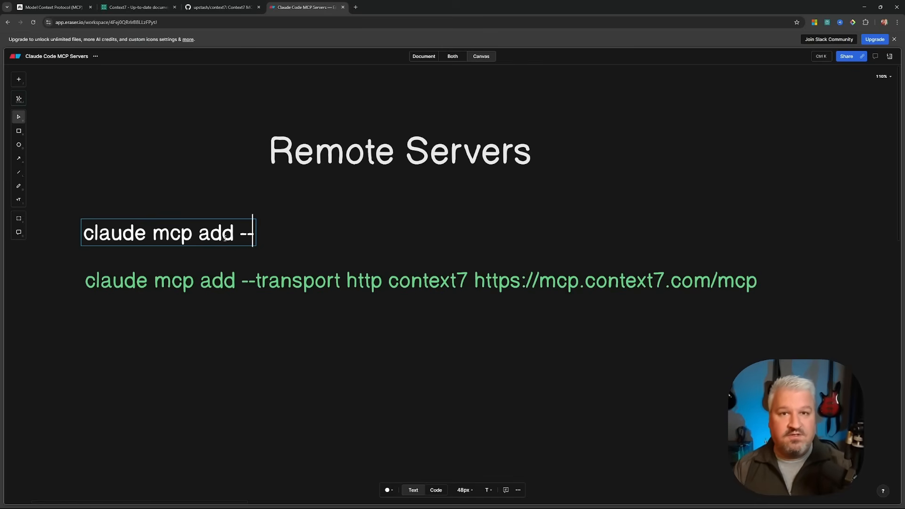
{"action": "type", "text": "tra"}
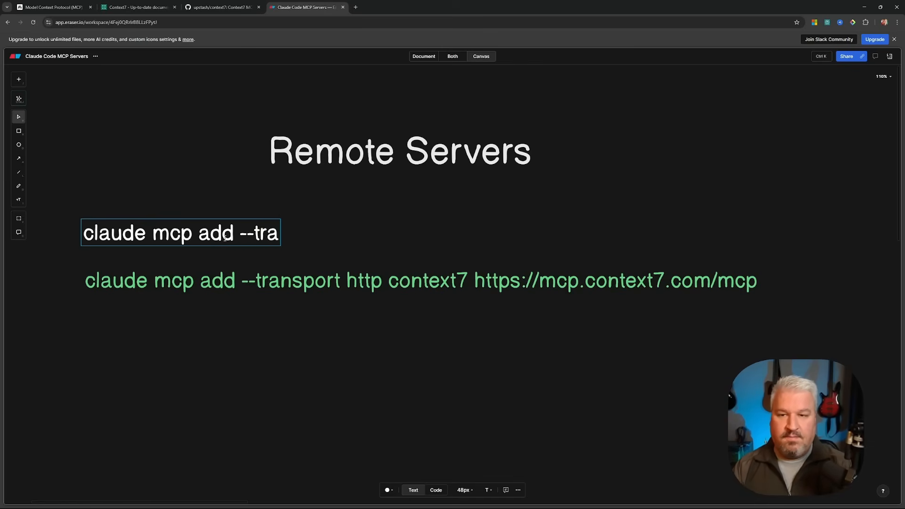
{"action": "type", "text": "nsport"}
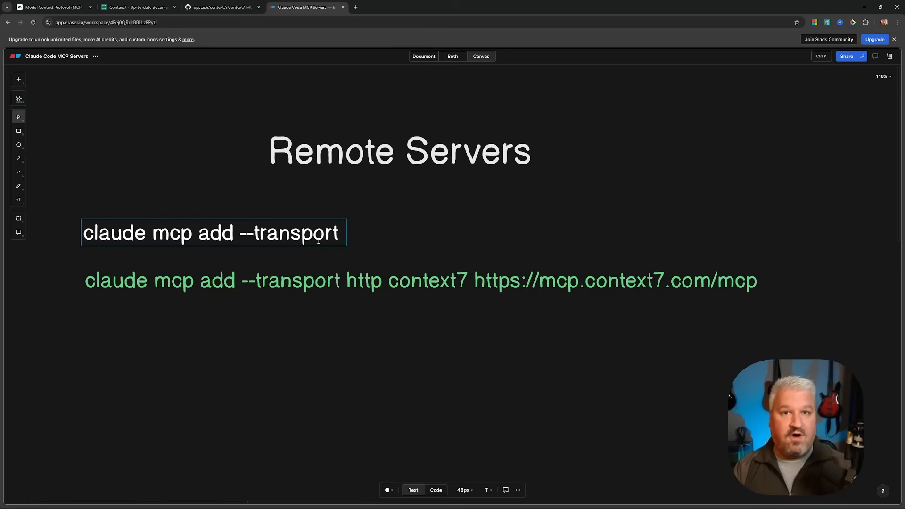
Step: Append '[http|sse] <name>', then highlight 'context7' in the README command
{"action": "type", "text": "http"}
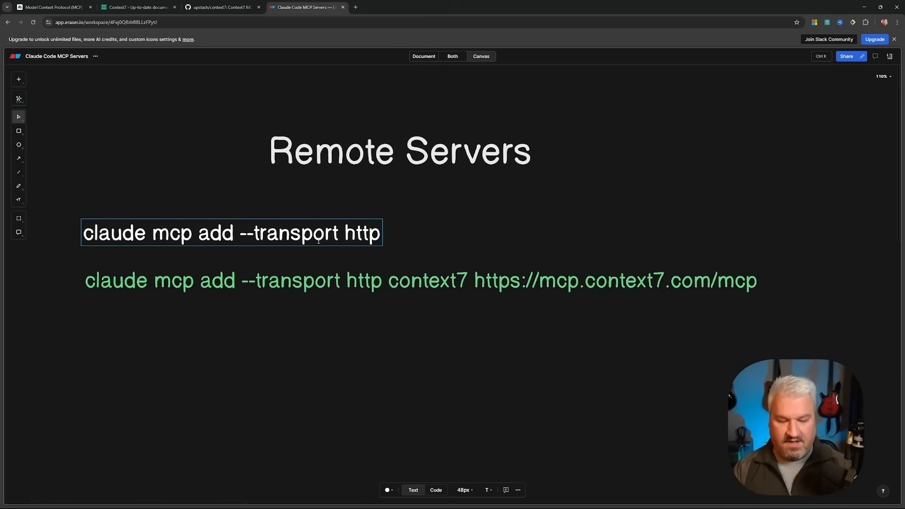
{"action": "type", "text": "sse"}
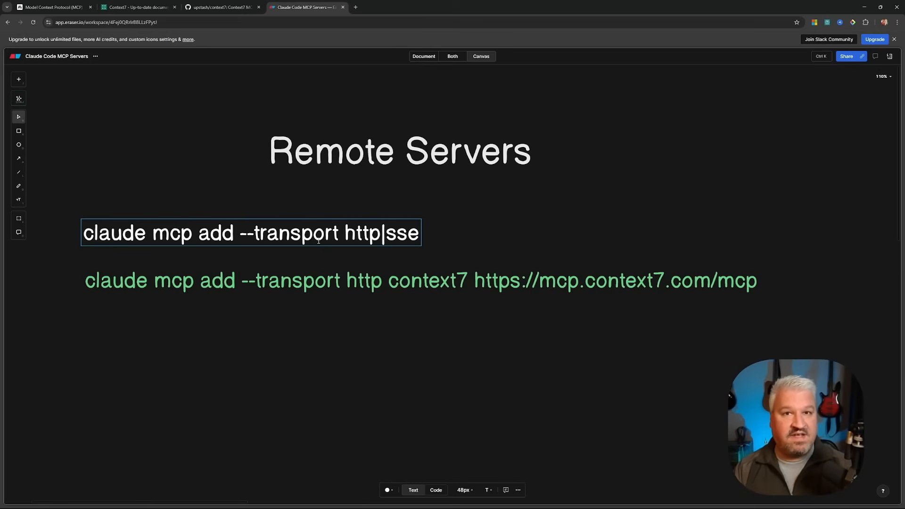
{"action": "type", "text": "["}
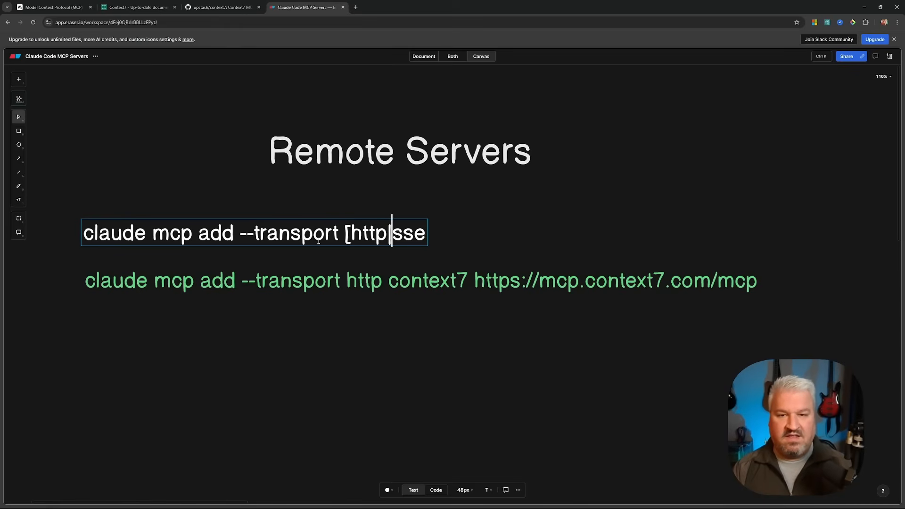
{"action": "type", "text": "]"}
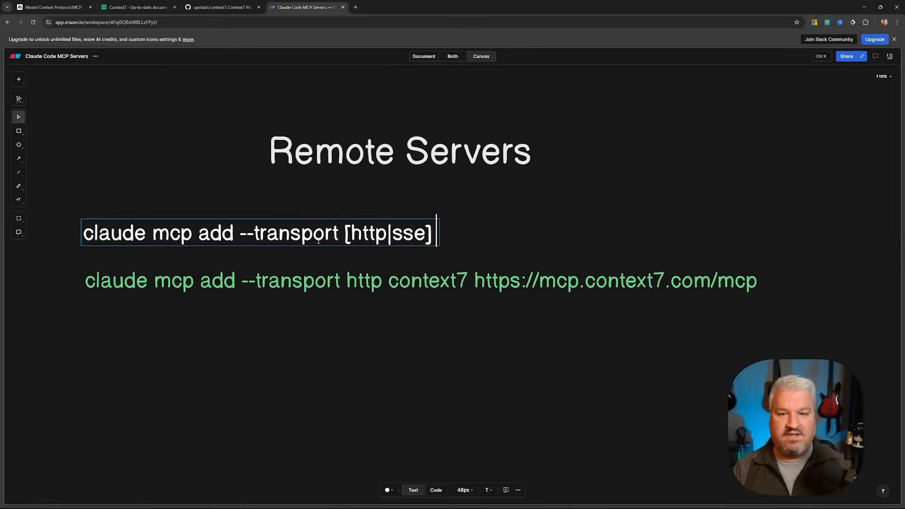
{"action": "type", "text": "<name>"}
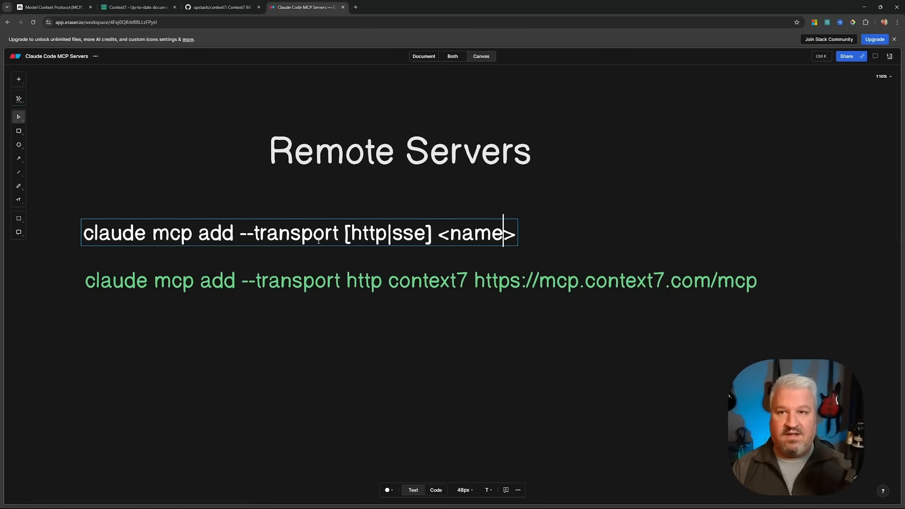
{"action": "left_click", "coordinate": [222, 7]}
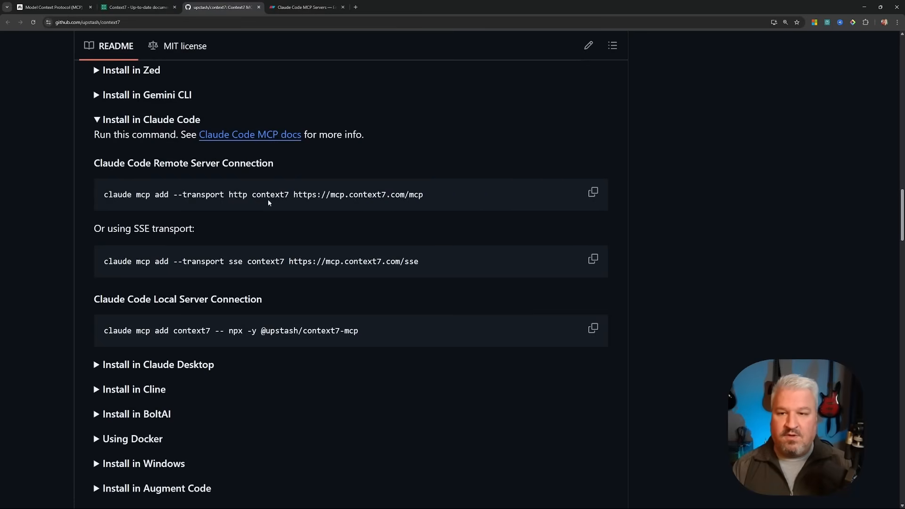
{"action": "double_click", "coordinate": [267, 194]}
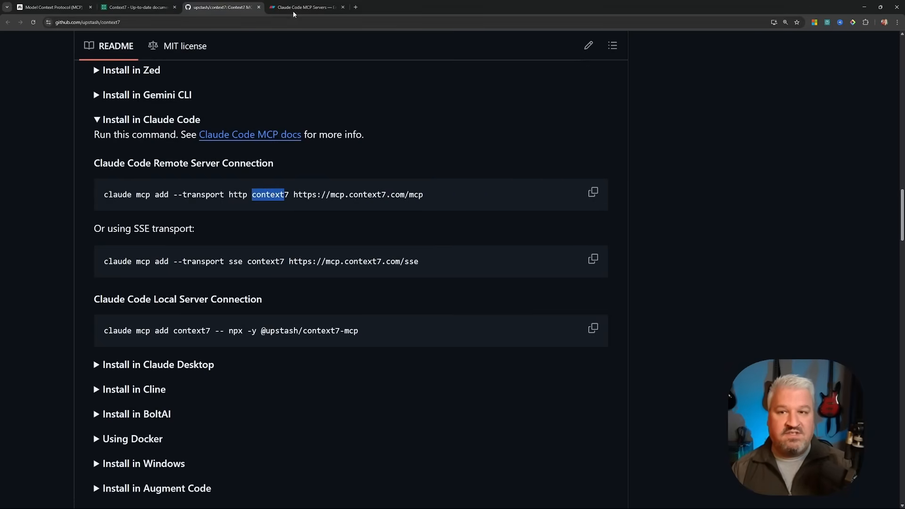
Step: Back in Eraser, append '<url>' to the end of the template line
{"action": "left_click", "coordinate": [306, 7]}
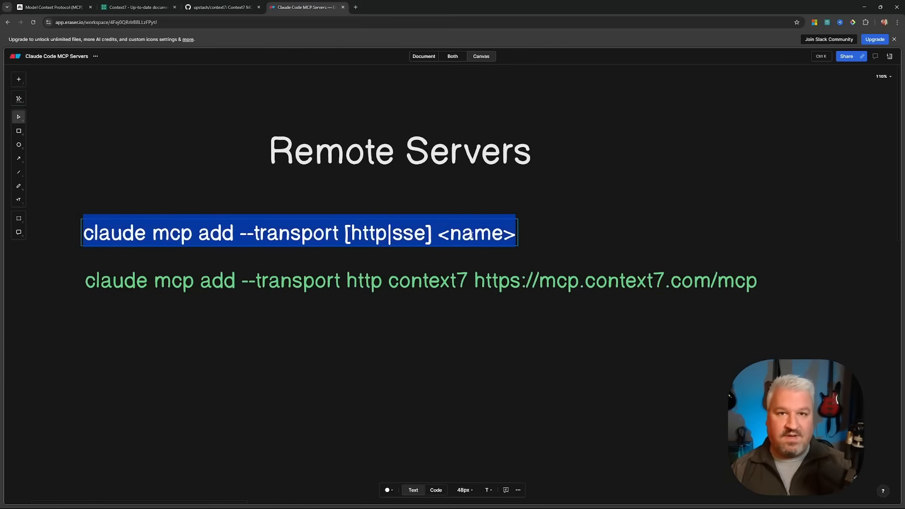
{"action": "left_click", "coordinate": [534, 247]}
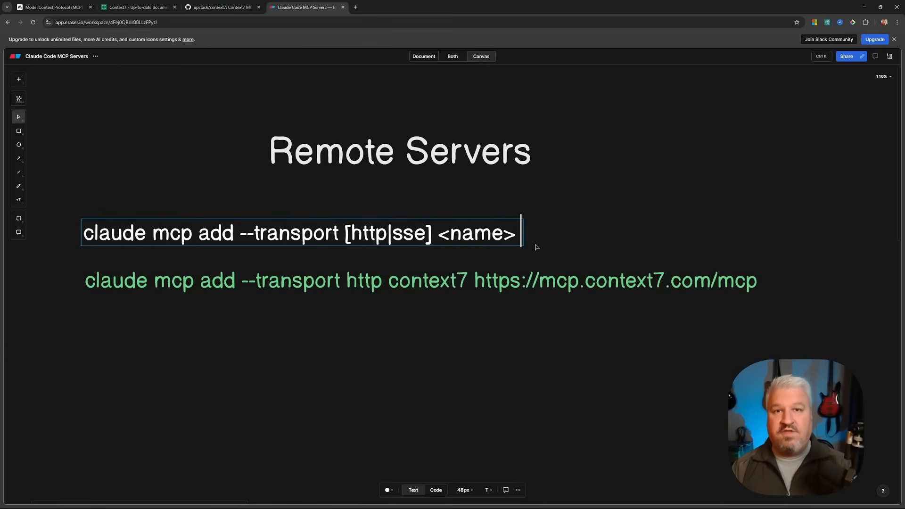
{"action": "type", "text": "<>"}
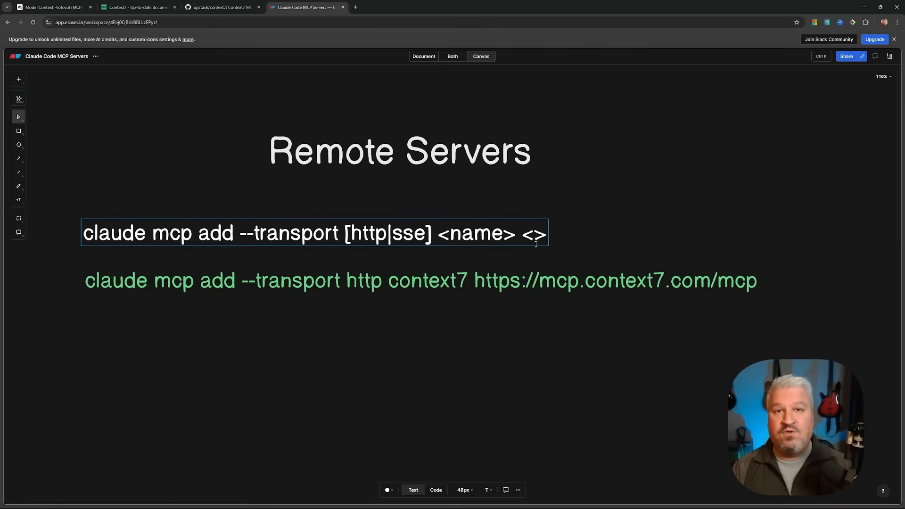
{"action": "type", "text": "url"}
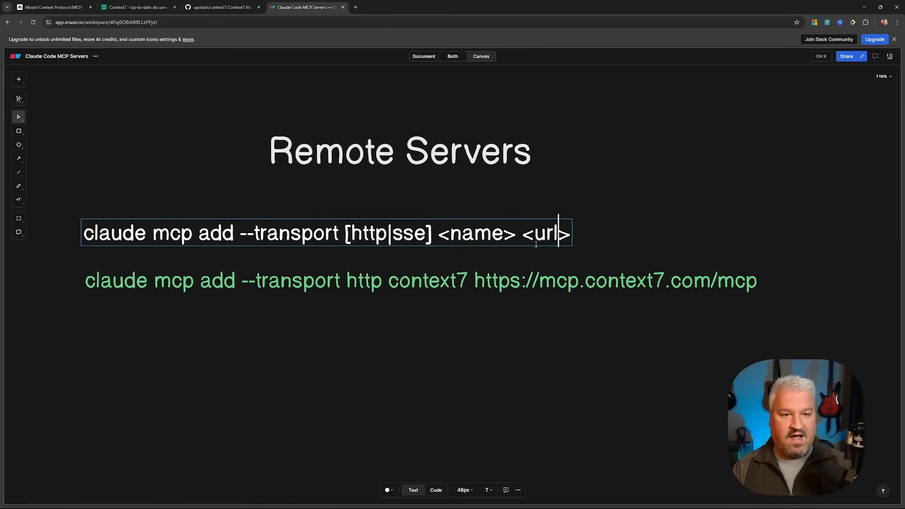
{"action": "type", "text": "/"}
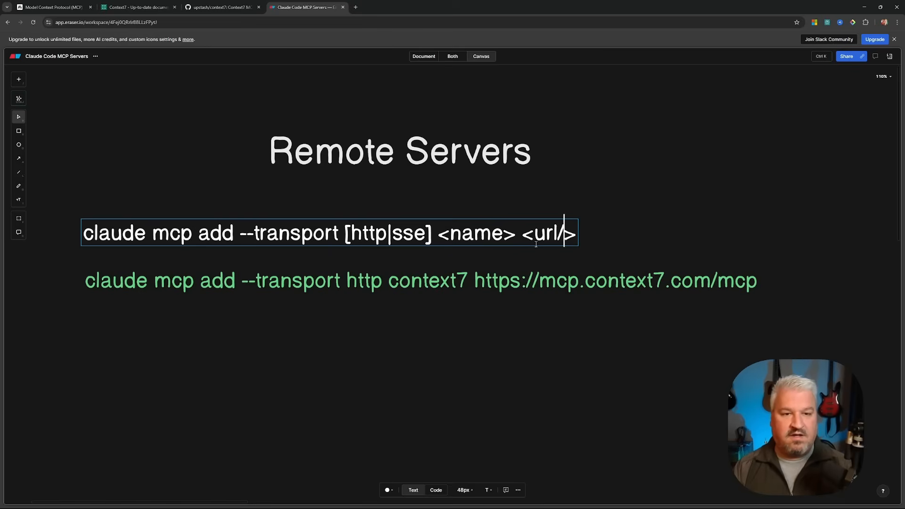
{"action": "type", "text": "ss"}
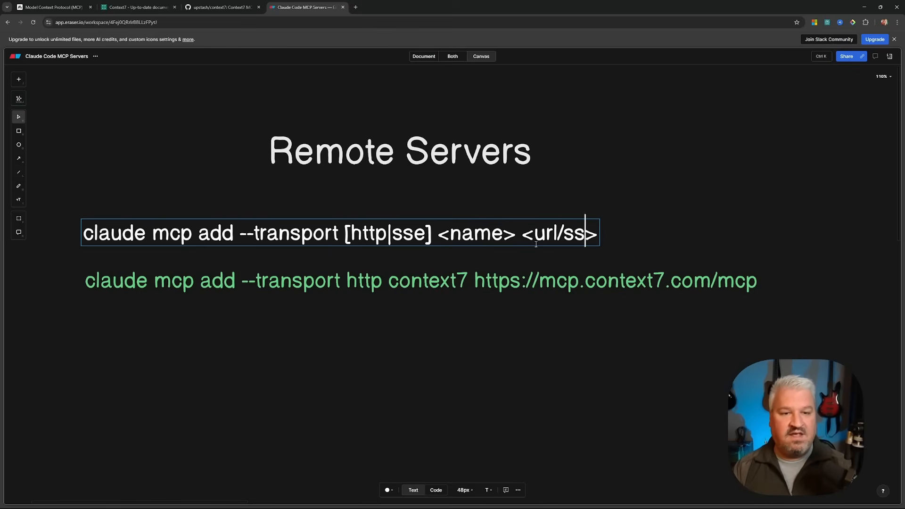
{"action": "type", "text": "mcp"}
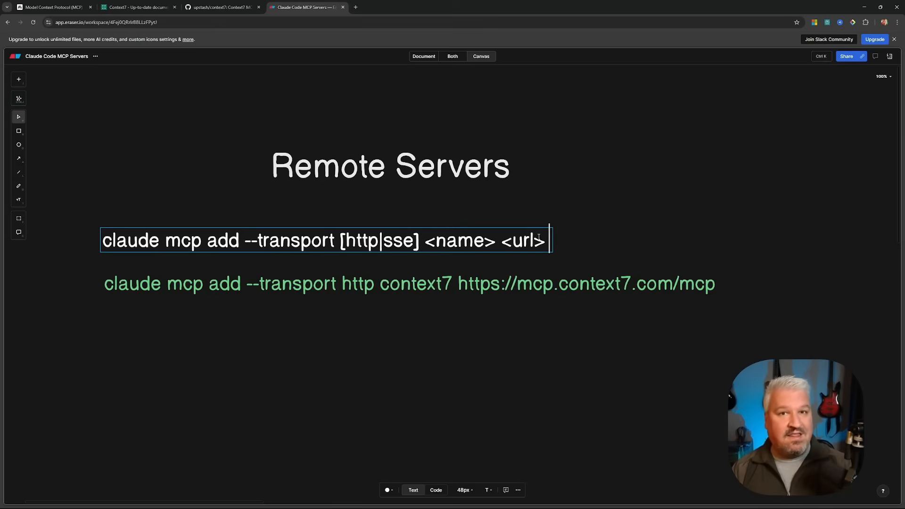
Step: Add the '--header "Authorization: Bearer xxx"' placeholder to the template line
{"action": "type", "text": "--header"}
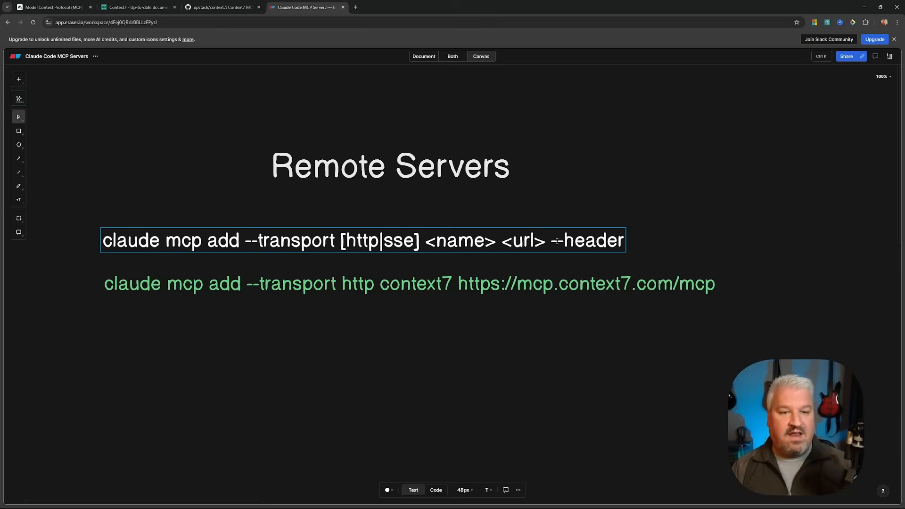
{"action": "double_click", "coordinate": [588, 240]}
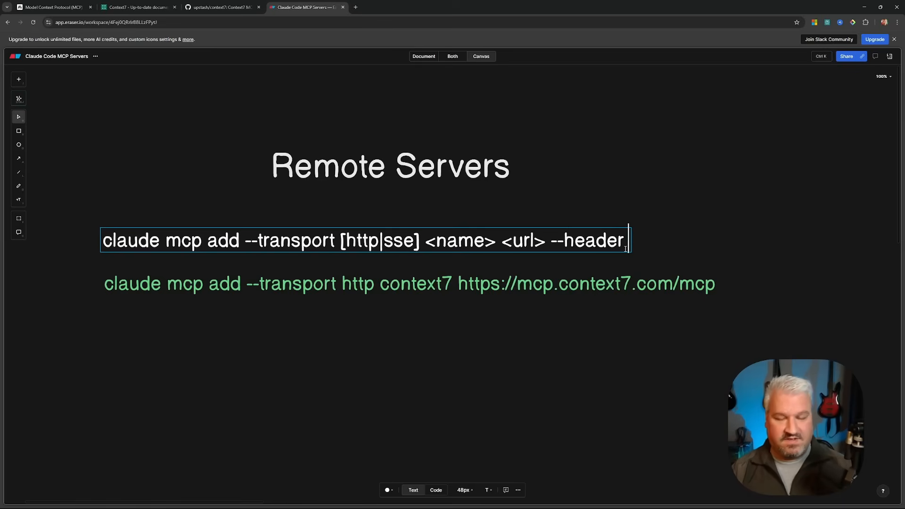
{"action": "type", "text": "\"Authori"}
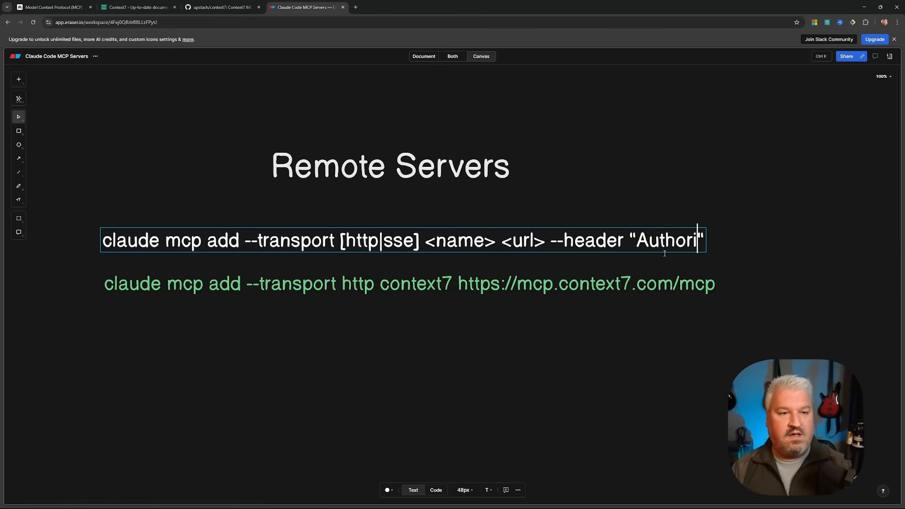
{"action": "type", "text": "zation"}
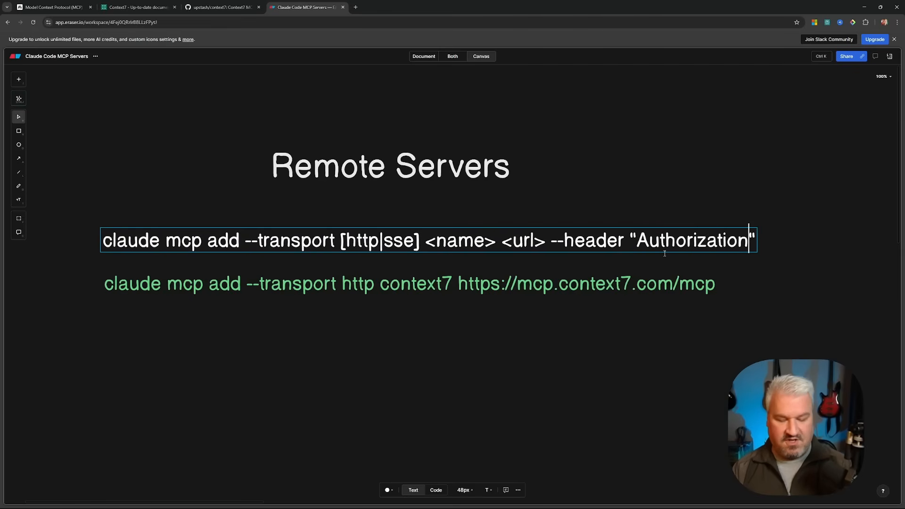
{"action": "type", "text": ": Bearer xxx"}
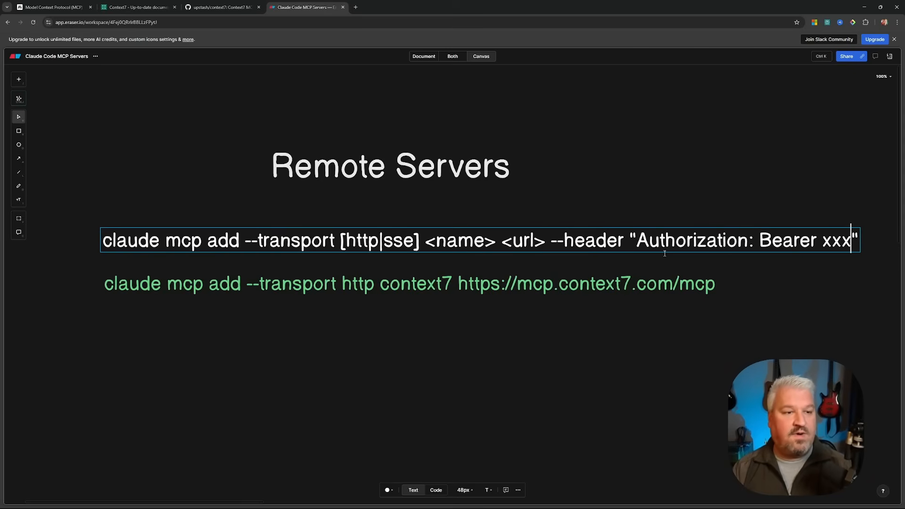
Step: Copy the green Context7 remote-server command and run it to add context7 locally
{"action": "triple_click", "coordinate": [404, 283]}
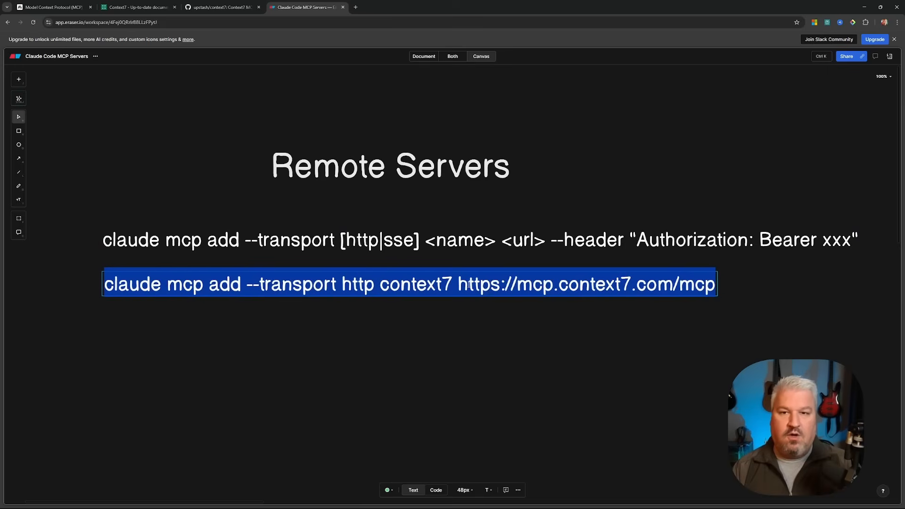
{"action": "left_click", "coordinate": [491, 337]}
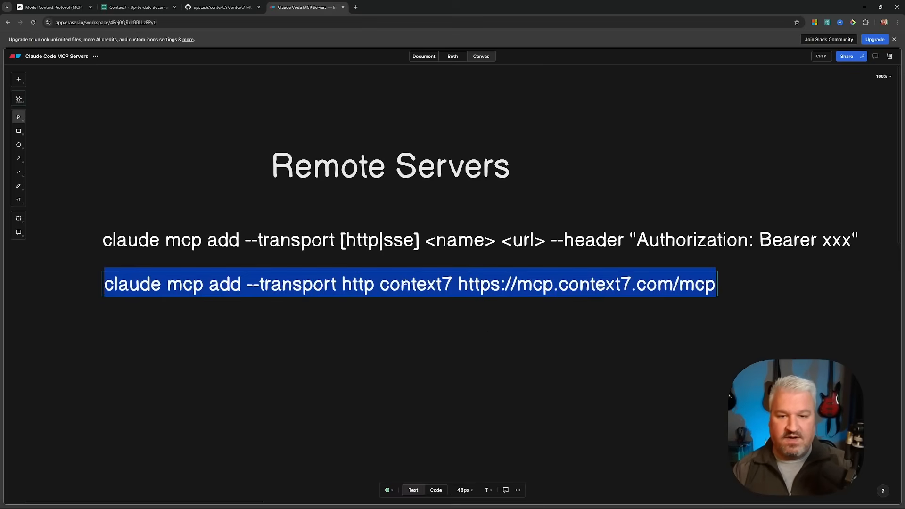
{"action": "left_click", "coordinate": [416, 283]}
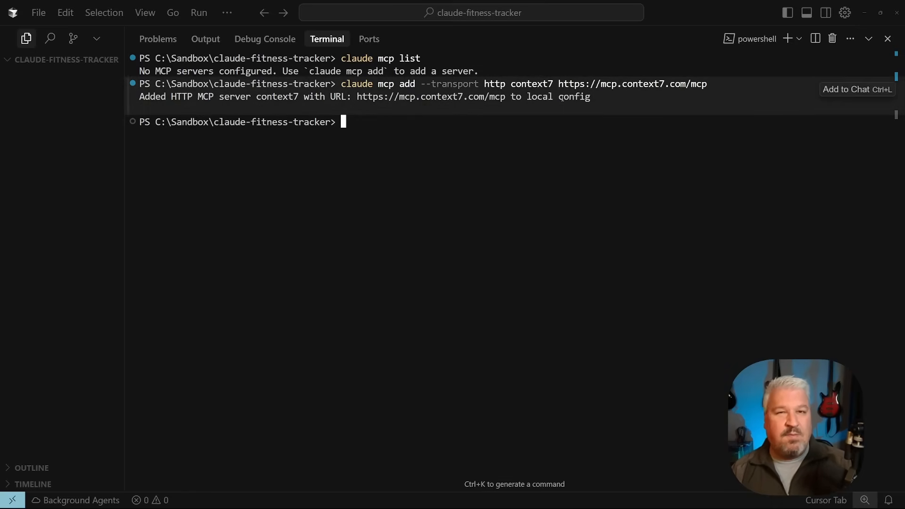
Step: Start claude and open /mcp to verify context7 is connected with 2 tools
{"action": "type", "text": "claude mcp list"}
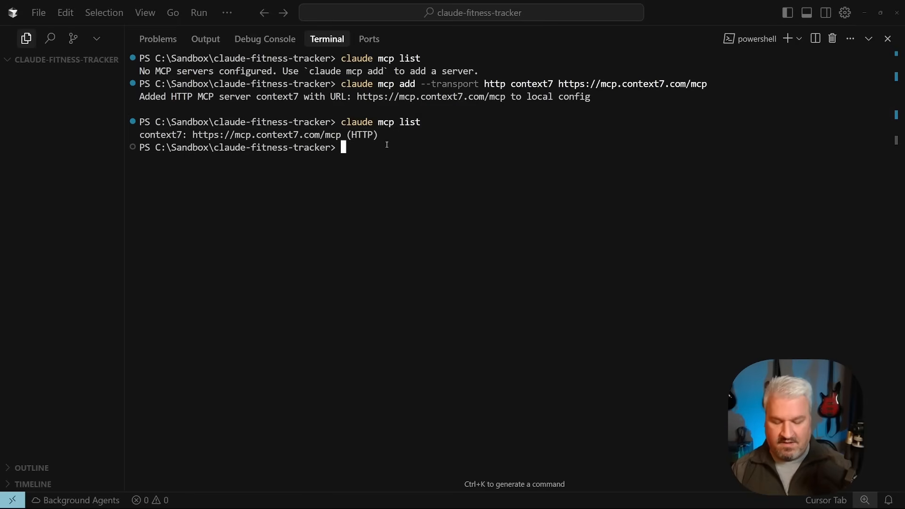
{"action": "type", "text": "claude"}
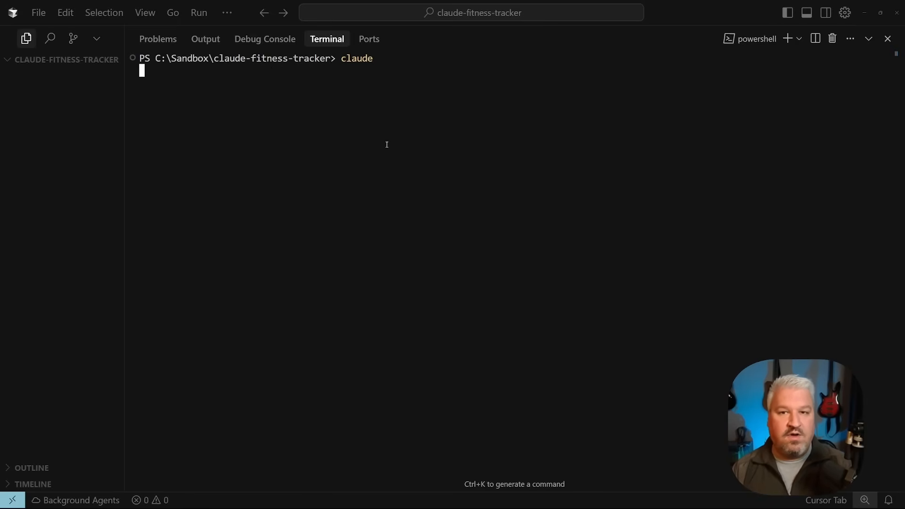
{"action": "type", "text": "/mcp"}
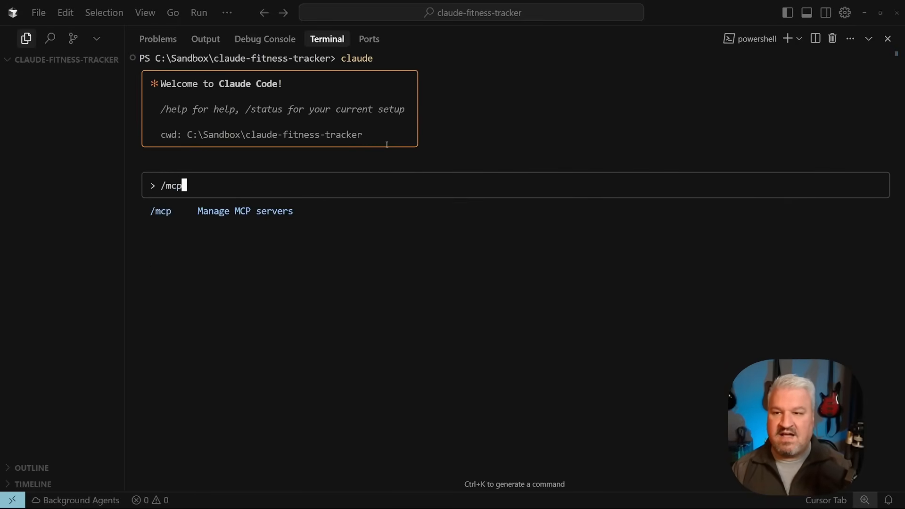
{"action": "key", "text": "Enter"}
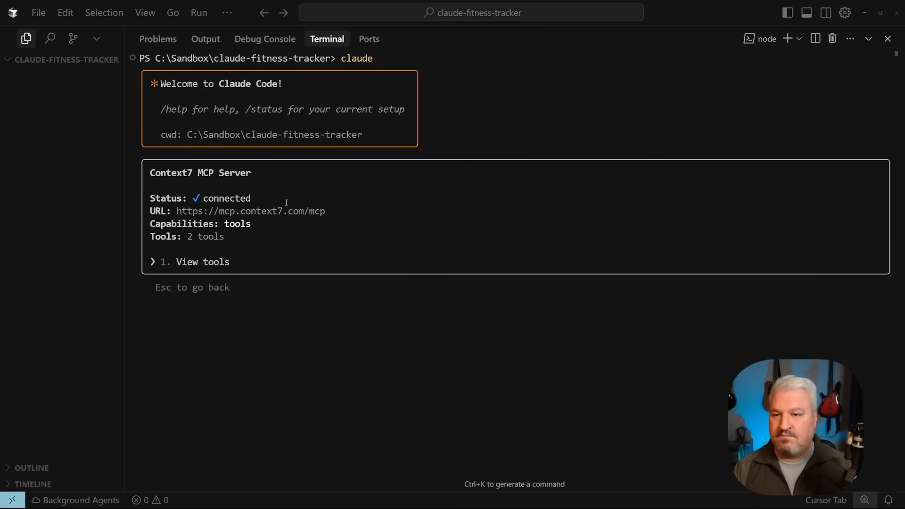
{"action": "double_click", "coordinate": [206, 236]}
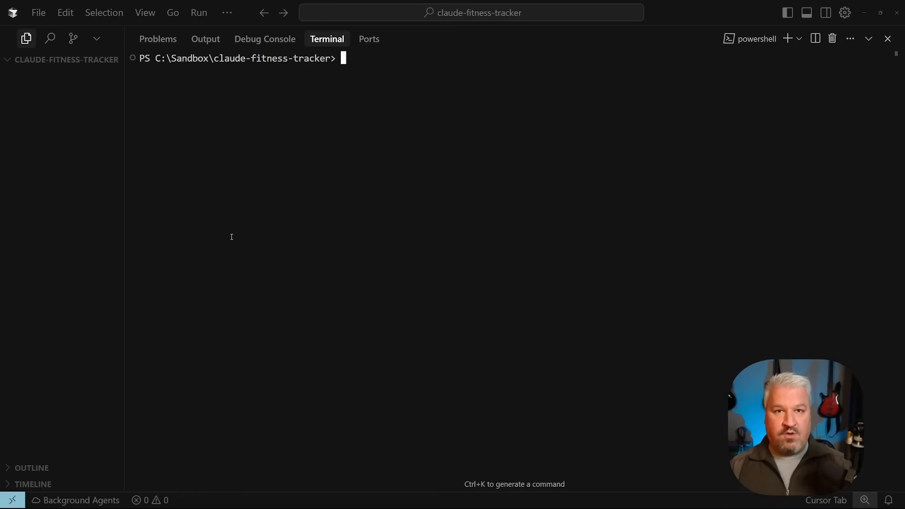
{"action": "mouse_move", "coordinate": [38, 12]}
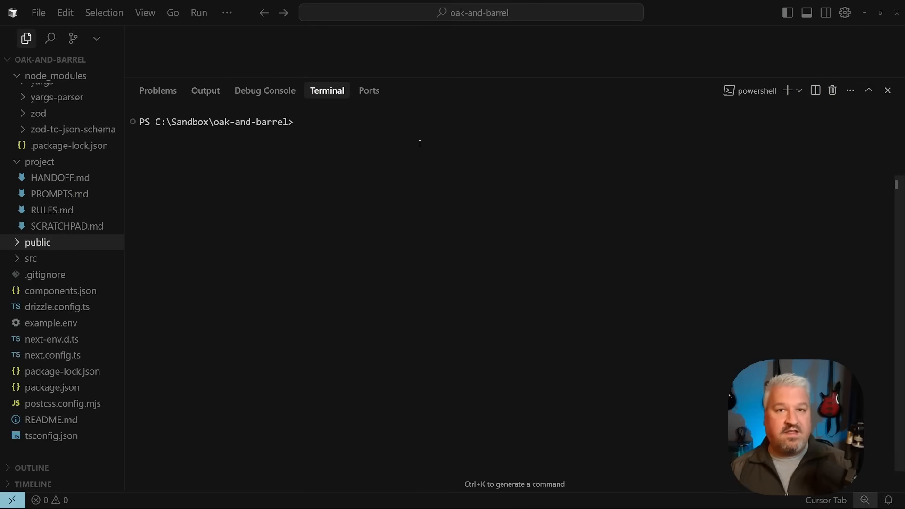
Step: Begin typing 'claude' in the oak-and-barrel project terminal
{"action": "type", "text": "cla"}
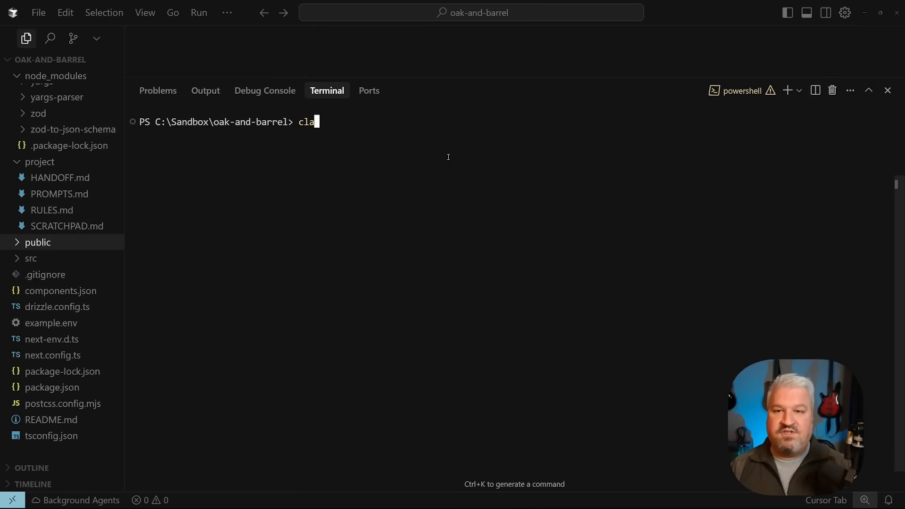
{"action": "type", "text": "ud"}
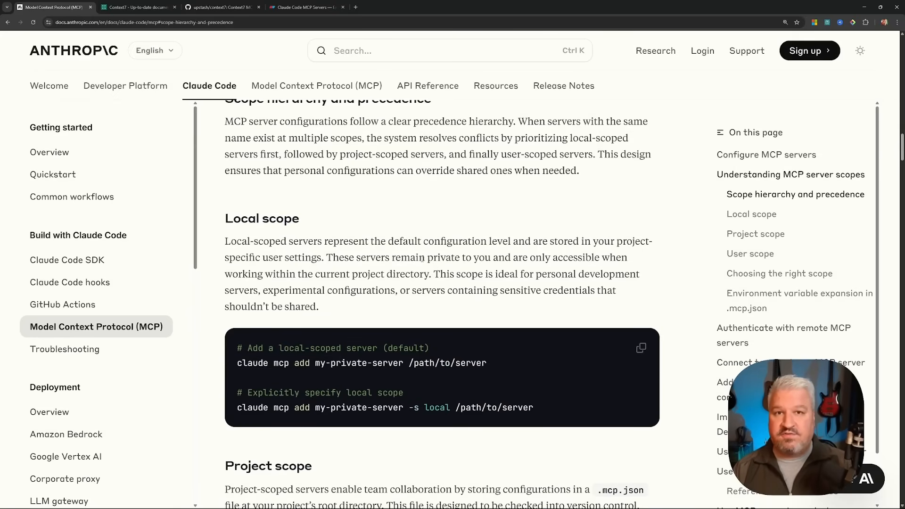
{"action": "mouse_move", "coordinate": [305, 226]}
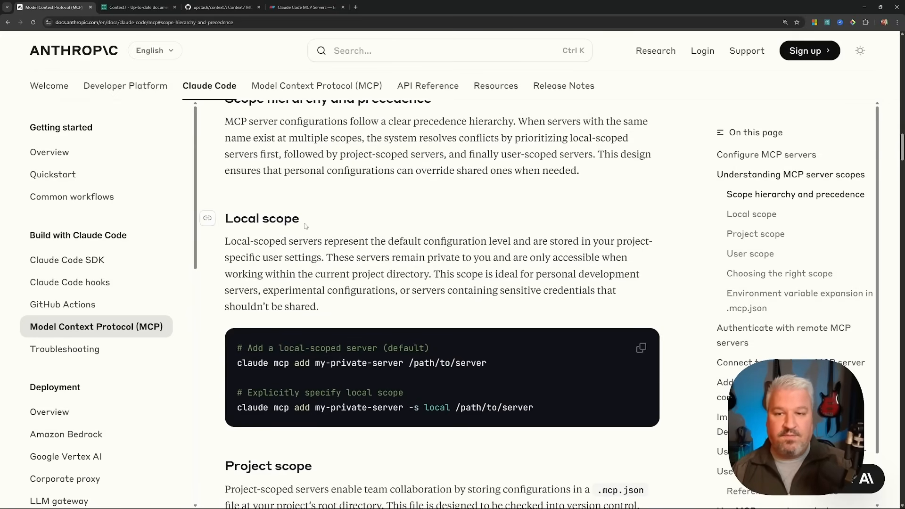
Step: Highlight the Local scope heading and the Project scope sentence about shared team access
{"action": "double_click", "coordinate": [261, 219]}
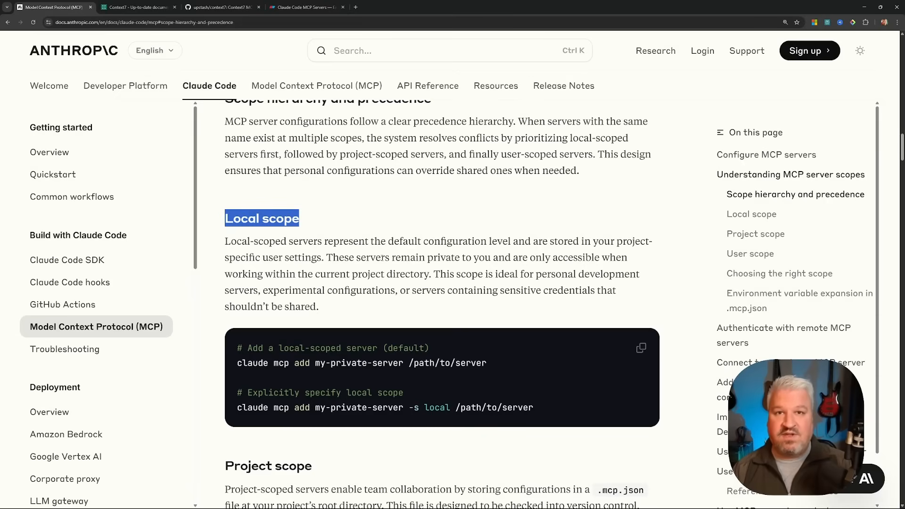
{"action": "scroll", "scroll_direction": "down", "scroll_amount": 3}
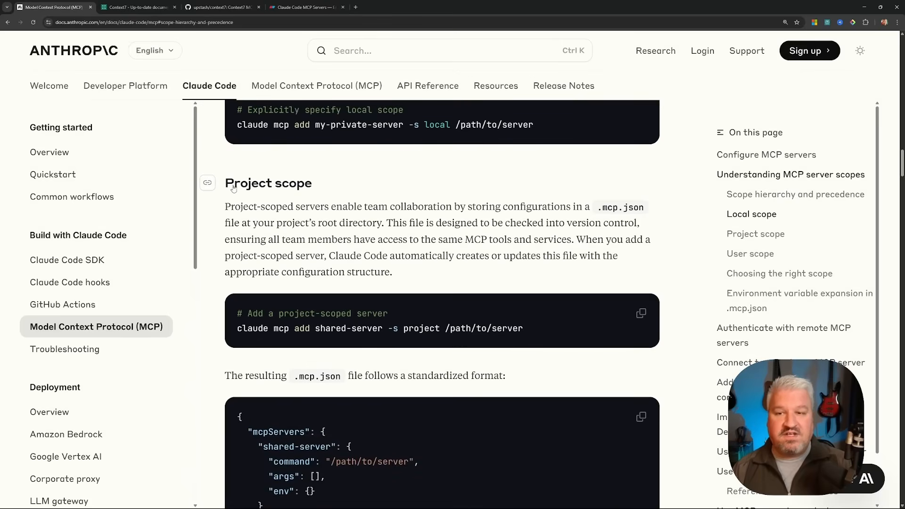
{"action": "mouse_move", "coordinate": [360, 189]}
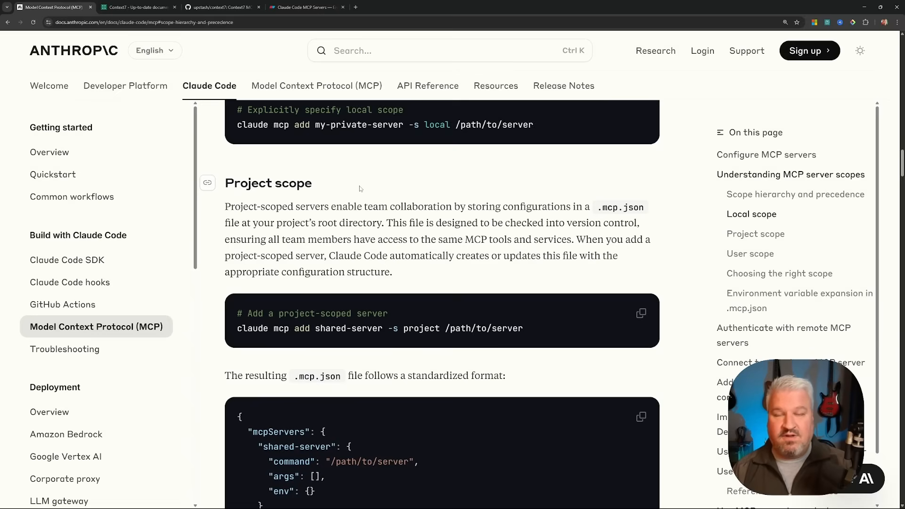
{"action": "left_click_drag", "start_coordinate": [252, 239], "coordinate": [447, 239]}
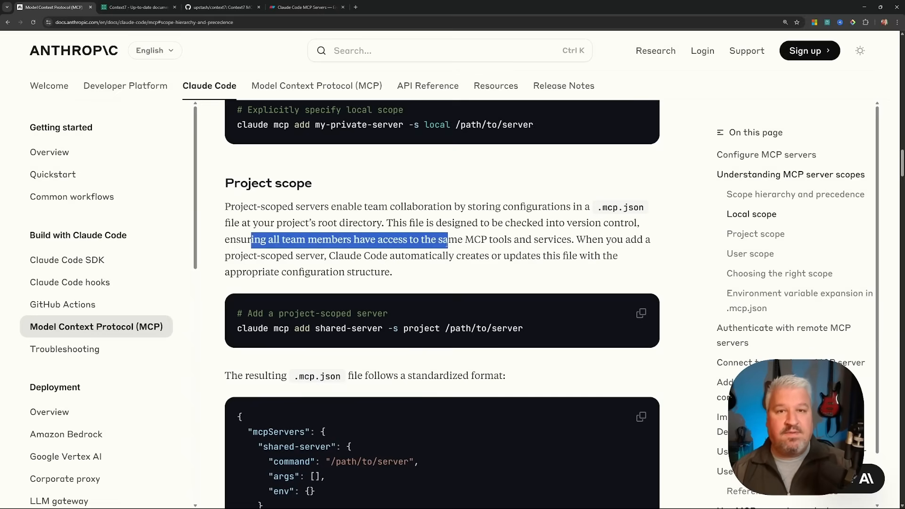
{"action": "left_click_drag", "start_coordinate": [444, 239], "coordinate": [486, 239]}
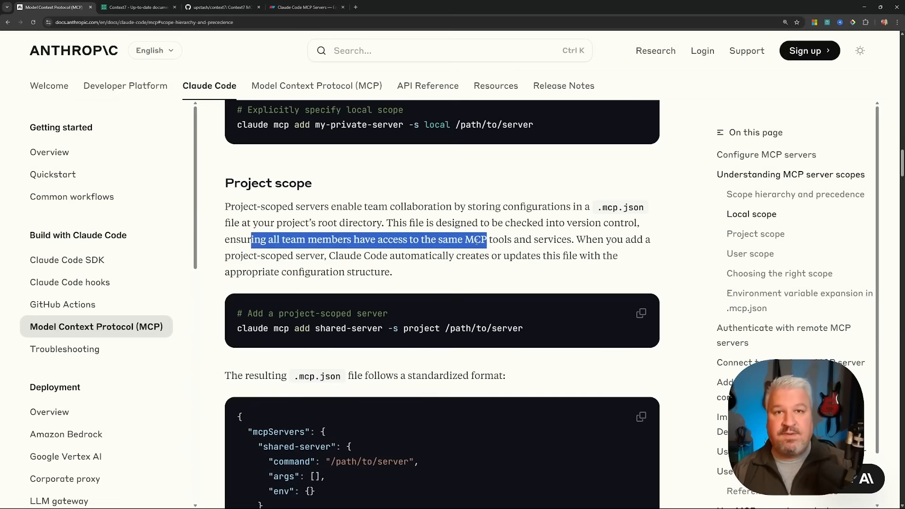
{"action": "scroll", "scroll_direction": "down", "scroll_amount": 3}
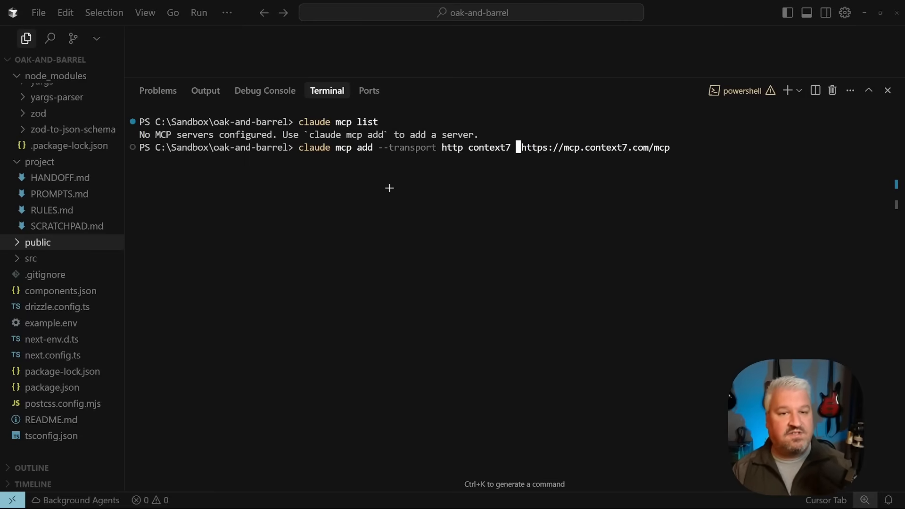
Step: Insert a '-s' scope flag into the add command, replacing 'local' with 'user'
{"action": "type", "text": "-s"}
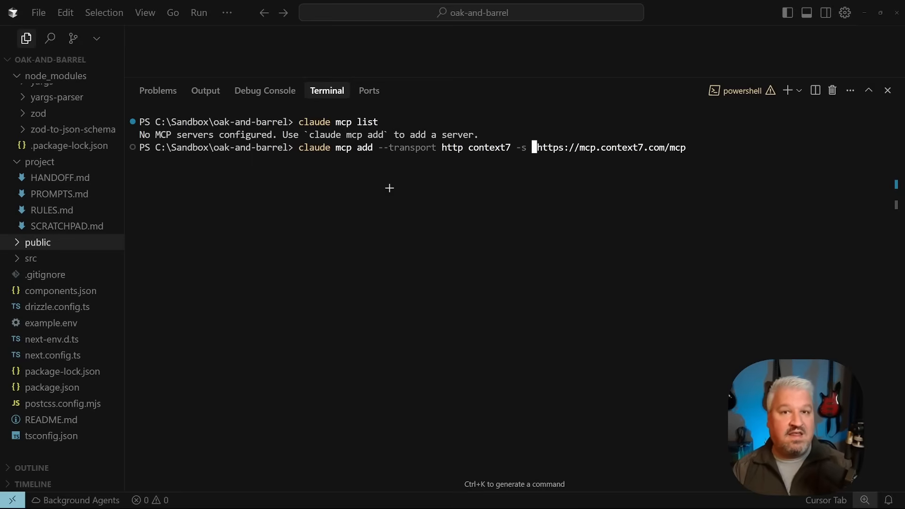
{"action": "type", "text": "local"}
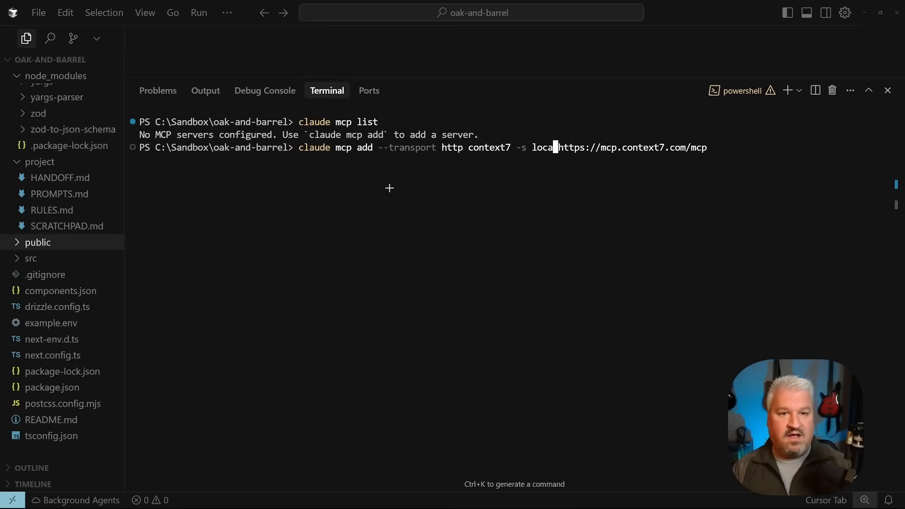
{"action": "key", "text": "Backspace"}
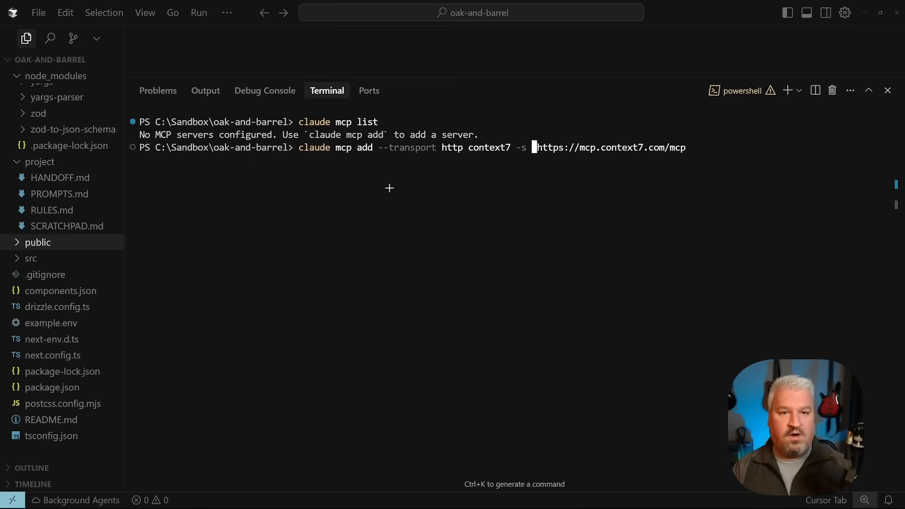
{"action": "type", "text": "user"}
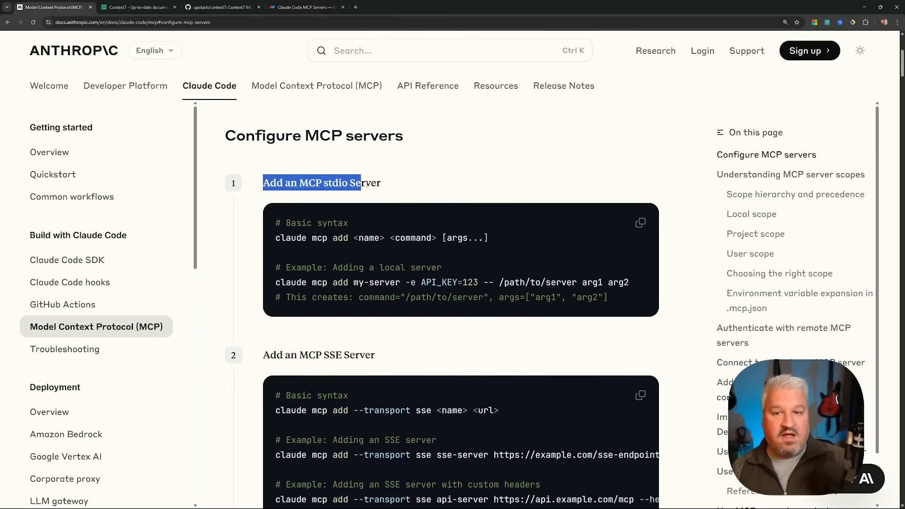
Step: Return to the Context7 README and highlight the local npx server command
{"action": "left_click", "coordinate": [223, 7]}
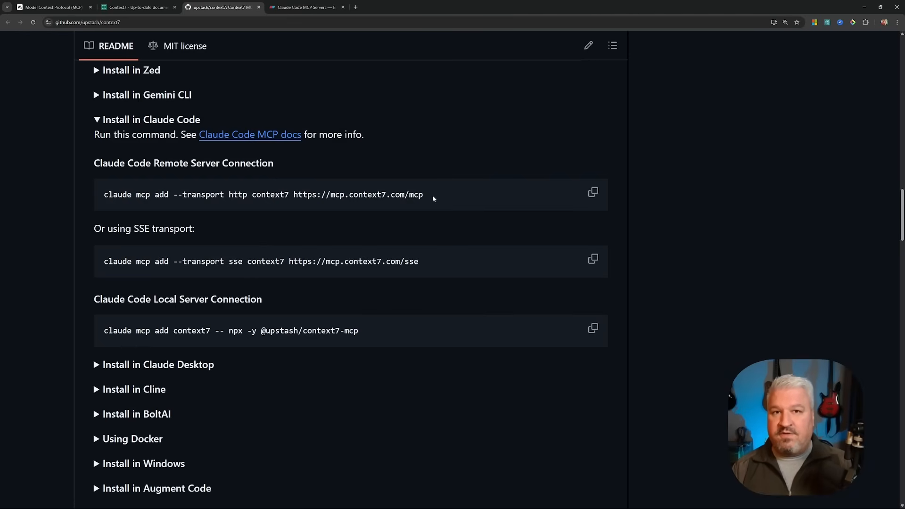
{"action": "mouse_move", "coordinate": [421, 318]}
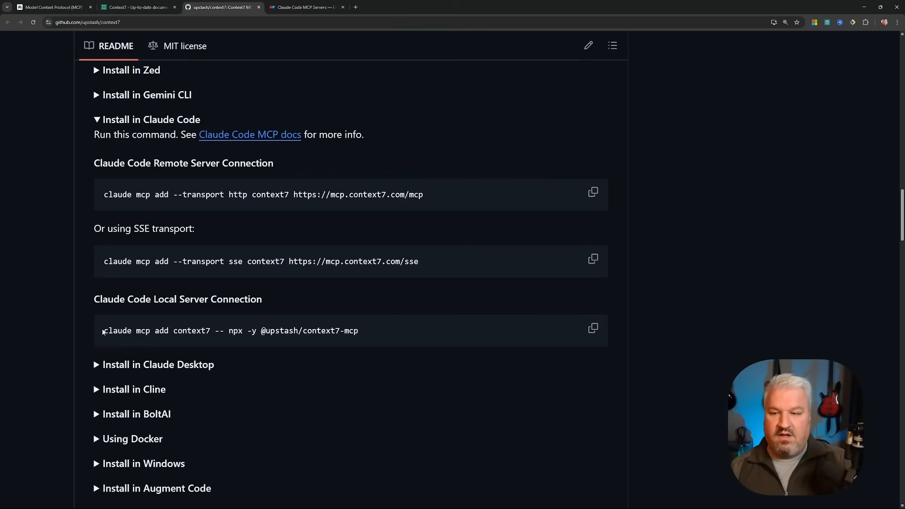
{"action": "left_click_drag", "start_coordinate": [103, 330], "coordinate": [358, 330]}
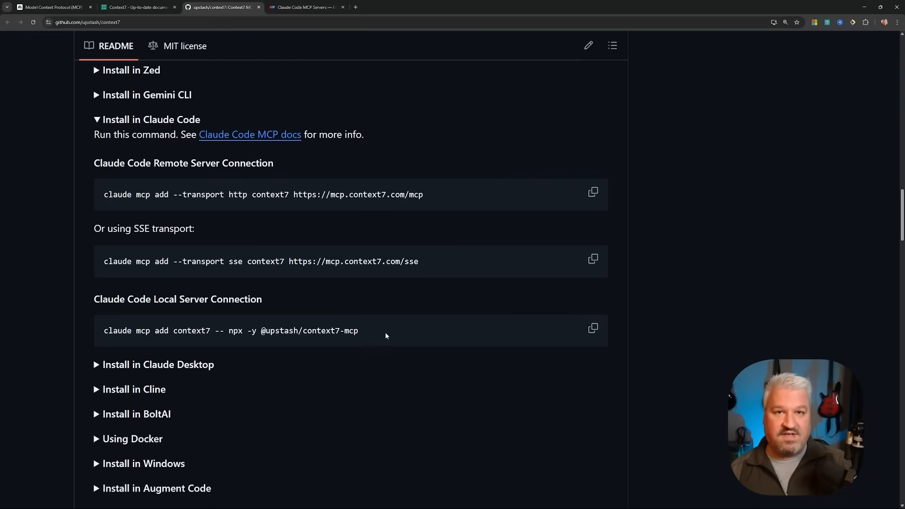
{"action": "mouse_move", "coordinate": [384, 332]}
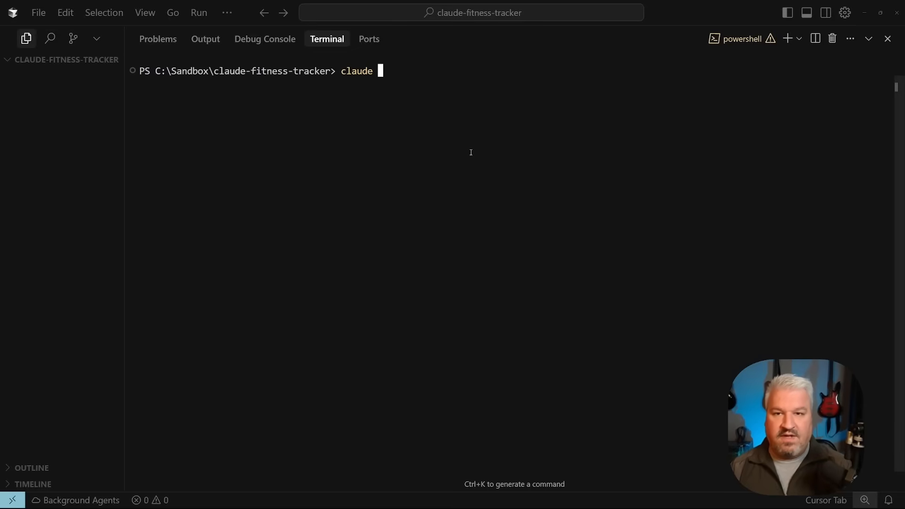
Step: Run claude mcp list to show context7, then start typing claude mcp remove context7
{"action": "type", "text": "mcp list"}
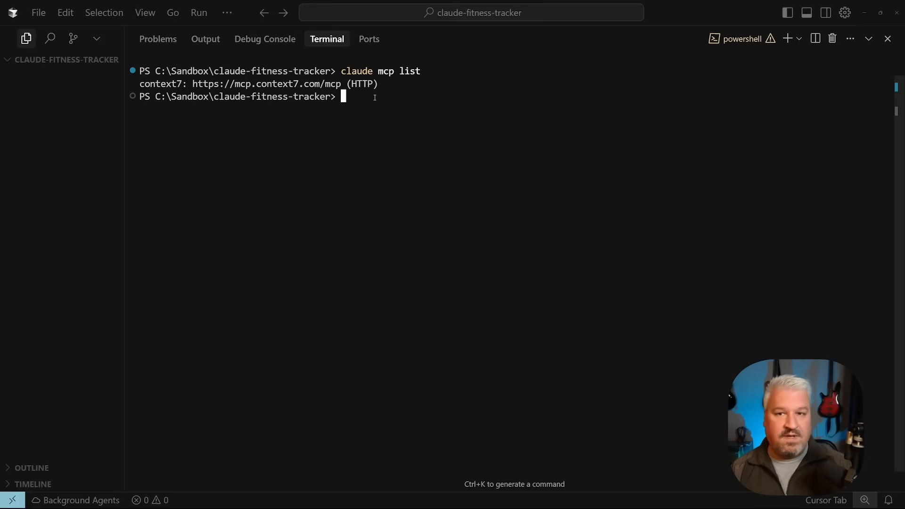
{"action": "type", "text": "claude mcp remove"}
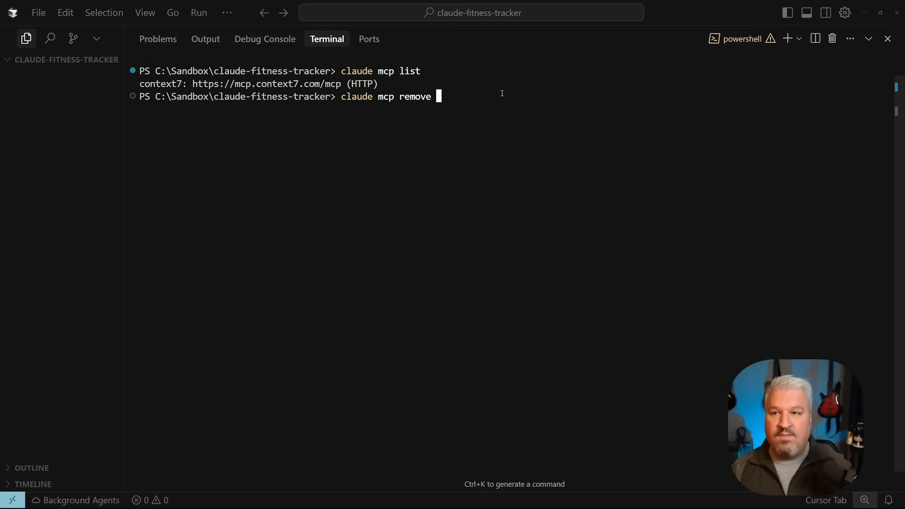
{"action": "type", "text": "context"}
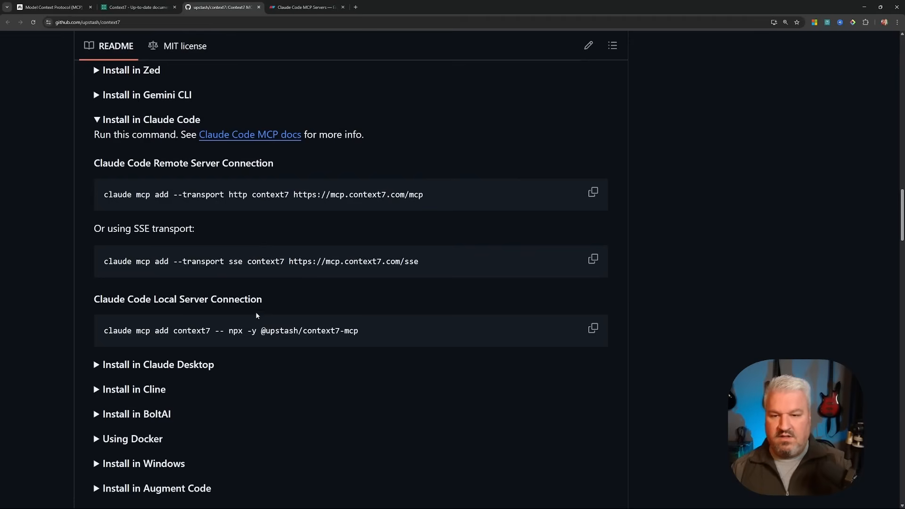
Step: Switch to the Eraser tab holding the Claude Code MCP Servers board
{"action": "left_click", "coordinate": [306, 7]}
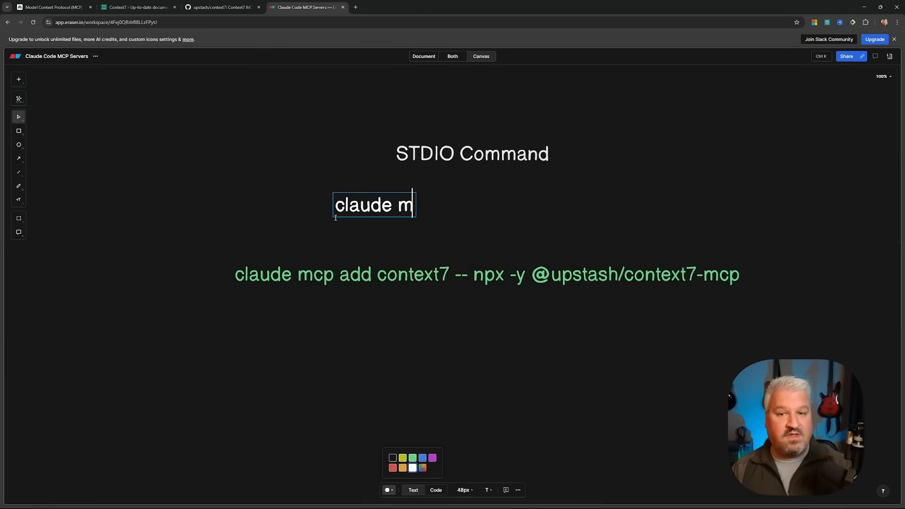
Step: Type 'claude mcp add <name> -- <command>' as the STDIO template line
{"action": "type", "text": "cp add"}
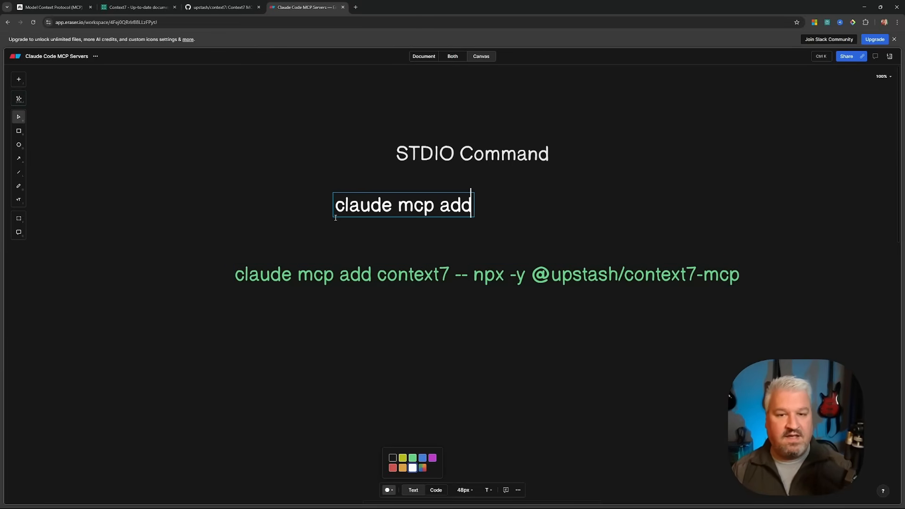
{"action": "type", "text": "<>"}
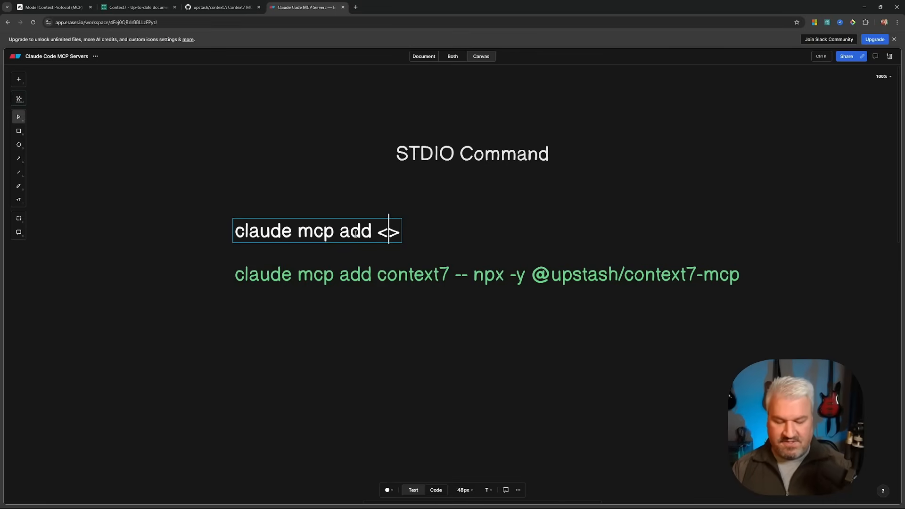
{"action": "type", "text": "name"}
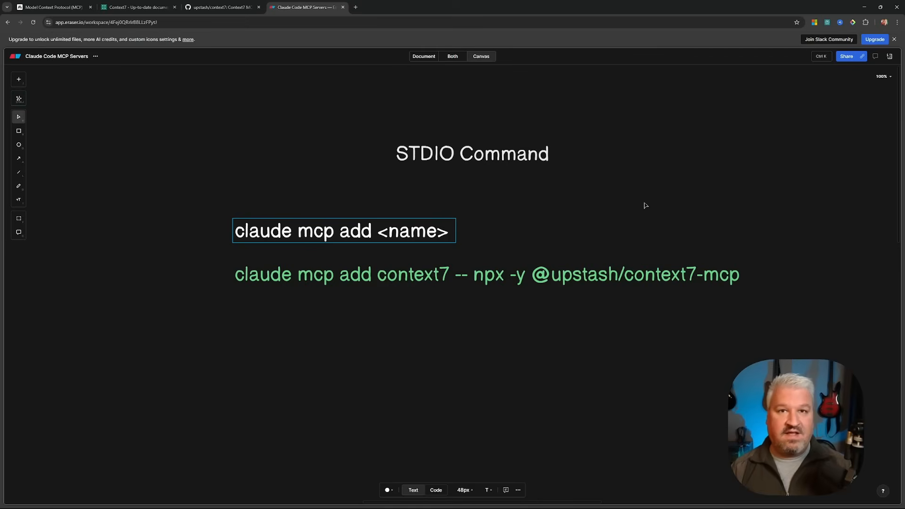
{"action": "type", "text": "--"}
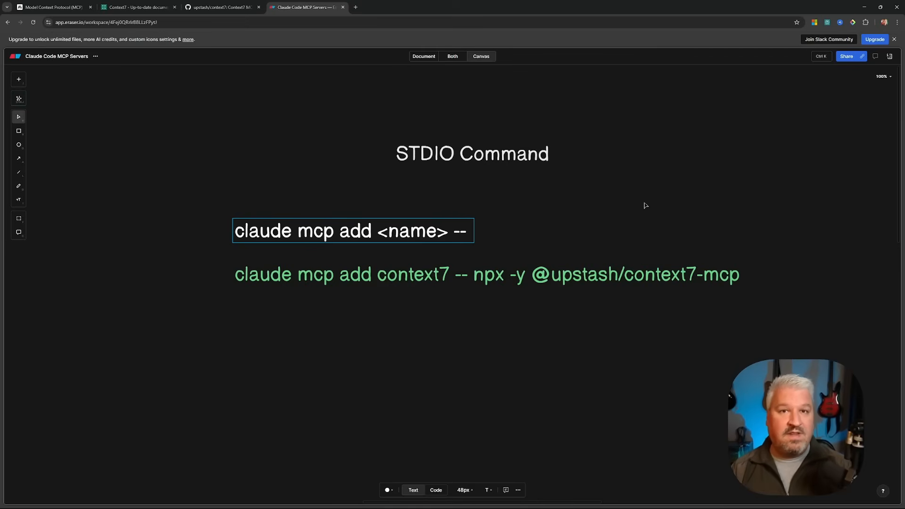
{"action": "type", "text": "np"}
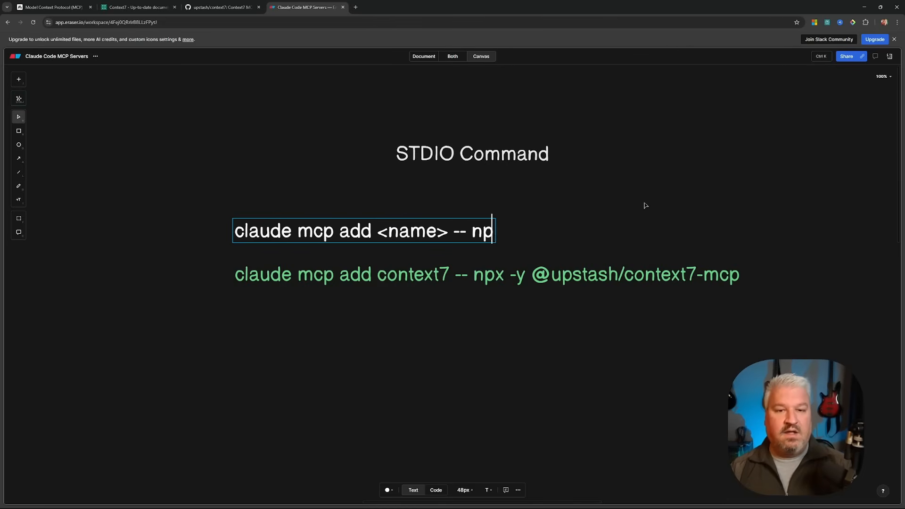
{"action": "type", "text": "x"}
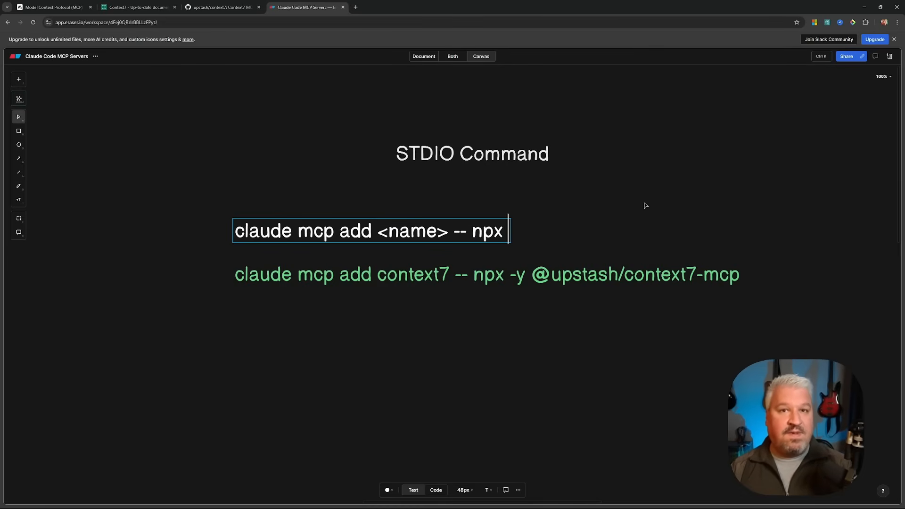
{"action": "type", "text": "<"}
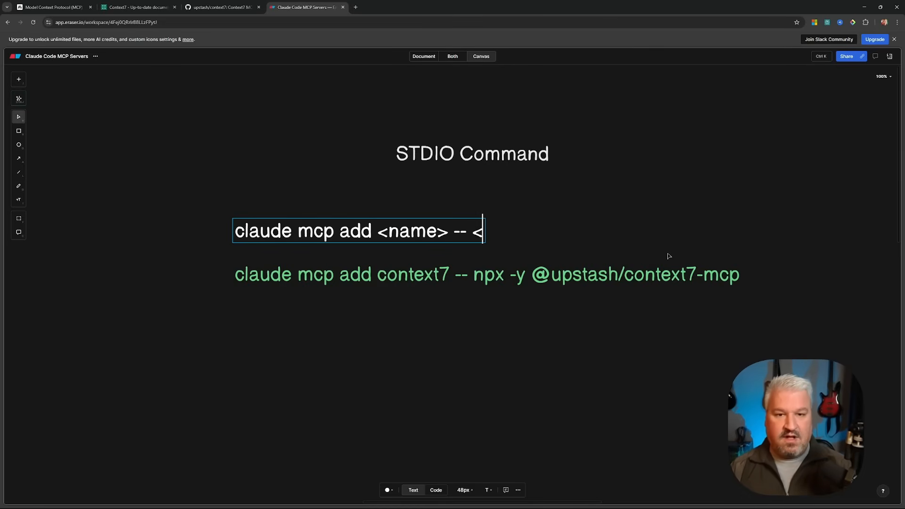
{"action": "type", "text": "command>"}
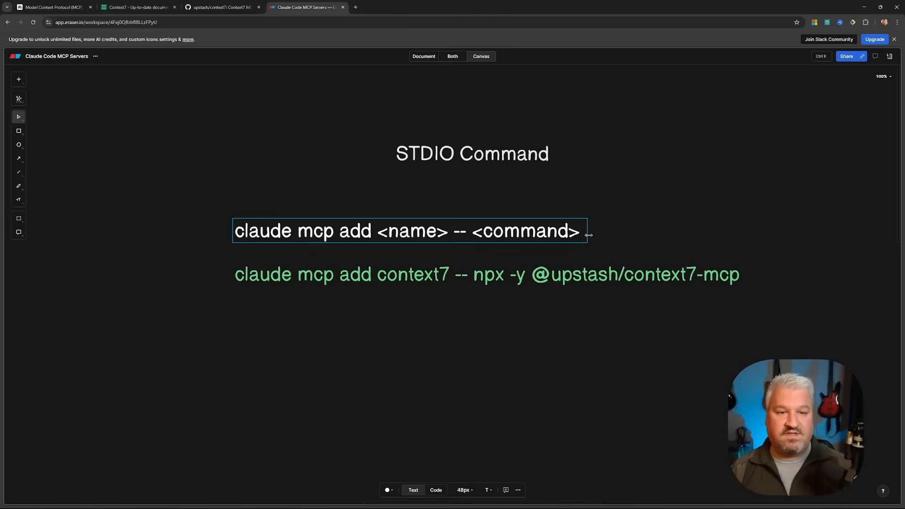
{"action": "type", "text": "arg1 arg2"}
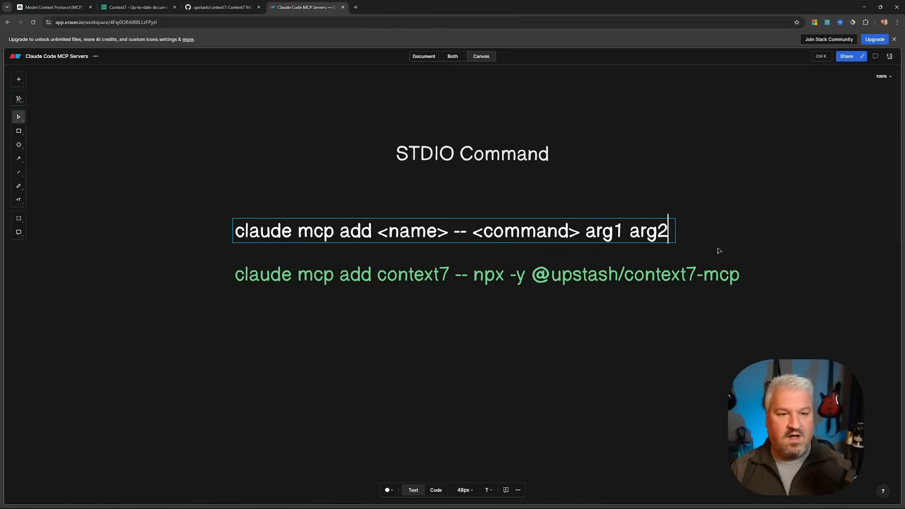
{"action": "type", "text": "arg3"}
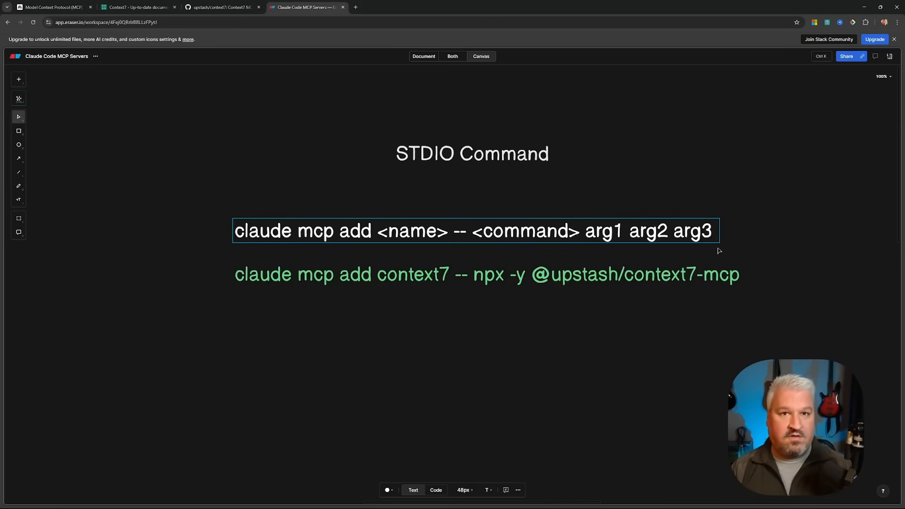
{"action": "left_click_drag", "start_coordinate": [583, 230], "coordinate": [714, 230]}
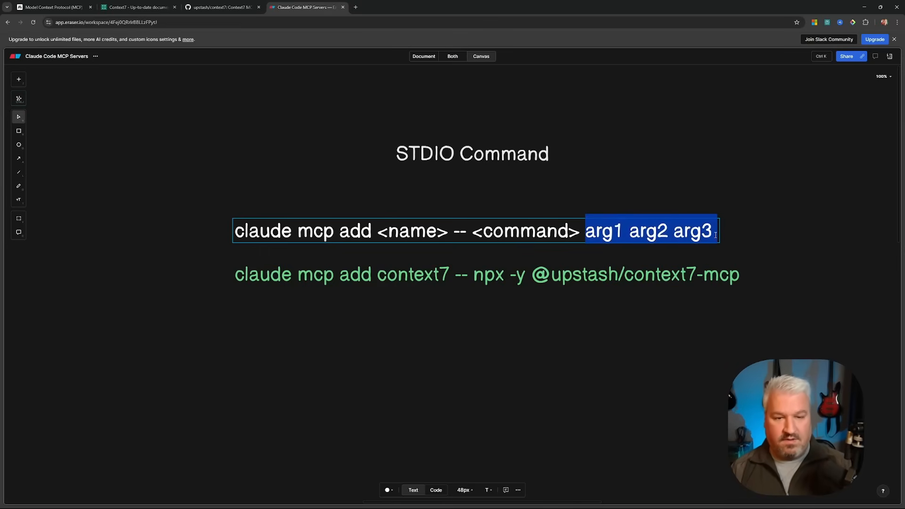
{"action": "type", "text": "-y"}
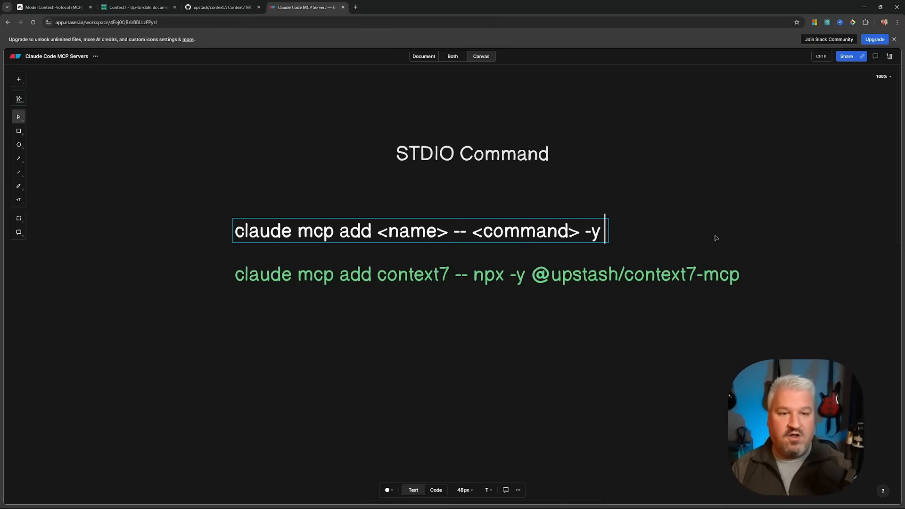
{"action": "type", "text": "@upstash/context7-mcp"}
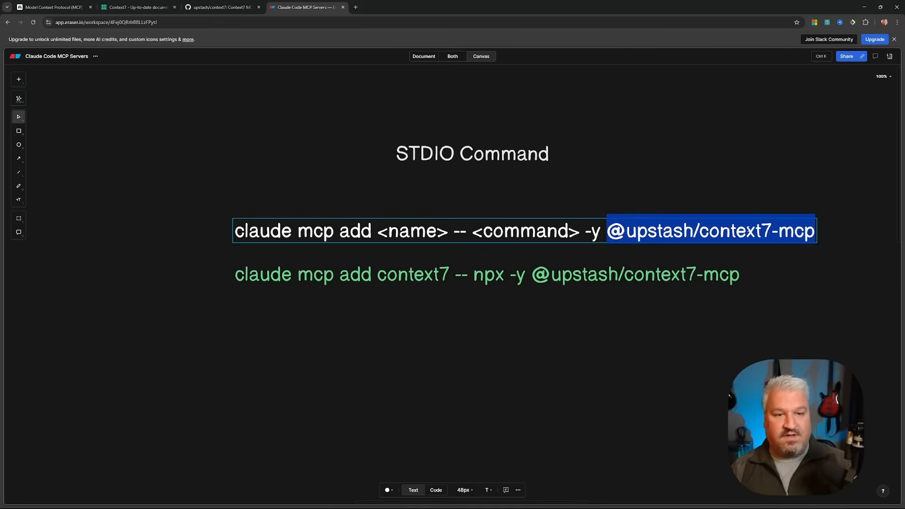
{"action": "type", "text": "<arg1>"}
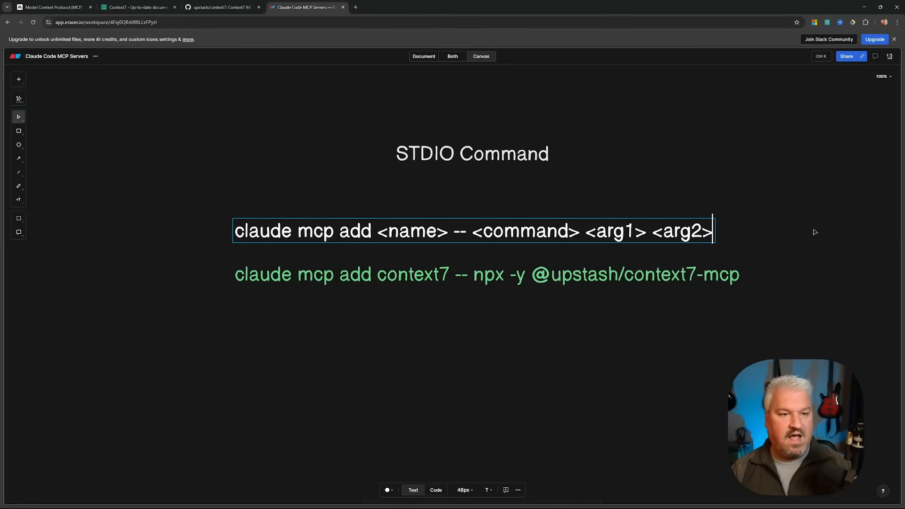
{"action": "left_click", "coordinate": [222, 7]}
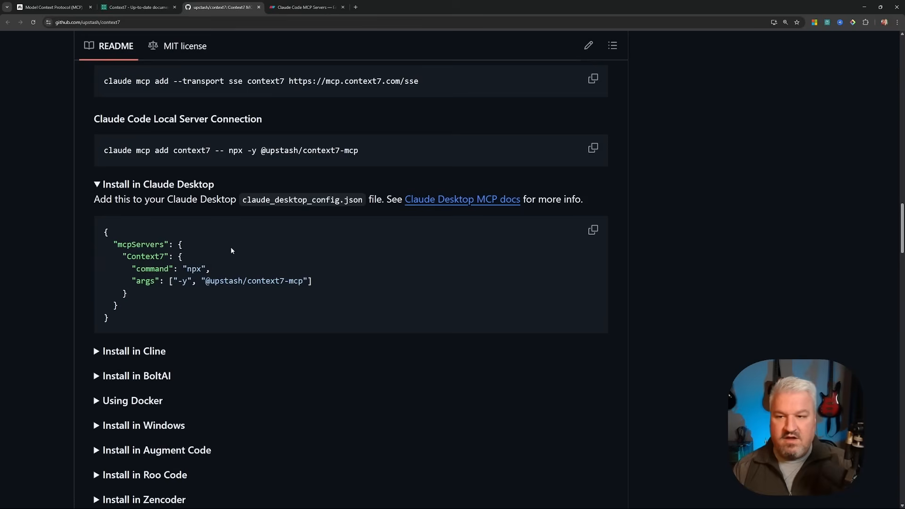
{"action": "key", "text": "ctrl+plus"}
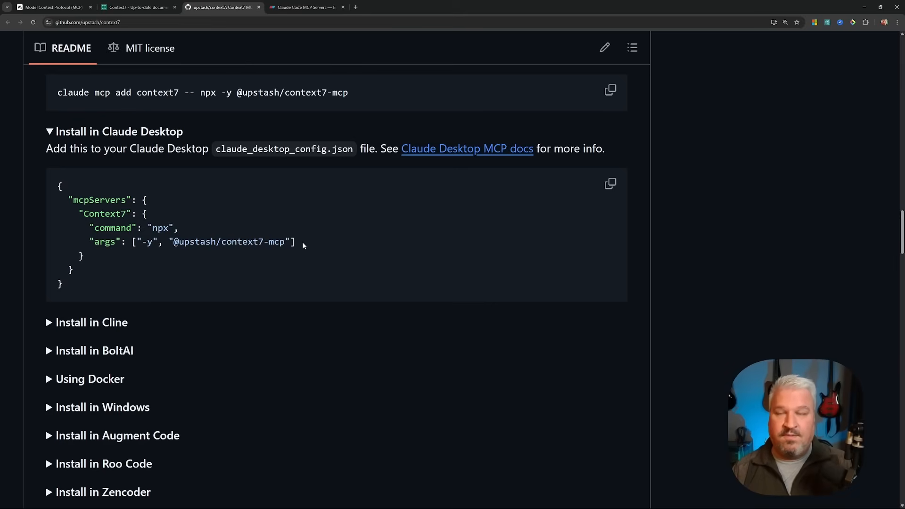
{"action": "mouse_move", "coordinate": [159, 257]}
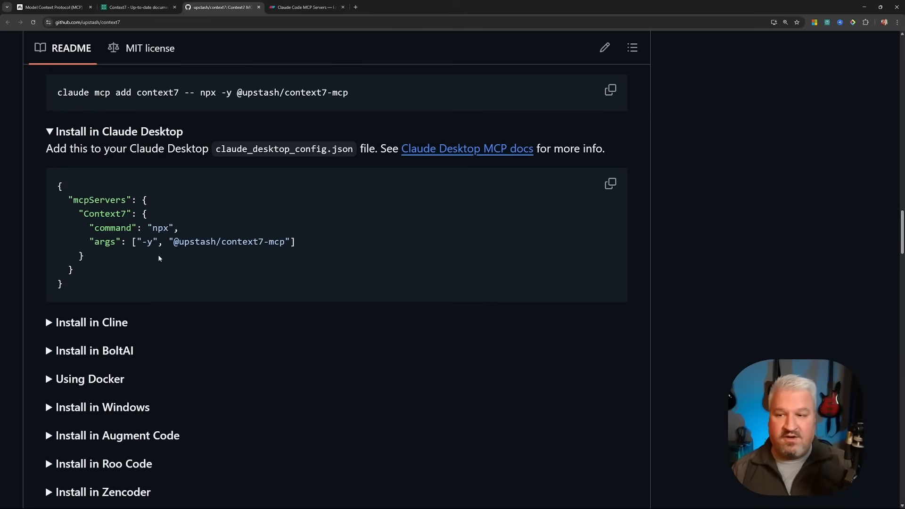
{"action": "double_click", "coordinate": [104, 213]}
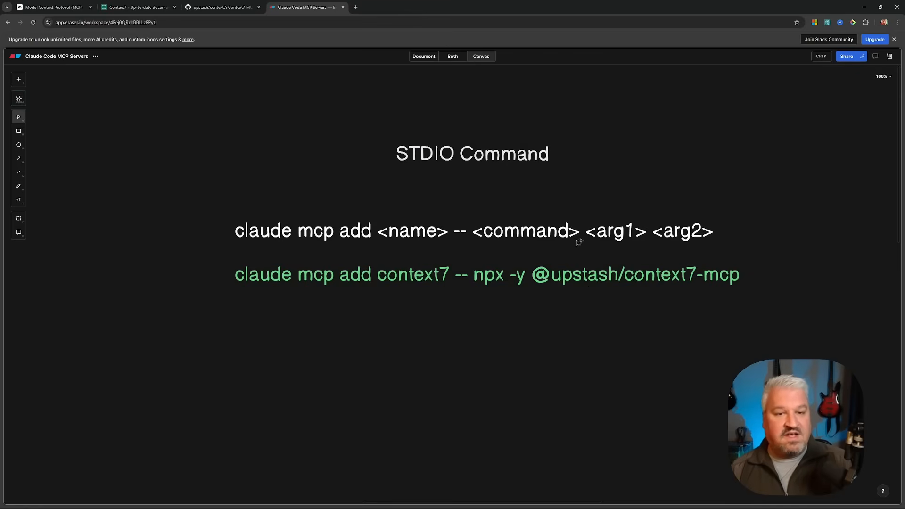
{"action": "mouse_move", "coordinate": [517, 234]}
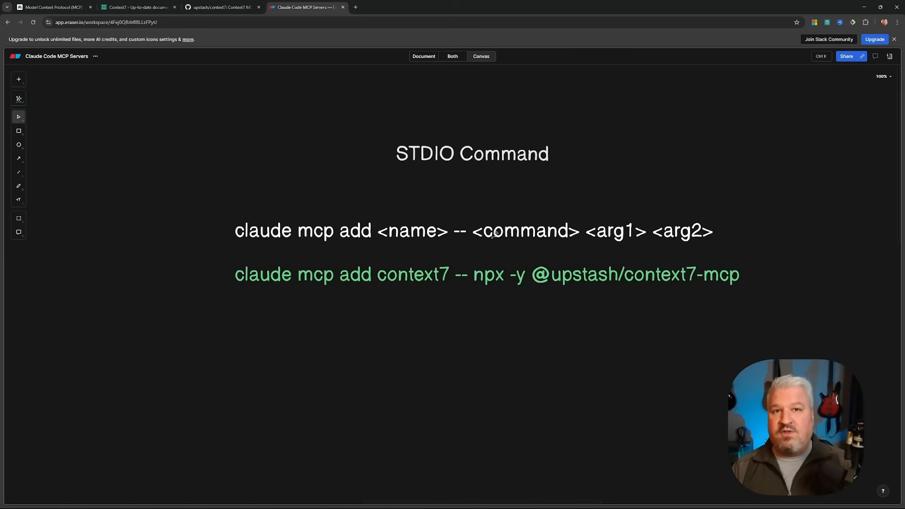
{"action": "mouse_move", "coordinate": [466, 234]}
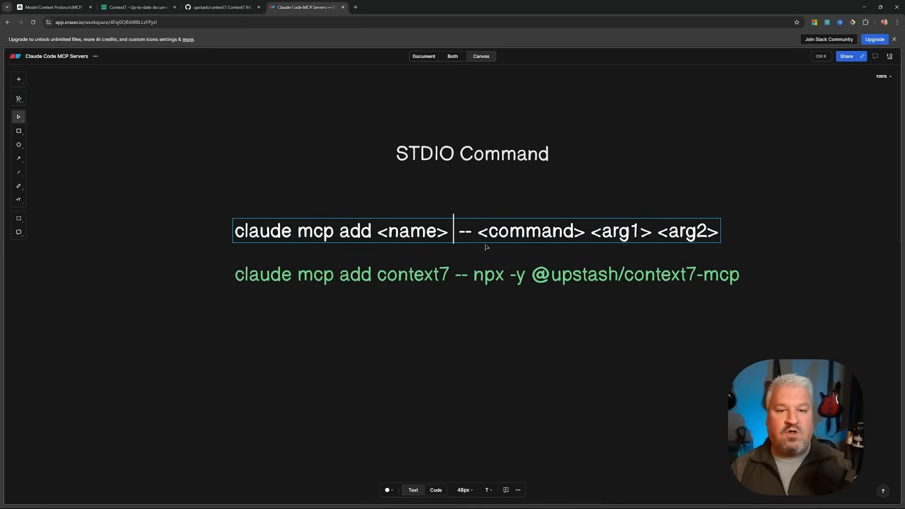
{"action": "type", "text": "-e"}
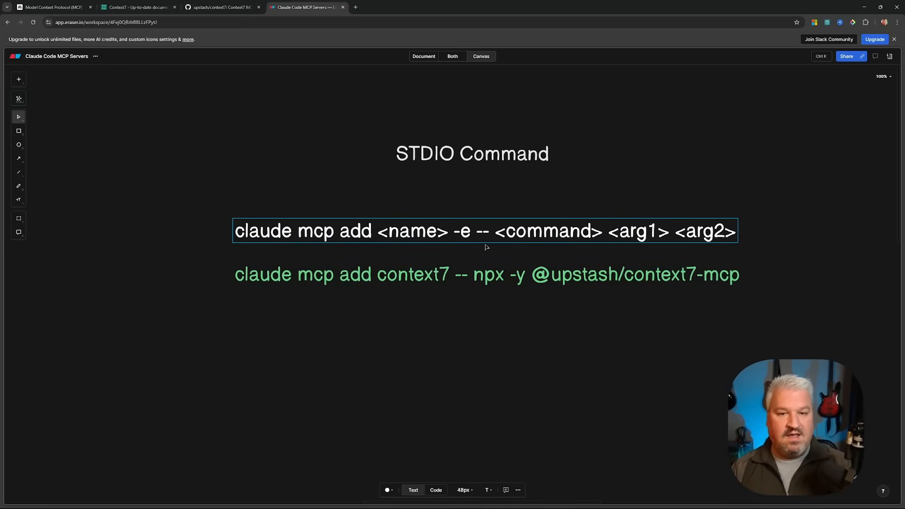
{"action": "left_click", "coordinate": [476, 231]}
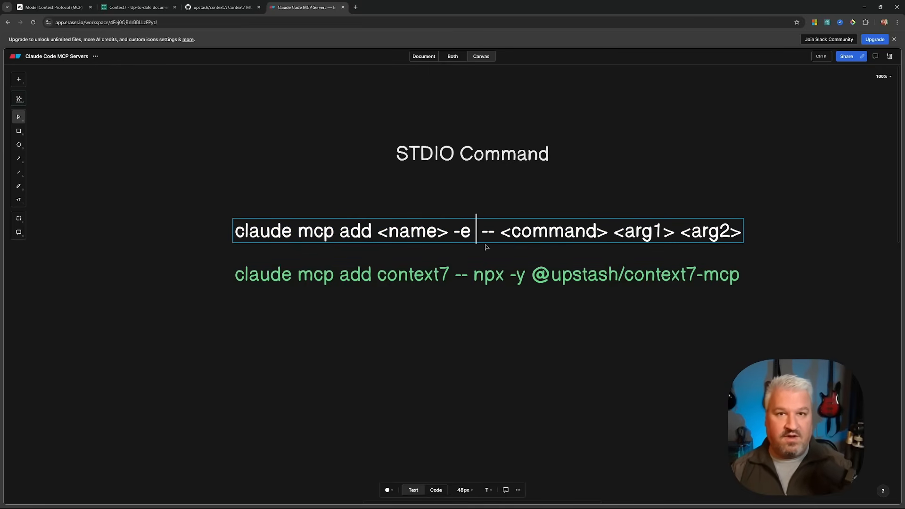
{"action": "type", "text": "API_KEY"}
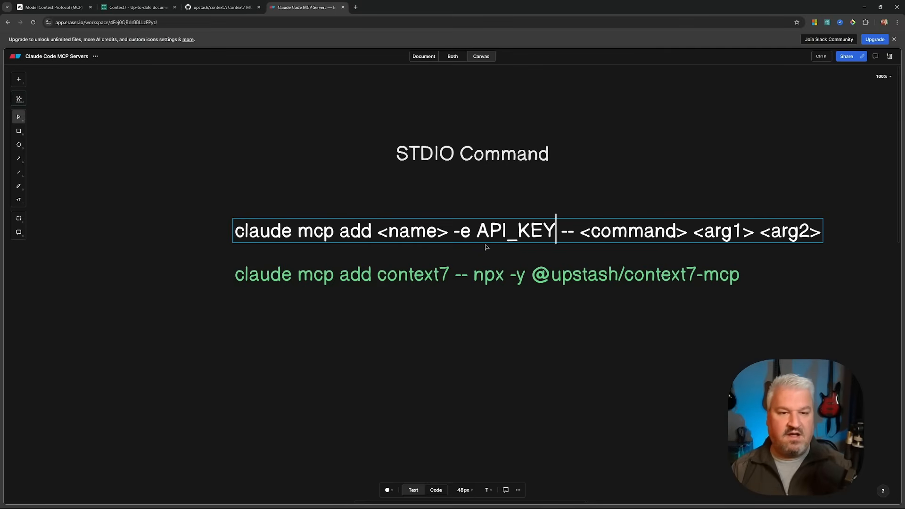
{"action": "type", "text": "="}
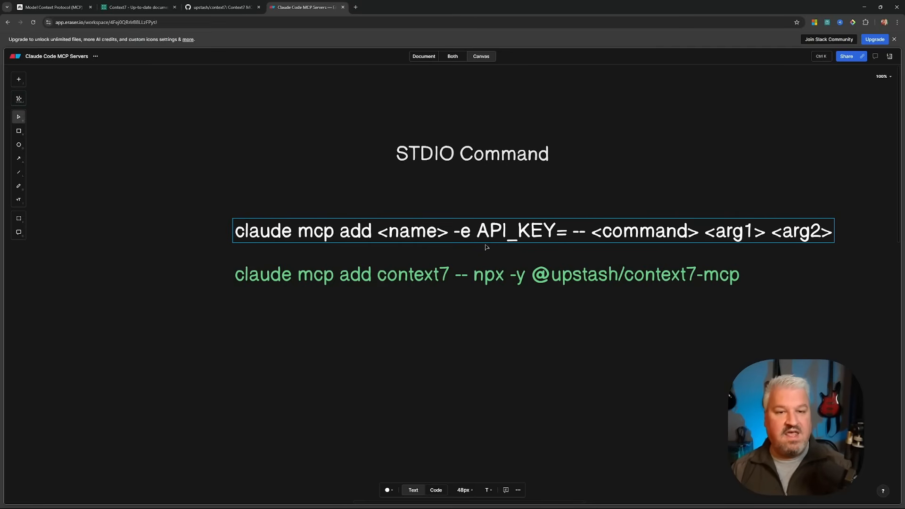
{"action": "type", "text": "asdasd"}
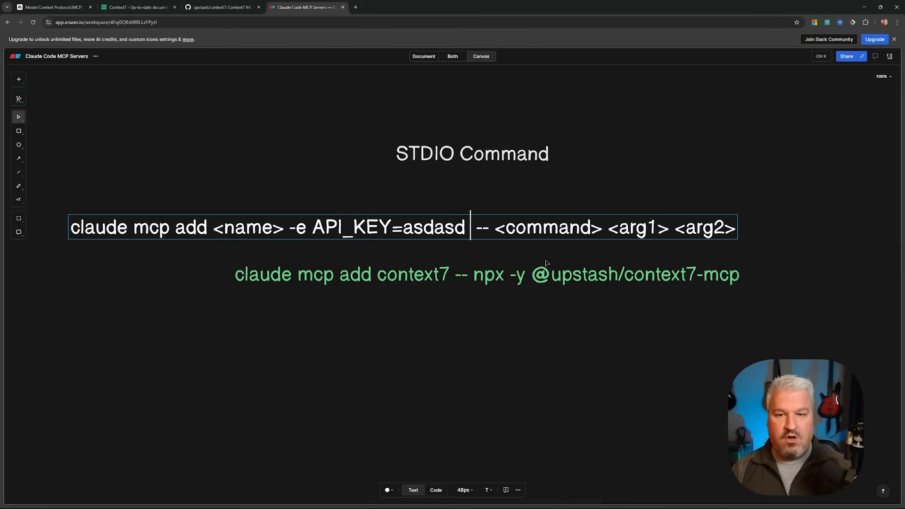
{"action": "type", "text": "-e ZONE -"}
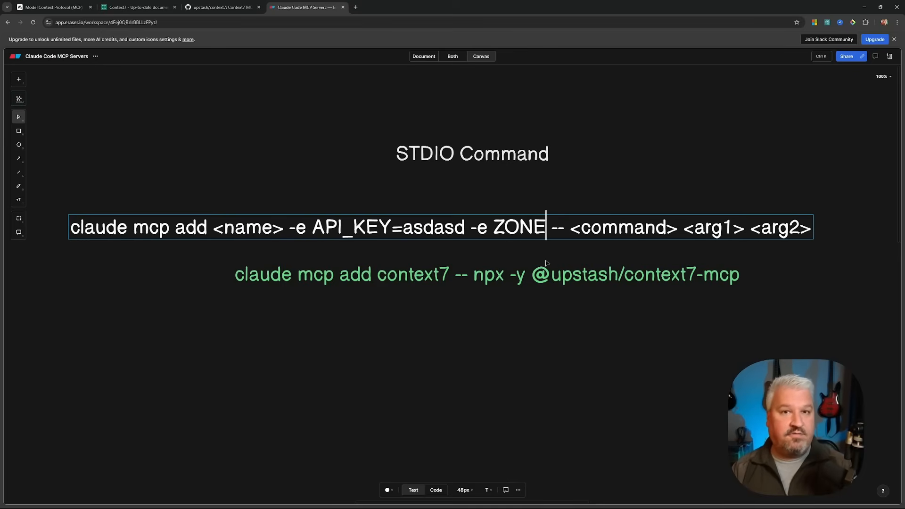
{"action": "type", "text": "="}
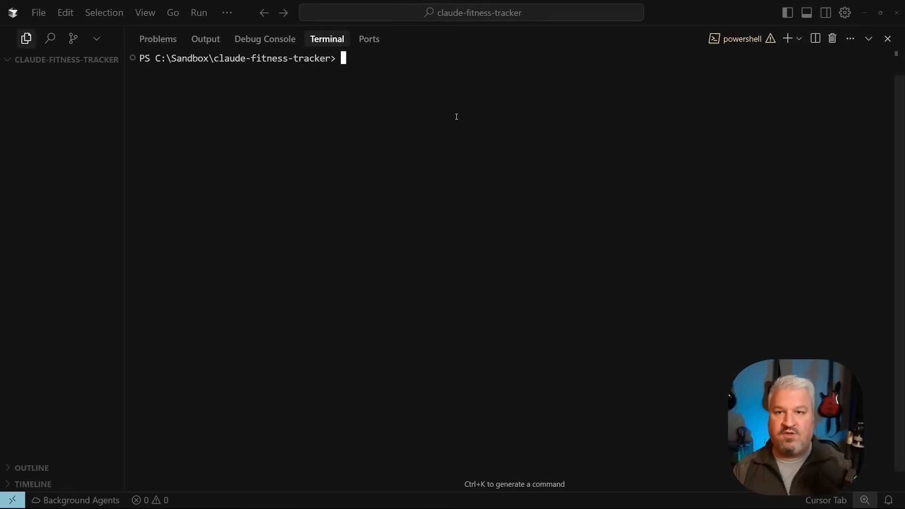
{"action": "type", "text": "claude mcp add context7 -- npx -y @upstash/context7-mcp"}
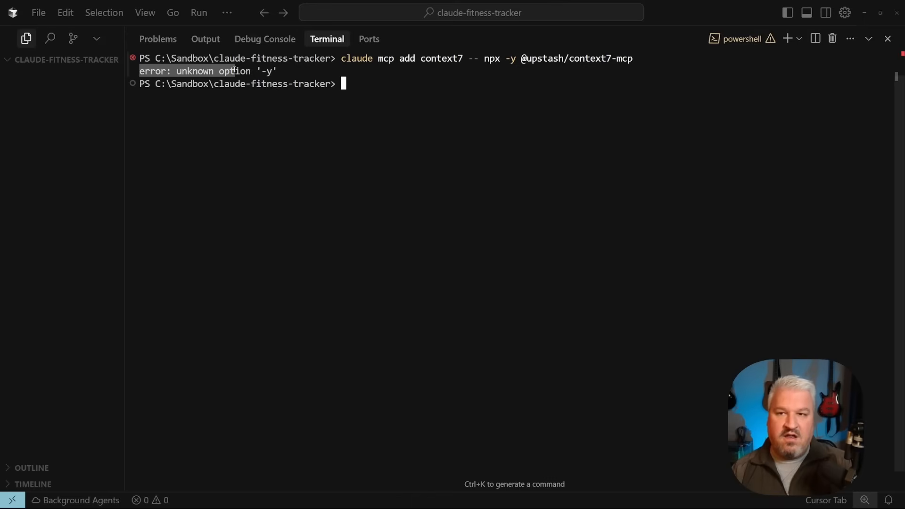
{"action": "left_click", "coordinate": [800, 39]}
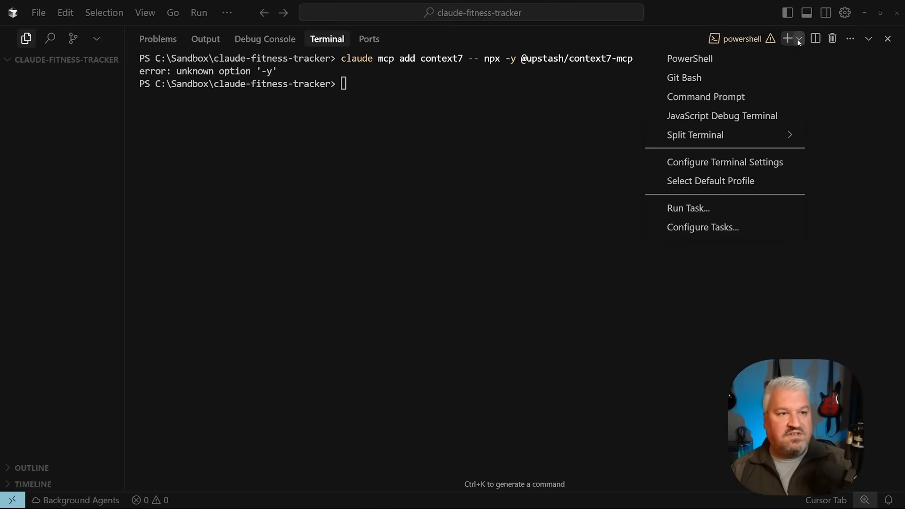
{"action": "mouse_move", "coordinate": [705, 96]}
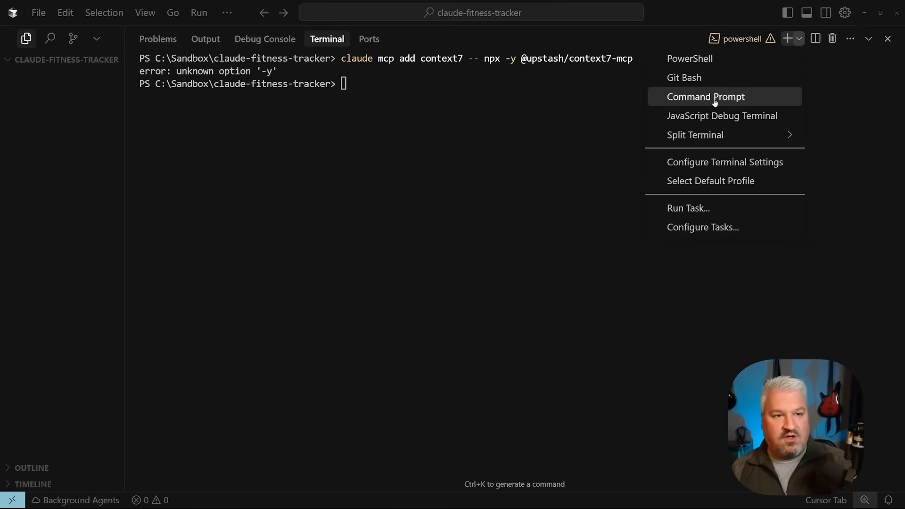
{"action": "left_click", "coordinate": [705, 96]}
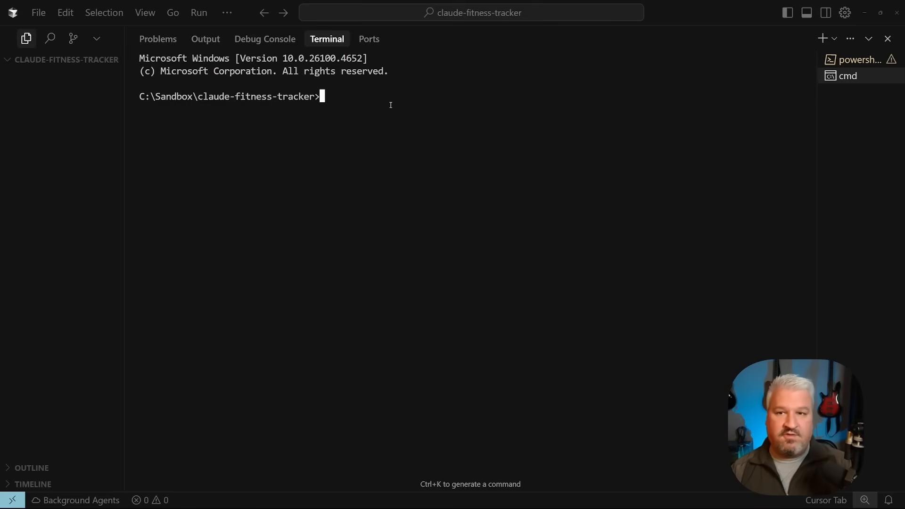
{"action": "type", "text": "claude mcp add context7 -- npx -y @upstash/context7-mcp"}
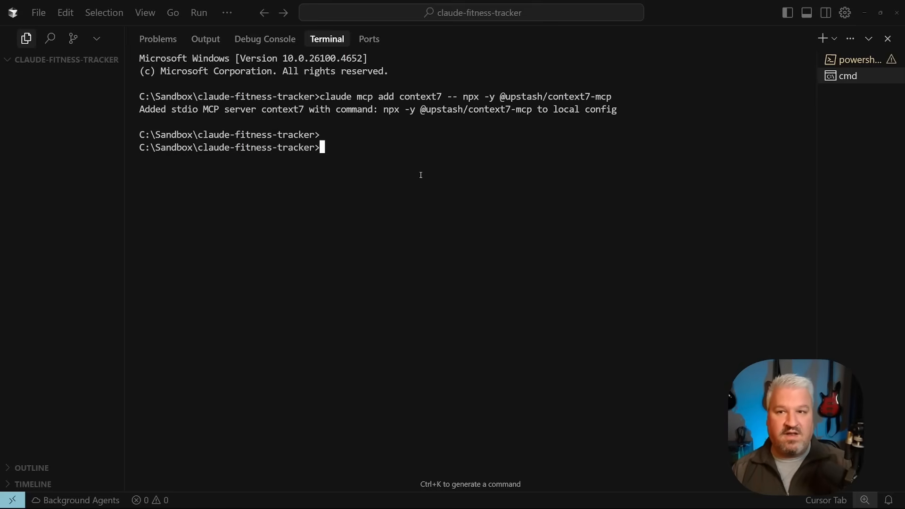
{"action": "double_click", "coordinate": [162, 109]}
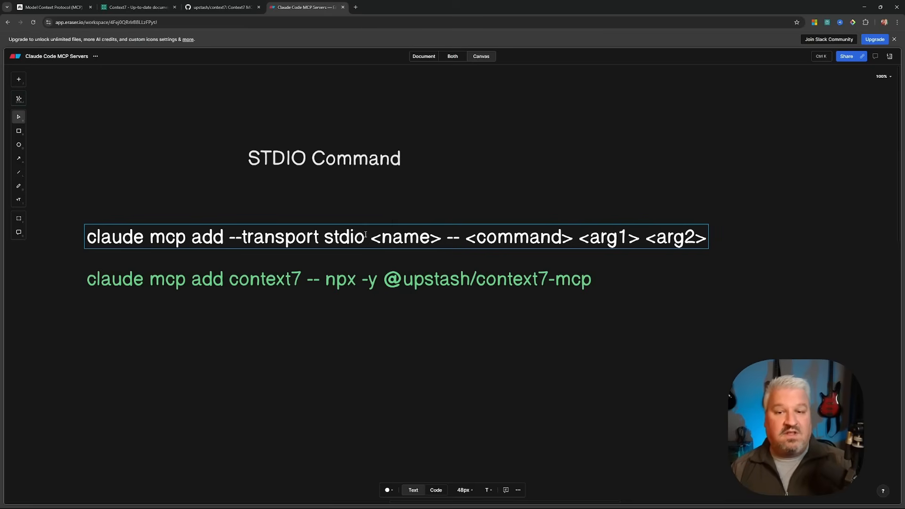
{"action": "double_click", "coordinate": [348, 236]}
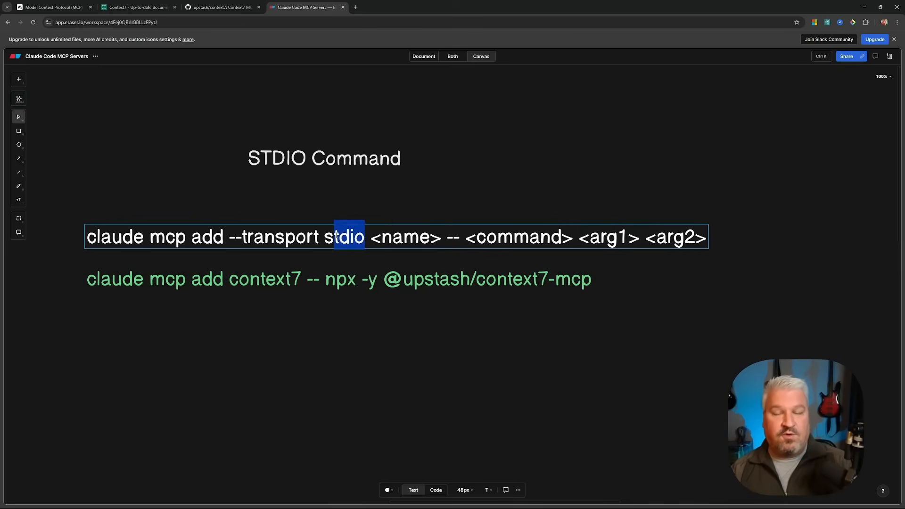
{"action": "left_click_drag", "start_coordinate": [334, 237], "coordinate": [229, 236]}
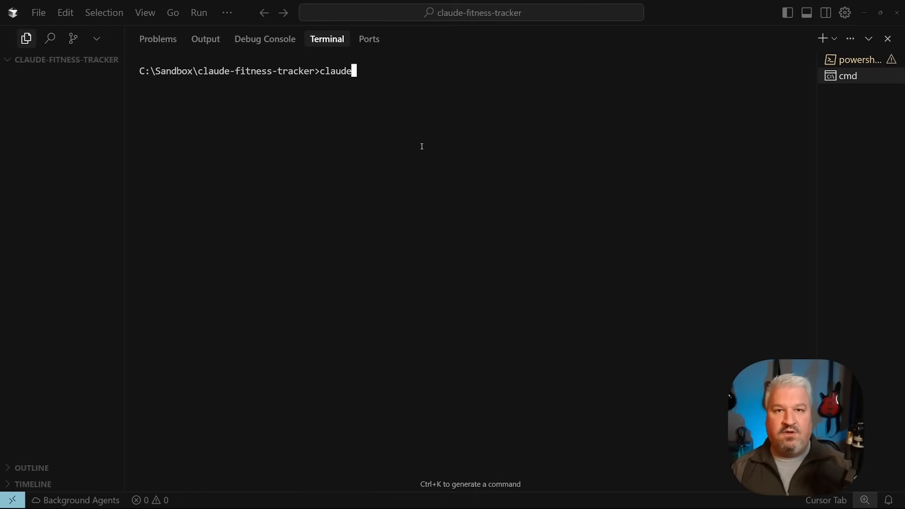
{"action": "type", "text": "/m"}
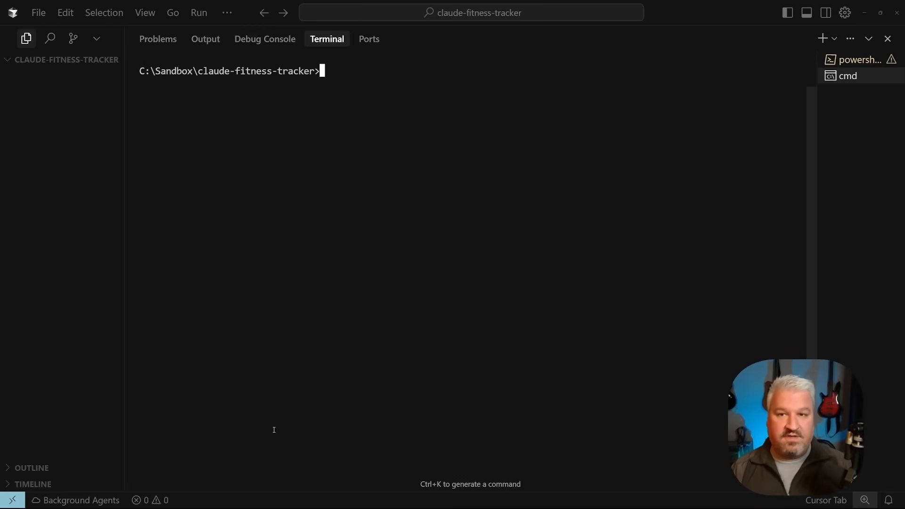
{"action": "type", "text": "claude mcp remove context"}
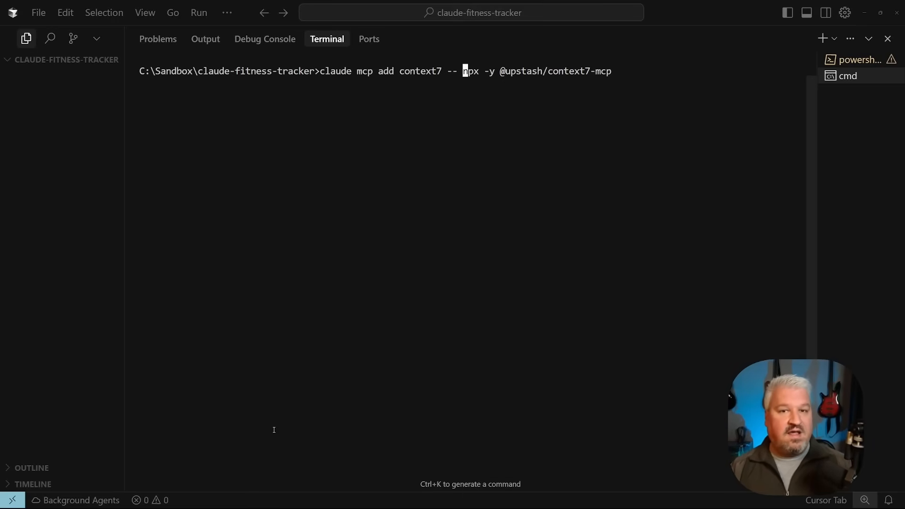
{"action": "type", "text": "cmd"}
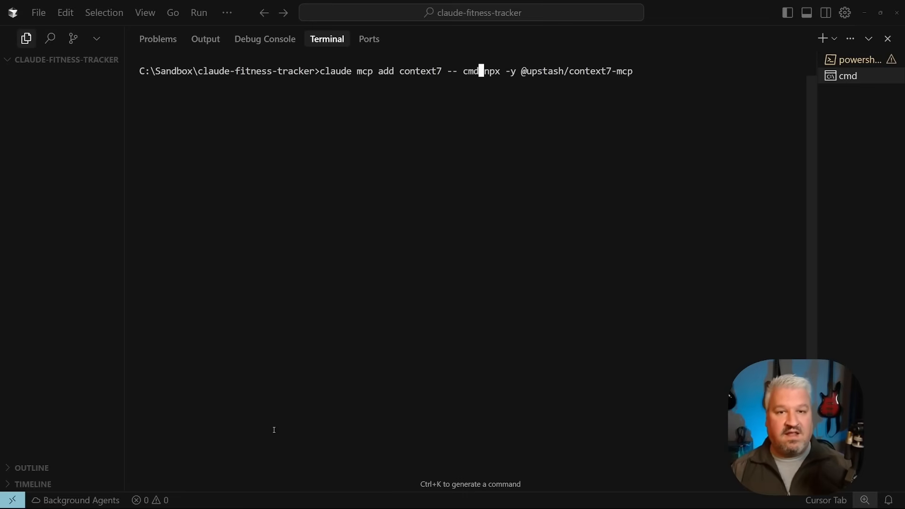
{"action": "type", "text": "/c"}
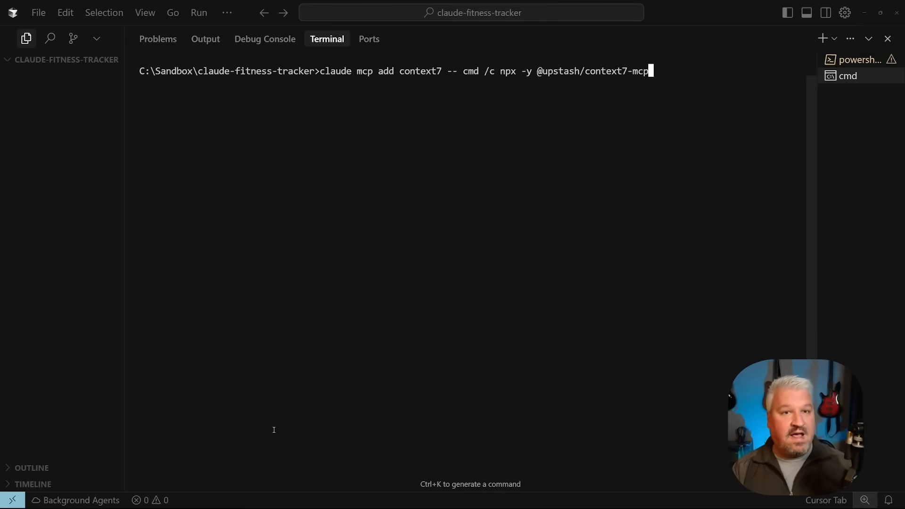
{"action": "type", "text": "@l"}
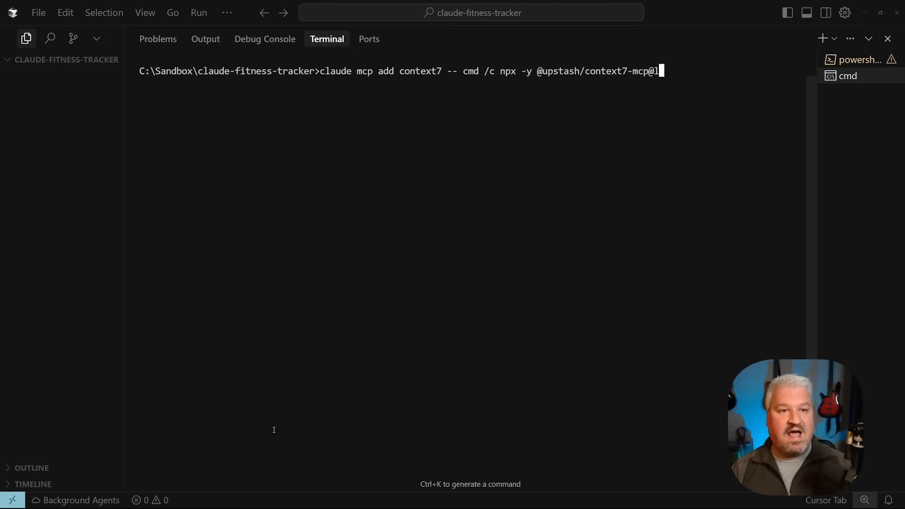
{"action": "type", "text": "atest"}
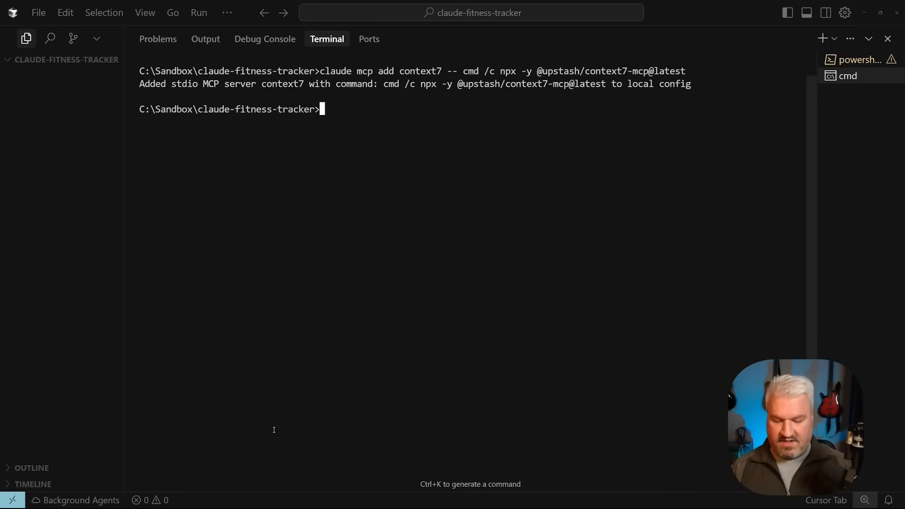
Step: Start claude and enter /mcp to view the configured MCP servers
{"action": "type", "text": "claude"}
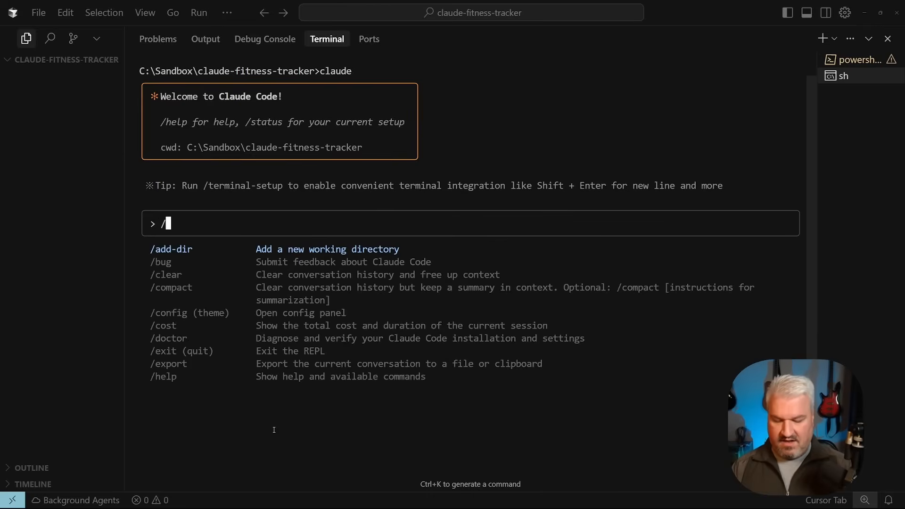
{"action": "type", "text": "mcp"}
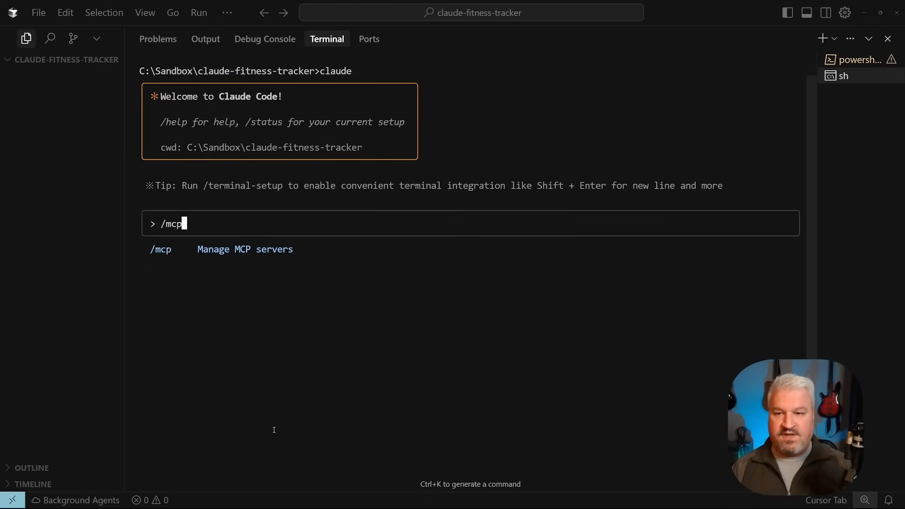
{"action": "key", "text": "Enter"}
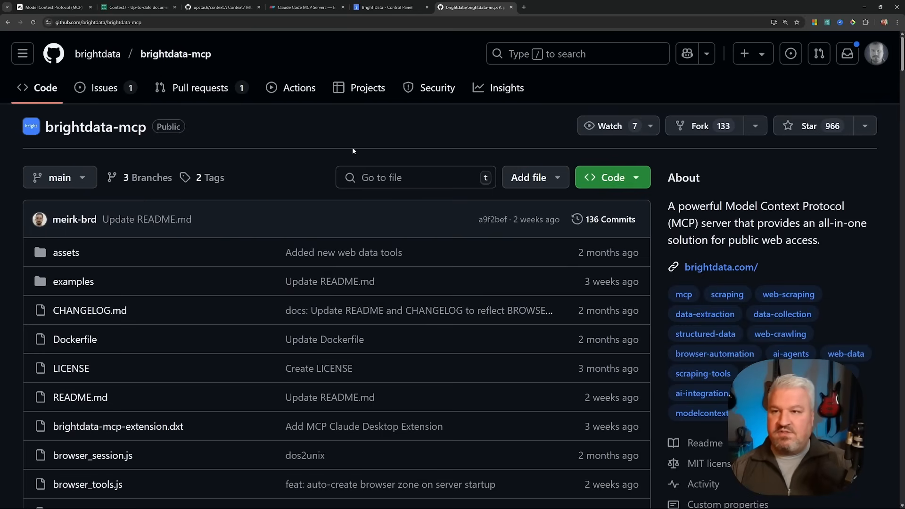
{"action": "mouse_move", "coordinate": [352, 151]}
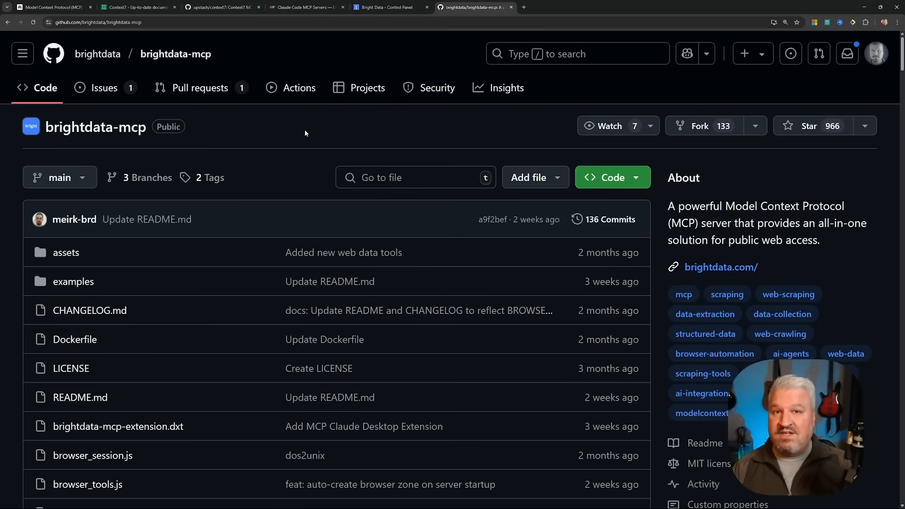
Step: Scroll the brightdata-mcp README, highlighting API_TOKEN in the quickstart and advanced configs
{"action": "scroll", "scroll_direction": "down", "scroll_amount": 3}
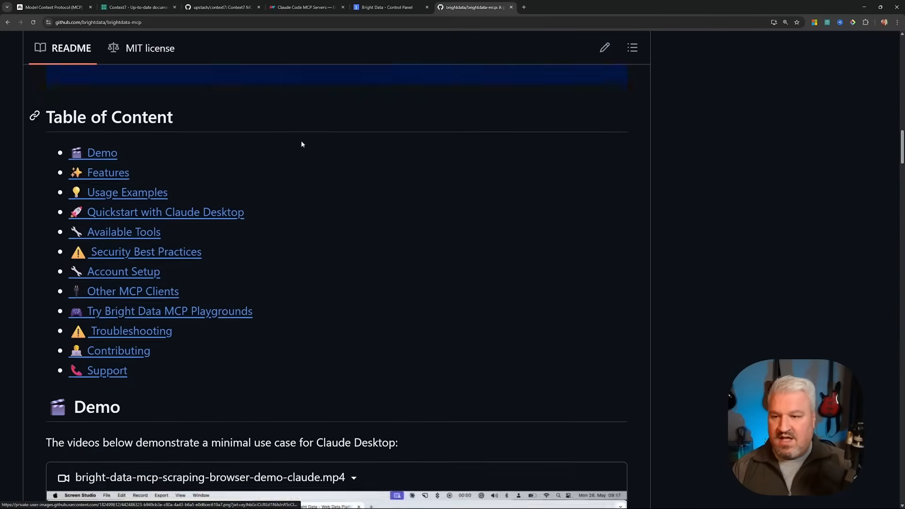
{"action": "scroll", "scroll_direction": "down", "scroll_amount": 3}
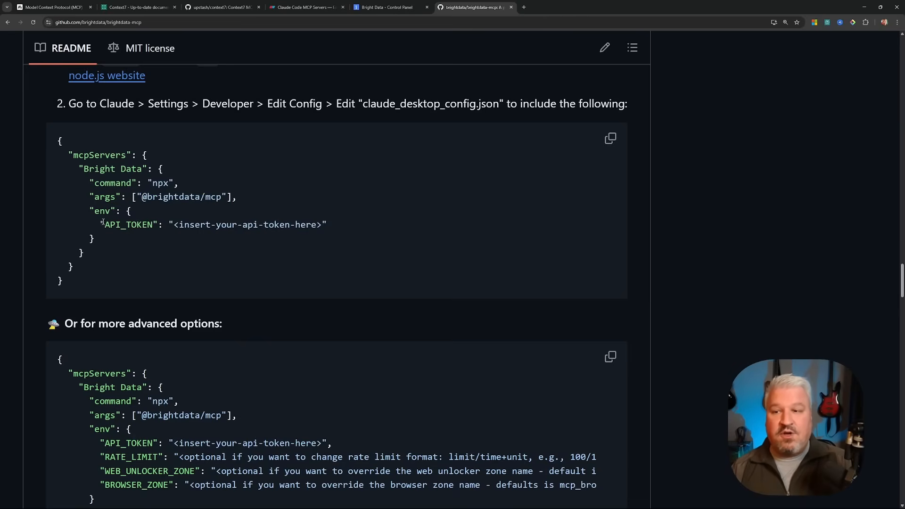
{"action": "left_click_drag", "start_coordinate": [101, 225], "coordinate": [326, 225]}
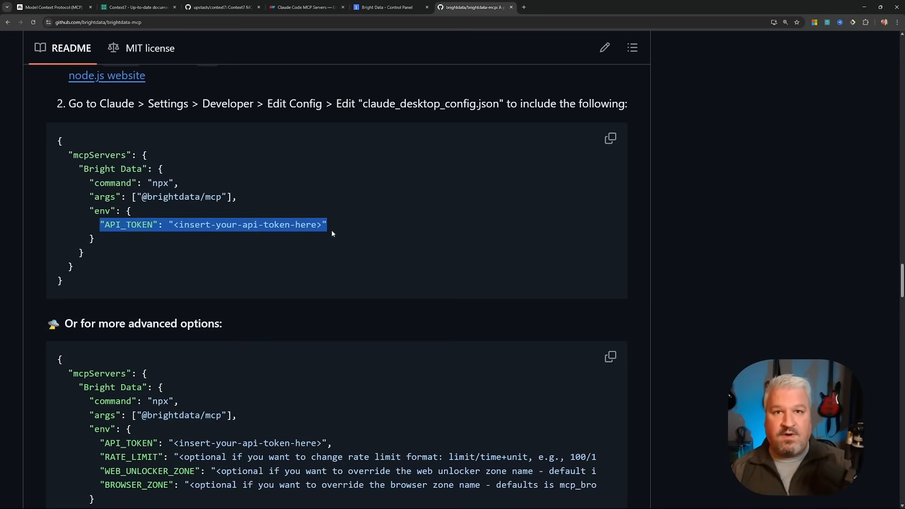
{"action": "scroll", "scroll_direction": "down", "scroll_amount": 3}
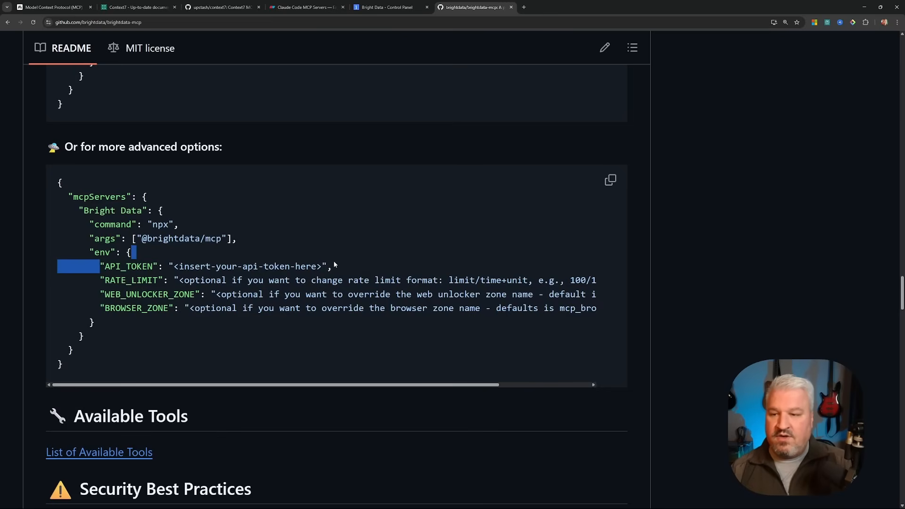
{"action": "left_click_drag", "start_coordinate": [101, 266], "coordinate": [357, 294]}
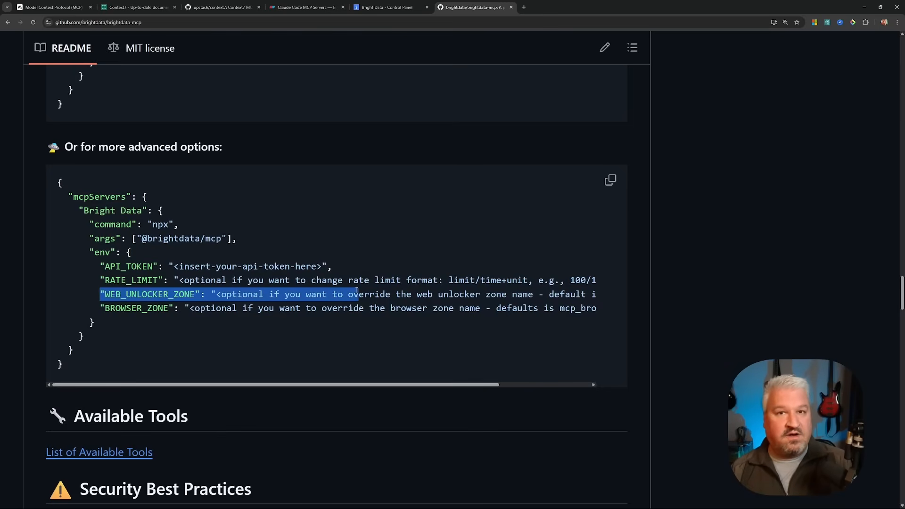
{"action": "left_click", "coordinate": [386, 7]}
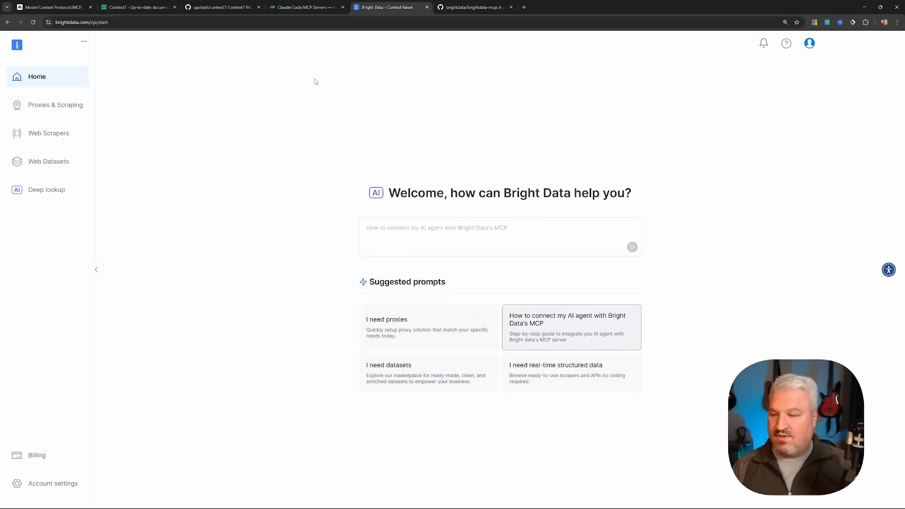
Step: Copy a new API key from Bright Data account settings and check My Zones
{"action": "left_click", "coordinate": [52, 483]}
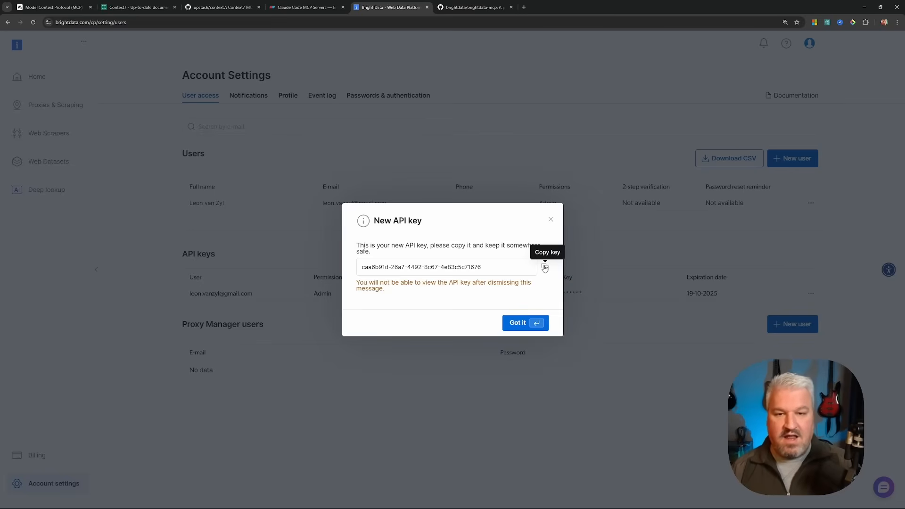
{"action": "left_click", "coordinate": [543, 267]}
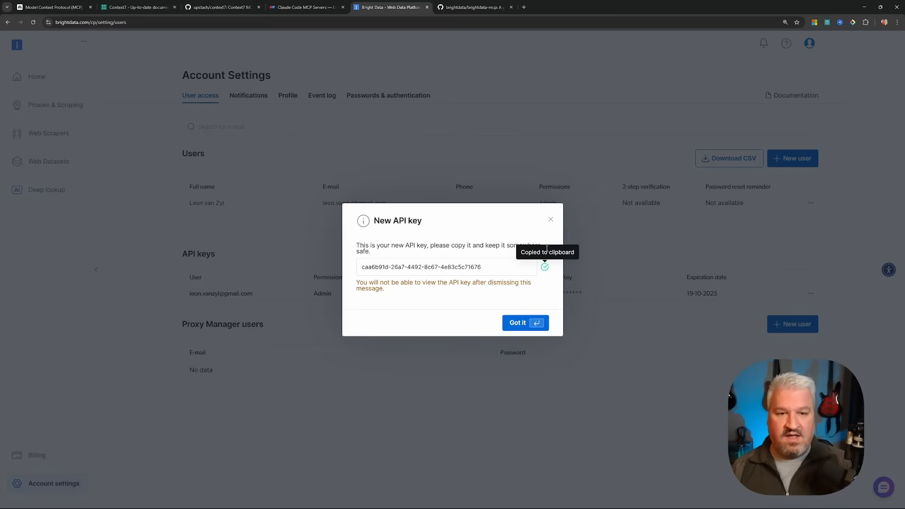
{"action": "left_click", "coordinate": [516, 322]}
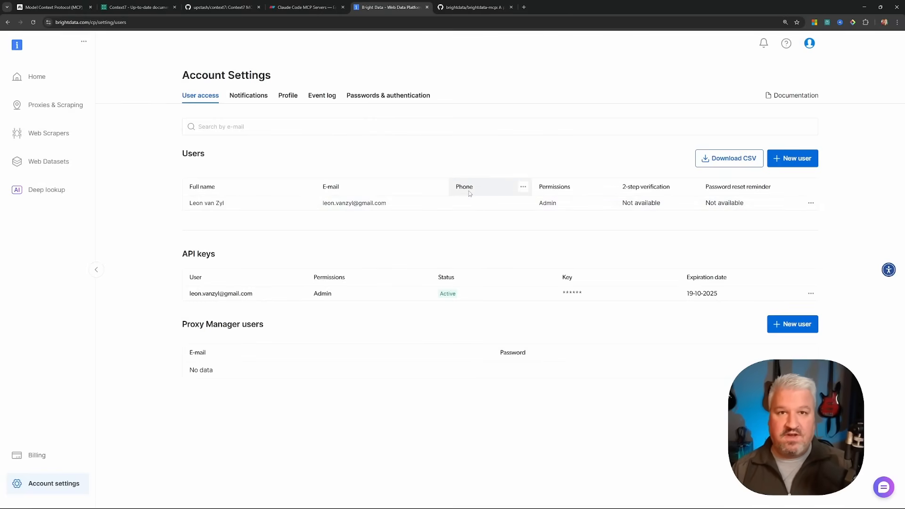
{"action": "mouse_move", "coordinate": [48, 133]}
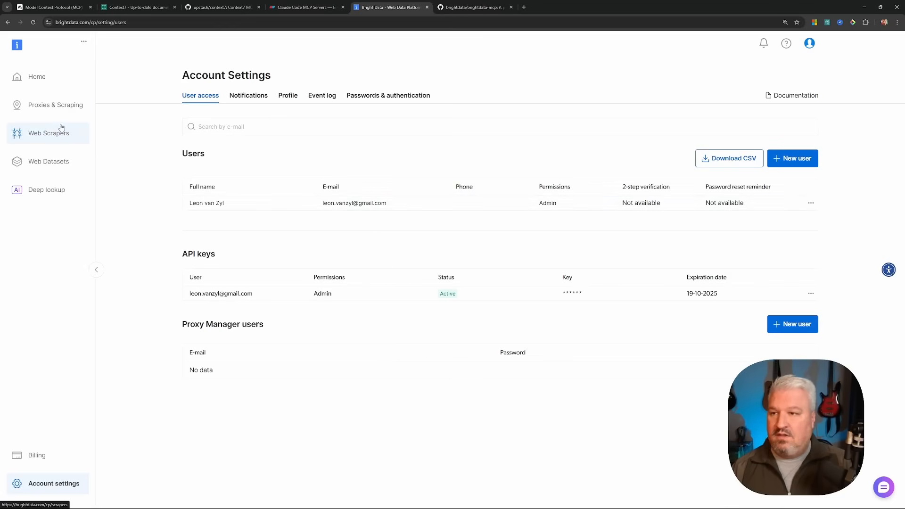
{"action": "left_click", "coordinate": [56, 104]}
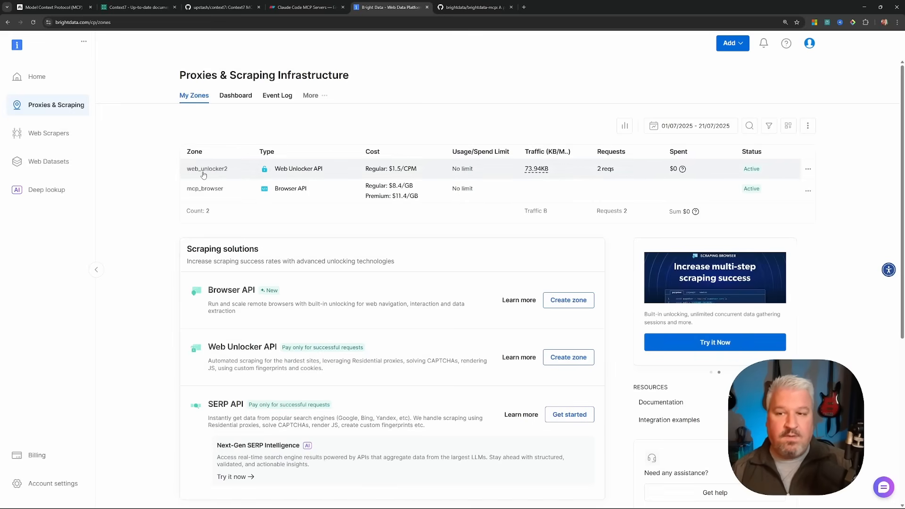
{"action": "left_click", "coordinate": [472, 7]}
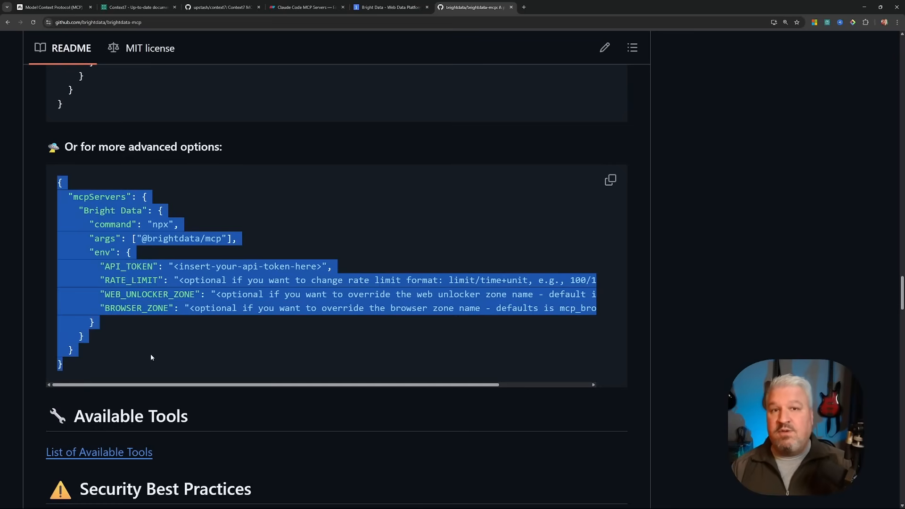
Step: Move the green context7 command down and name the copied template line brightdata
{"action": "left_click", "coordinate": [150, 357]}
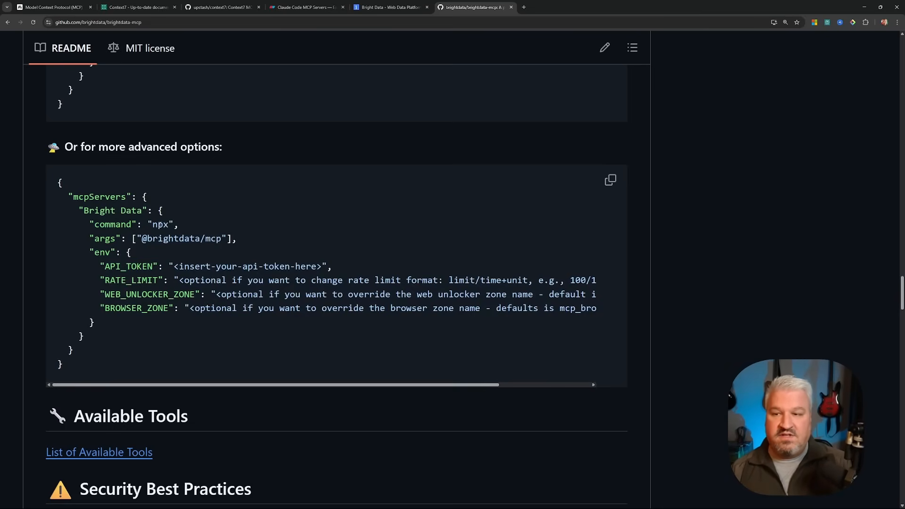
{"action": "left_click", "coordinate": [306, 7]}
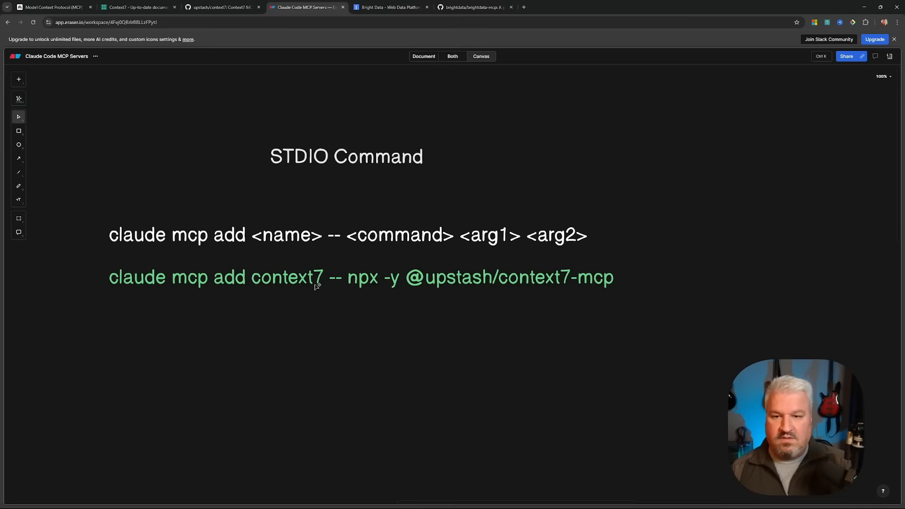
{"action": "left_click", "coordinate": [361, 277]}
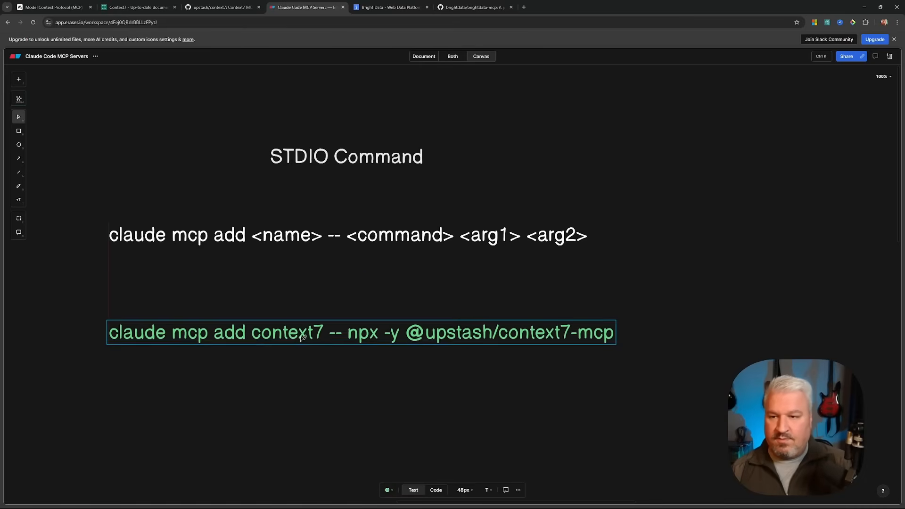
{"action": "double_click", "coordinate": [282, 280]}
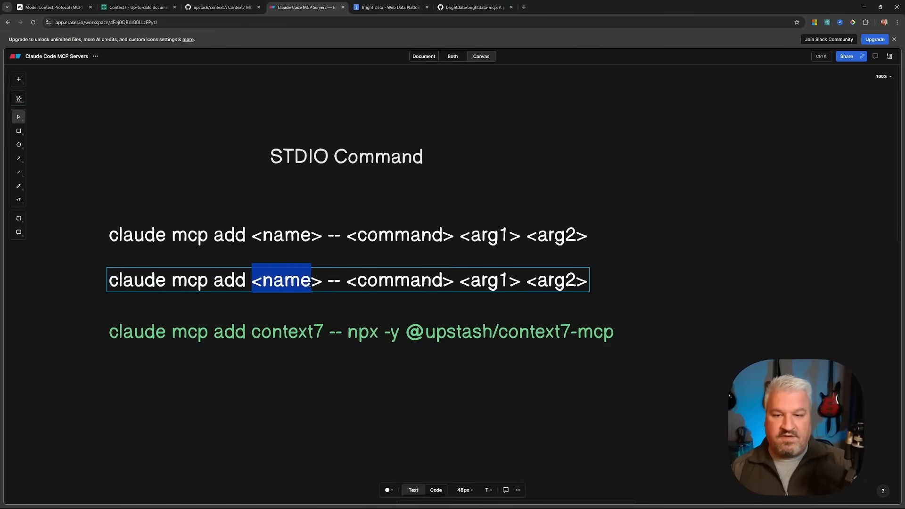
{"action": "type", "text": "br"}
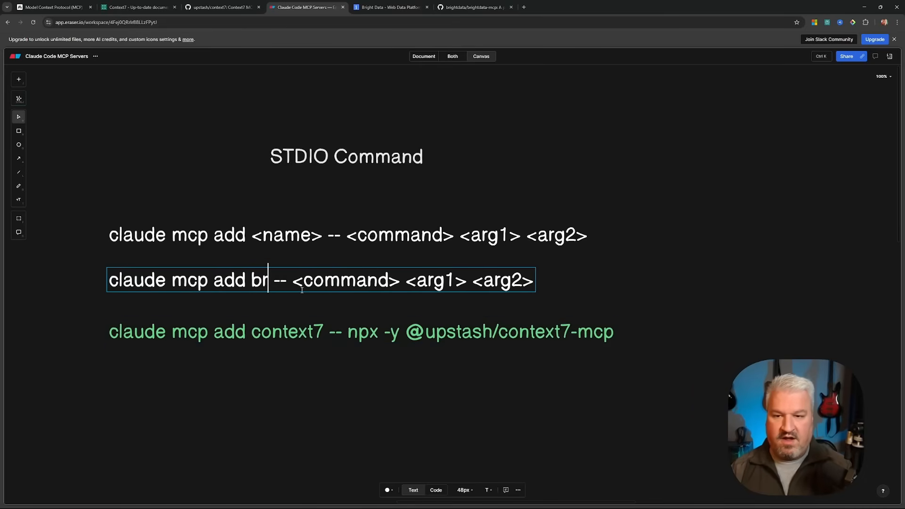
{"action": "type", "text": "ightdata"}
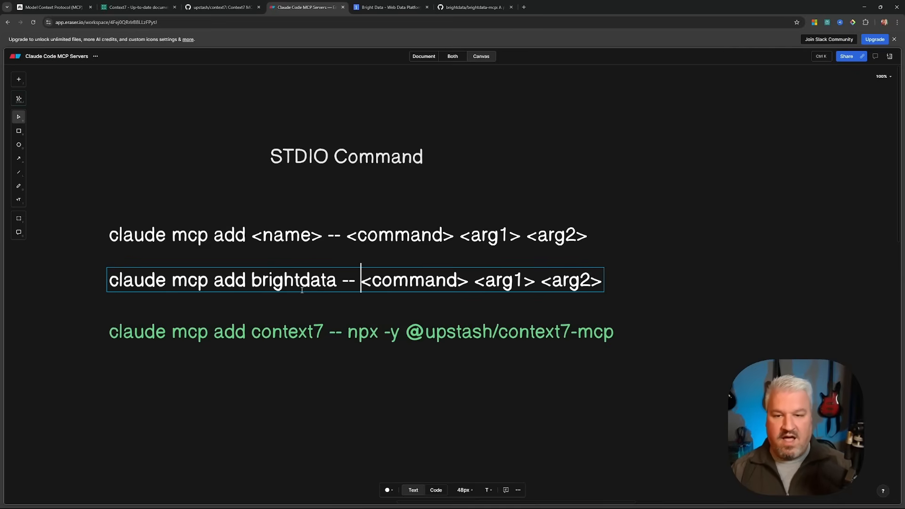
{"action": "left_click", "coordinate": [473, 7]}
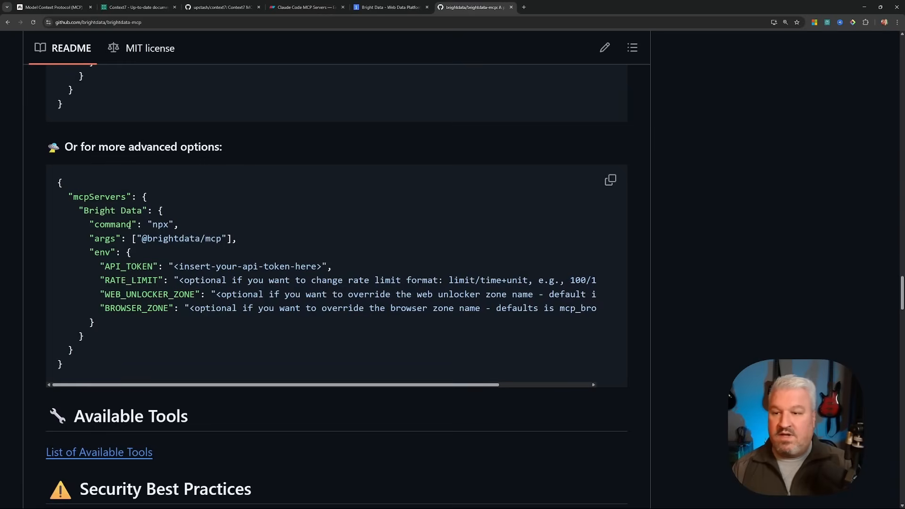
{"action": "double_click", "coordinate": [160, 224]}
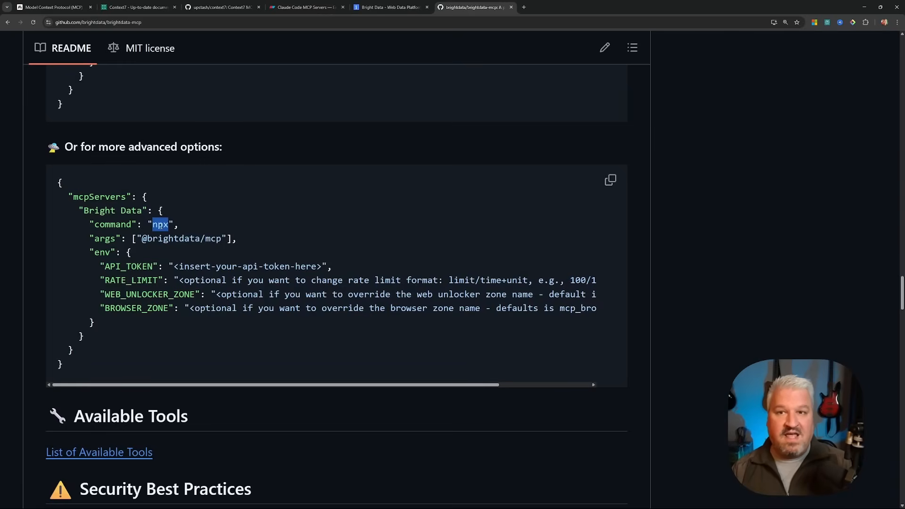
{"action": "left_click", "coordinate": [306, 7]}
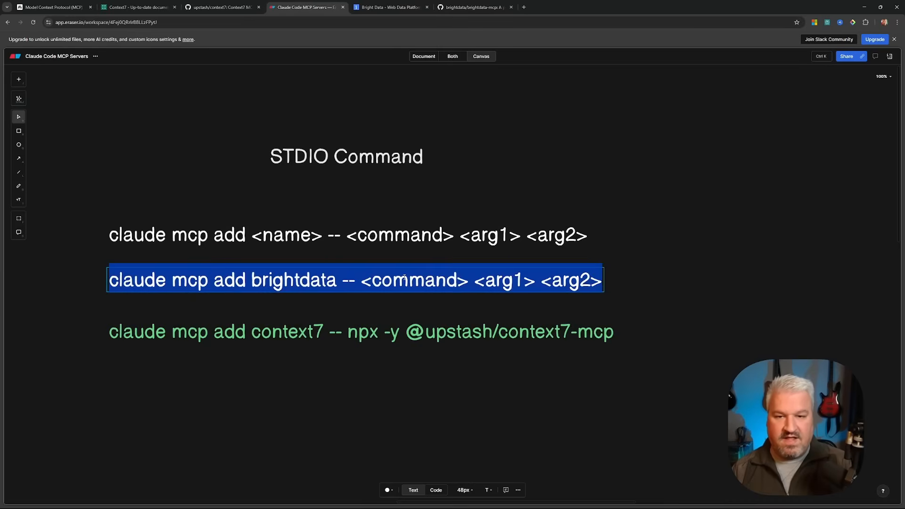
{"action": "type", "text": "npx"}
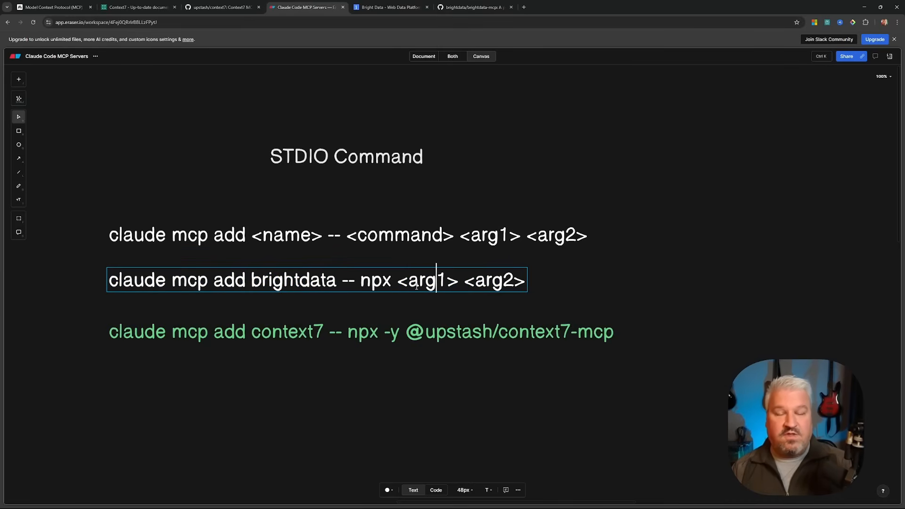
{"action": "left_click", "coordinate": [473, 7]}
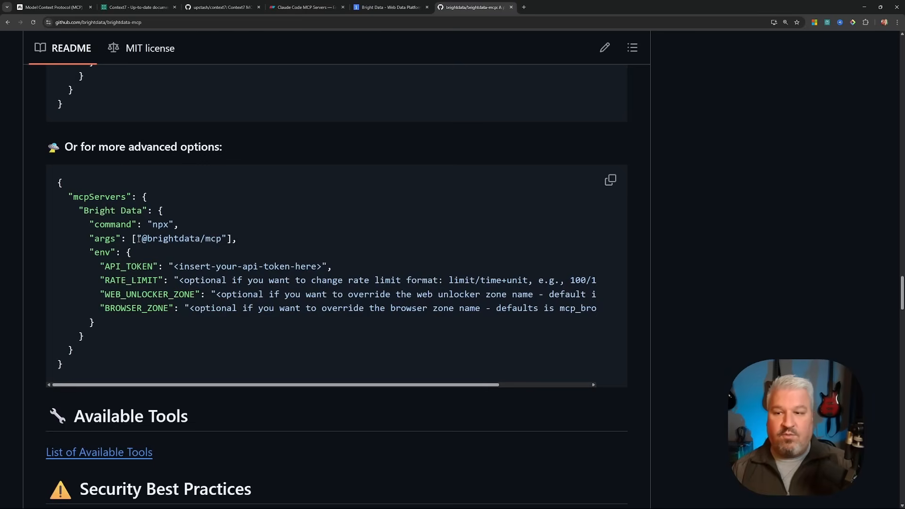
{"action": "double_click", "coordinate": [172, 239]}
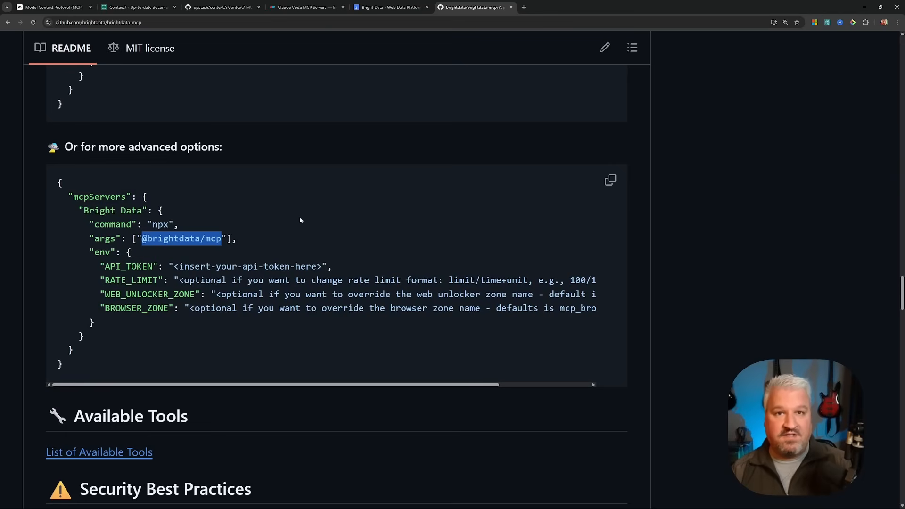
{"action": "double_click", "coordinate": [101, 252]}
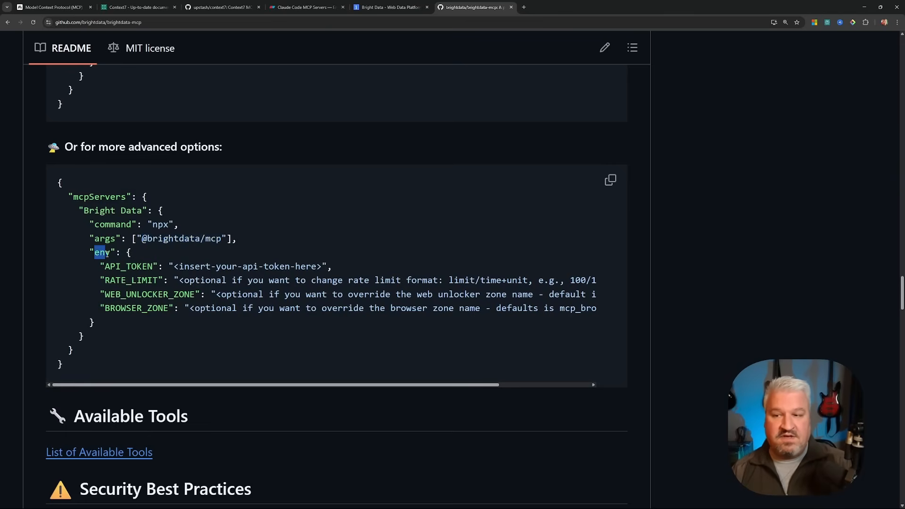
Step: Insert -e API_TOKEN=xxx before the -- separator in the brightdata line
{"action": "left_click", "coordinate": [306, 7]}
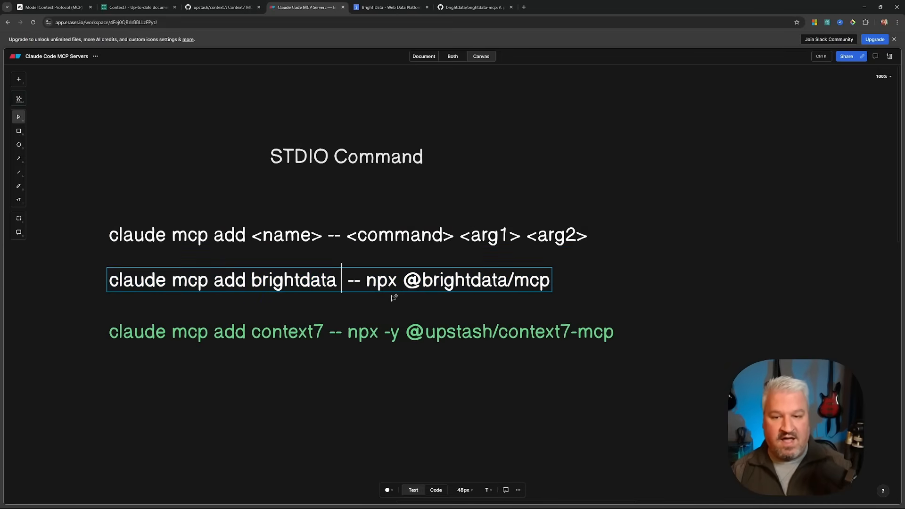
{"action": "type", "text": "-e -"}
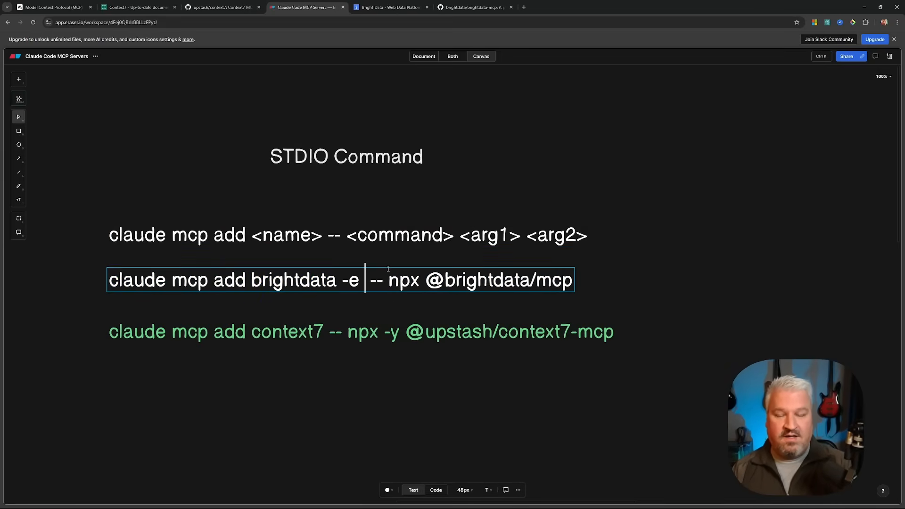
{"action": "left_click", "coordinate": [473, 7]}
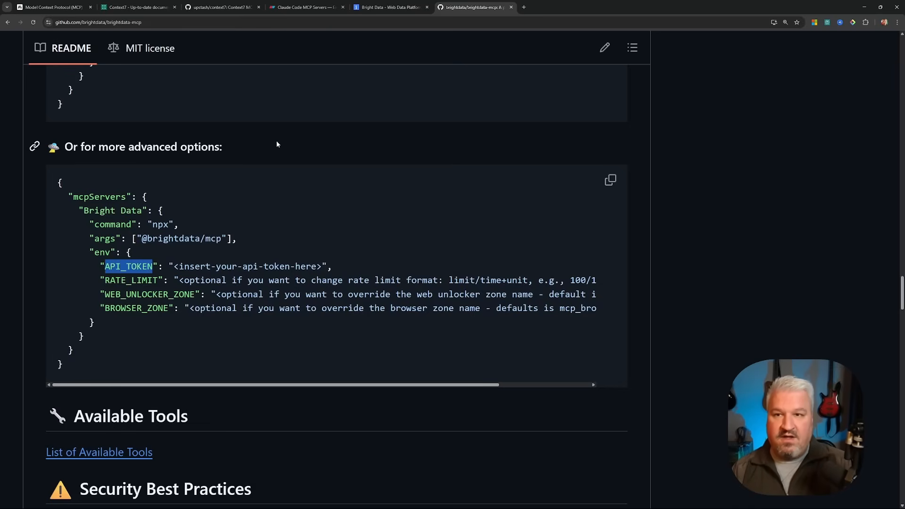
{"action": "left_click", "coordinate": [306, 7]}
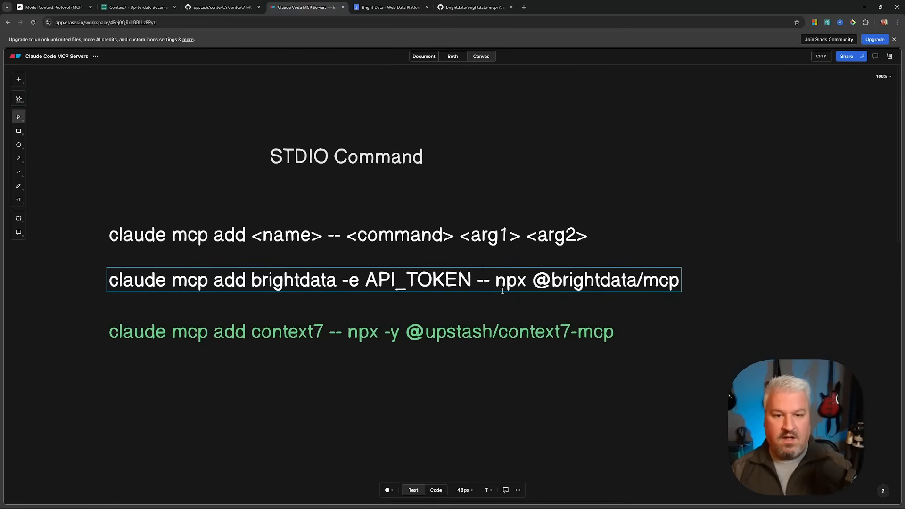
{"action": "type", "text": "=xx"}
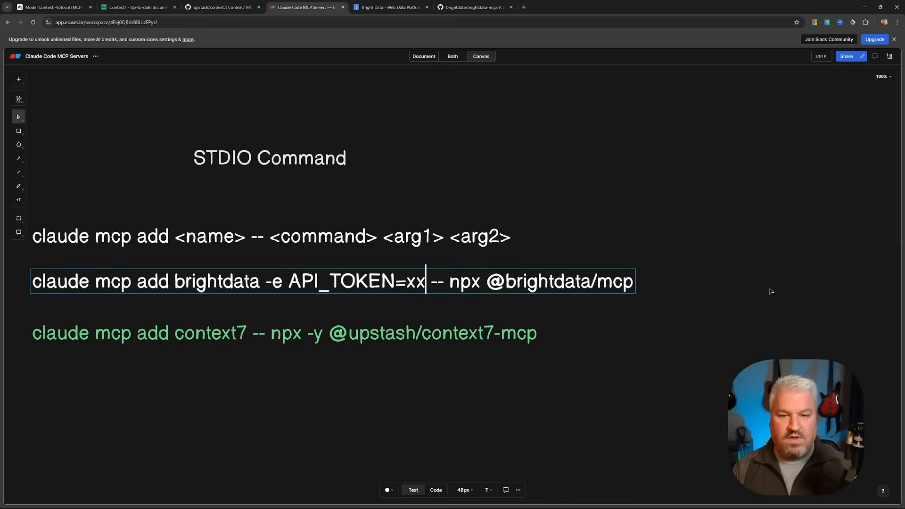
{"action": "type", "text": "x"}
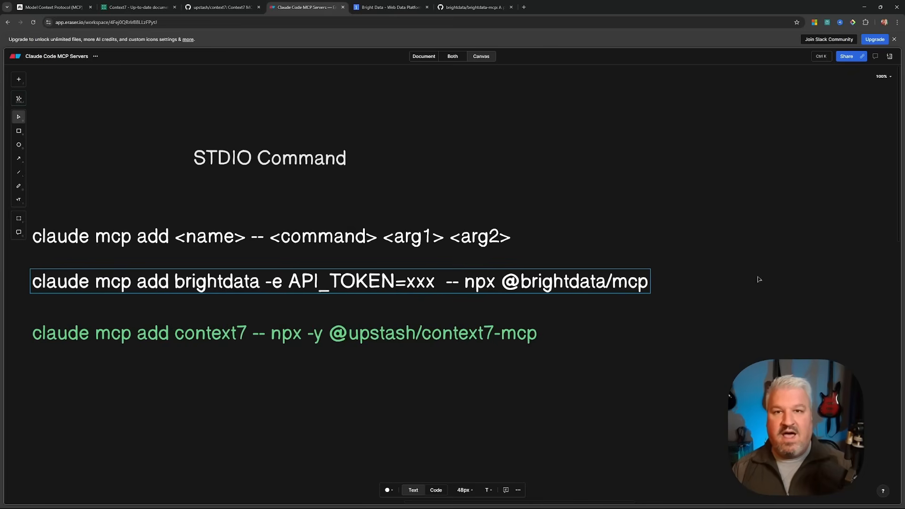
{"action": "left_click", "coordinate": [473, 7]}
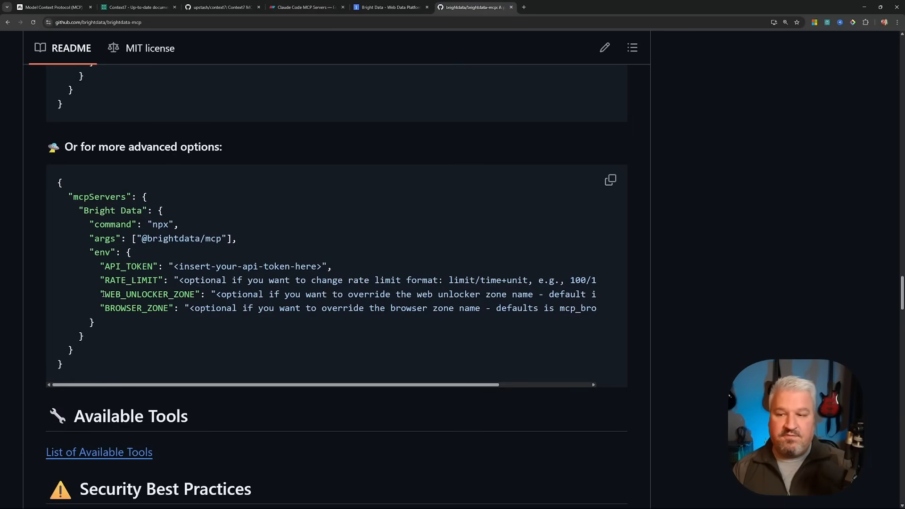
{"action": "double_click", "coordinate": [149, 294]}
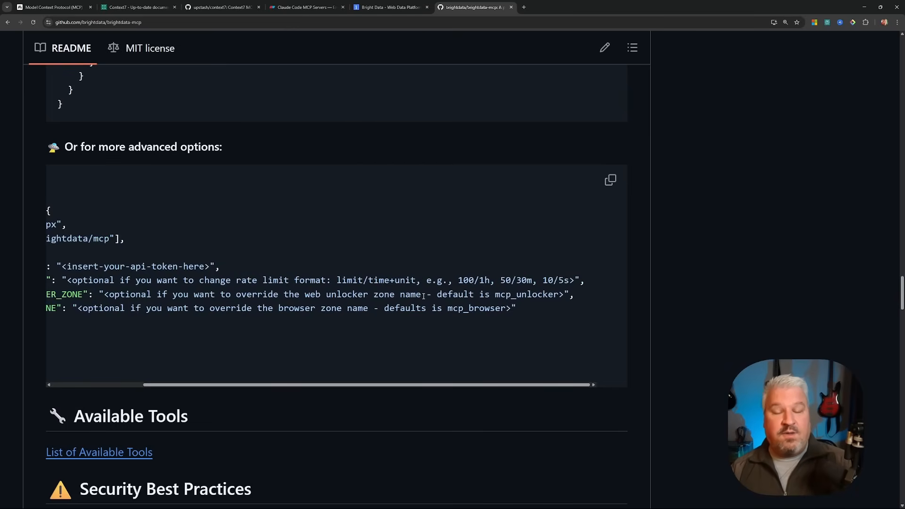
Step: Check the web_unlocker2 zone in Bright Data and the WEB_UNLOCKER_ZONE name in the README
{"action": "double_click", "coordinate": [504, 294]}
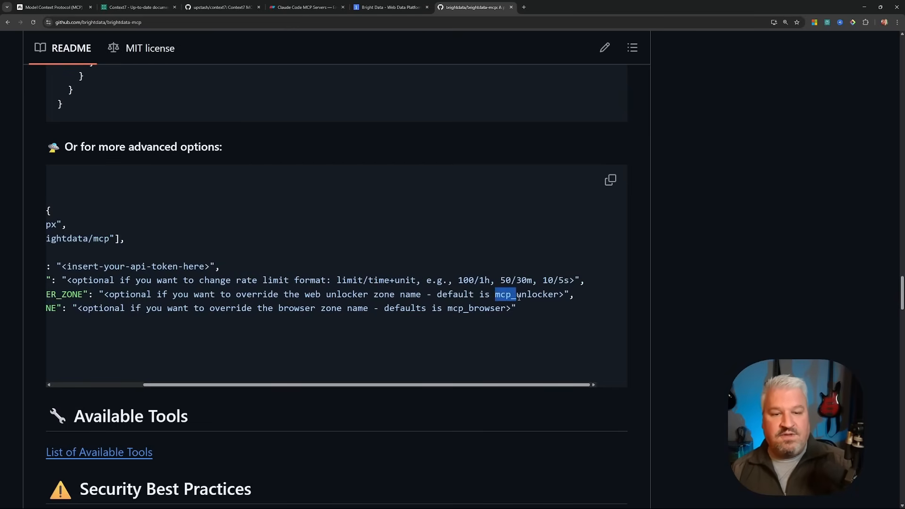
{"action": "left_click", "coordinate": [388, 7]}
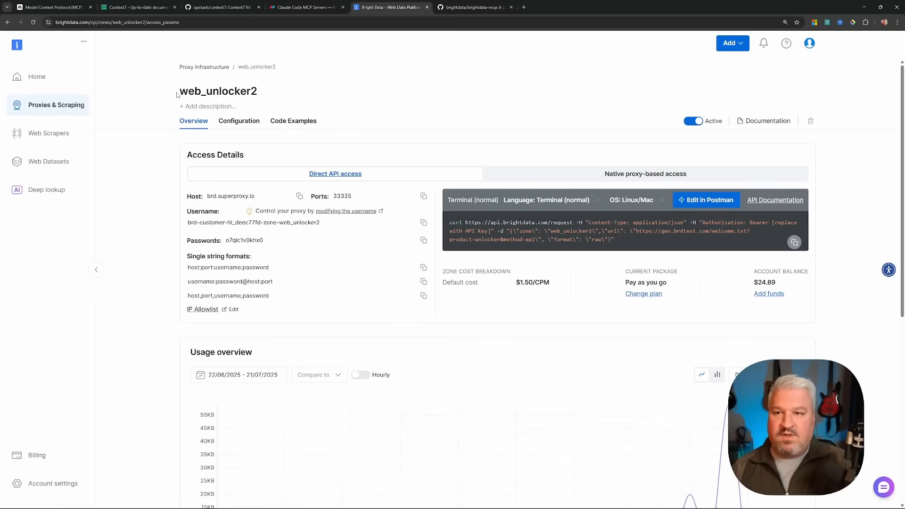
{"action": "mouse_move", "coordinate": [280, 95]}
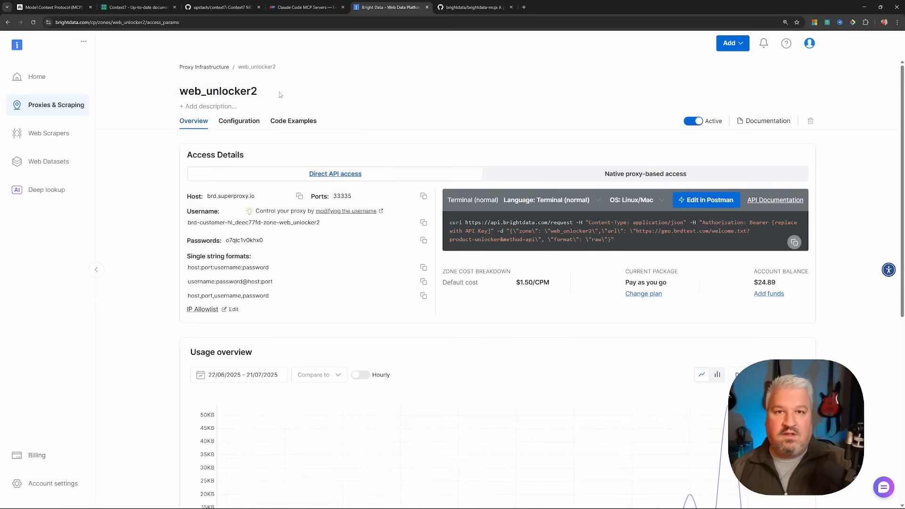
{"action": "left_click", "coordinate": [473, 7]}
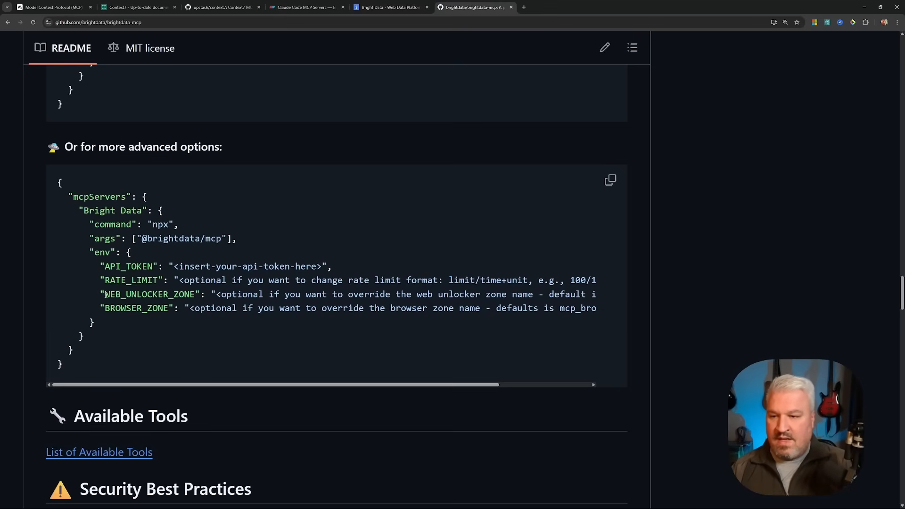
{"action": "double_click", "coordinate": [150, 293]}
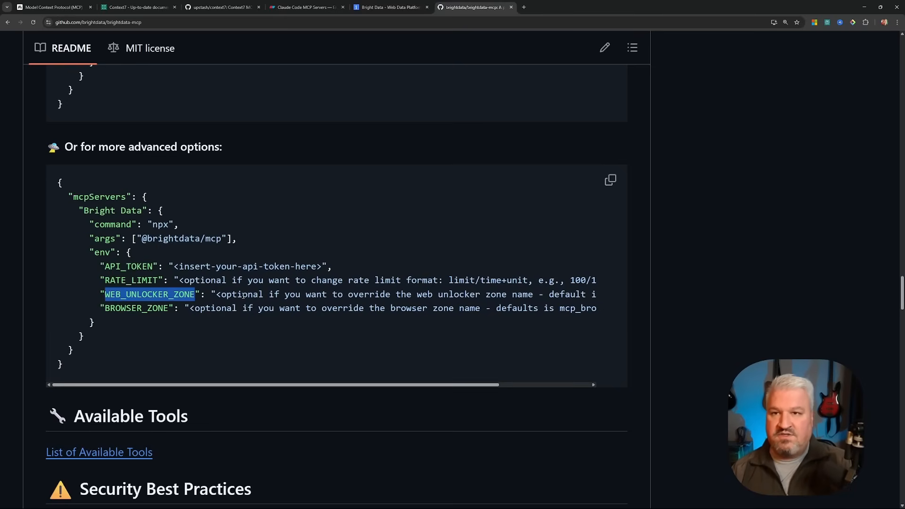
{"action": "left_click", "coordinate": [305, 7]}
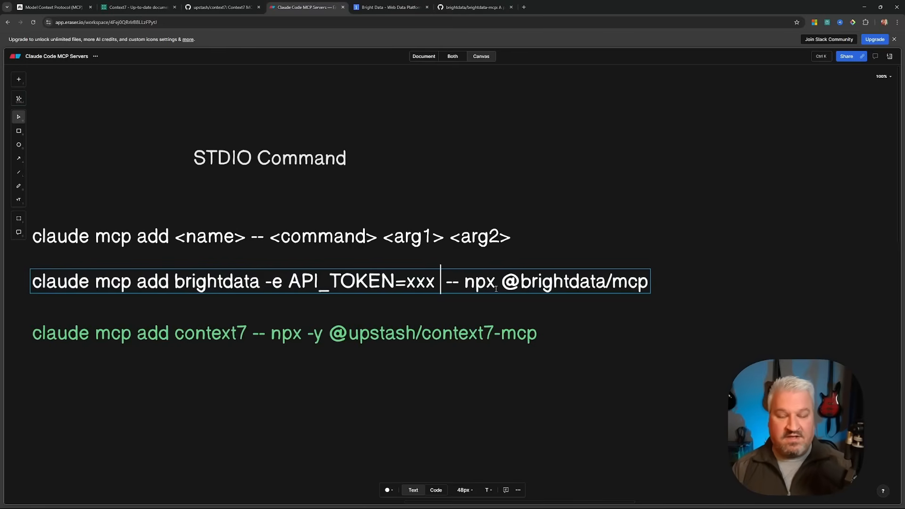
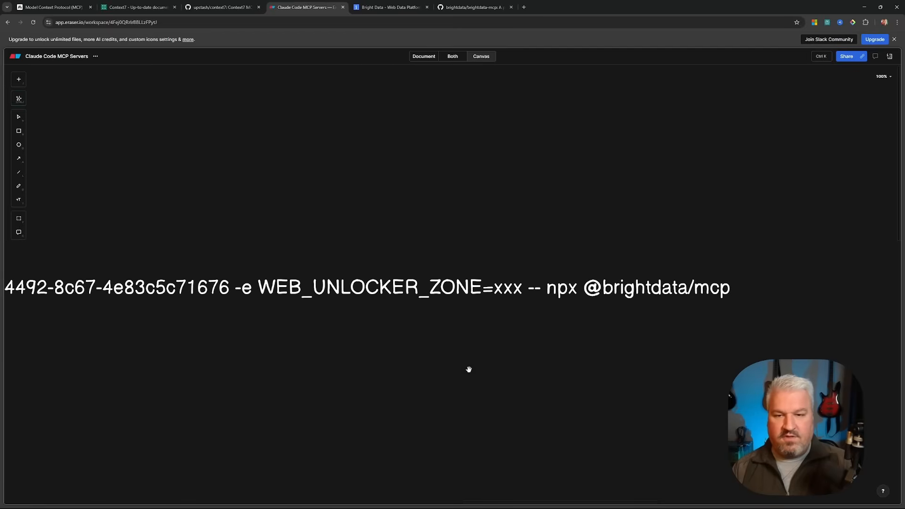
Step: Add -e WEB_UNLOCKER_ZONE=xxx and paste the Bright Data API token over the placeholder
{"action": "double_click", "coordinate": [506, 288]}
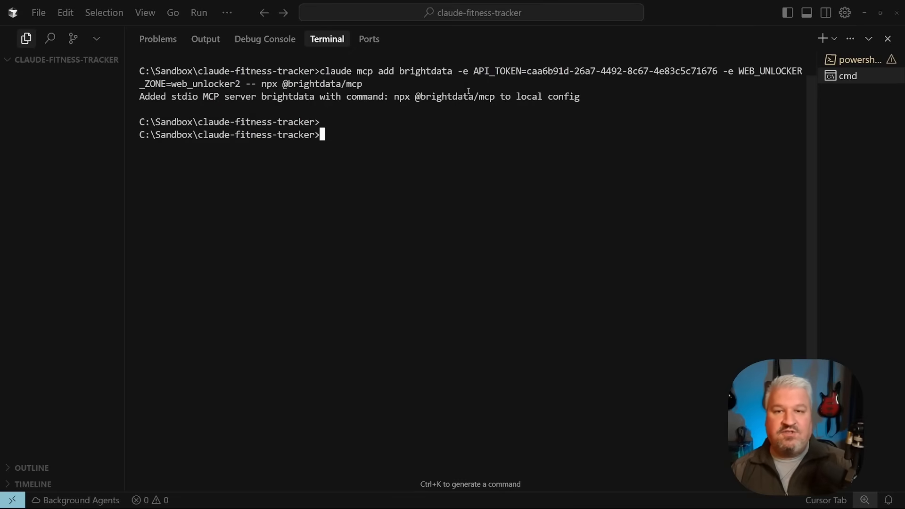
{"action": "type", "text": "cla"}
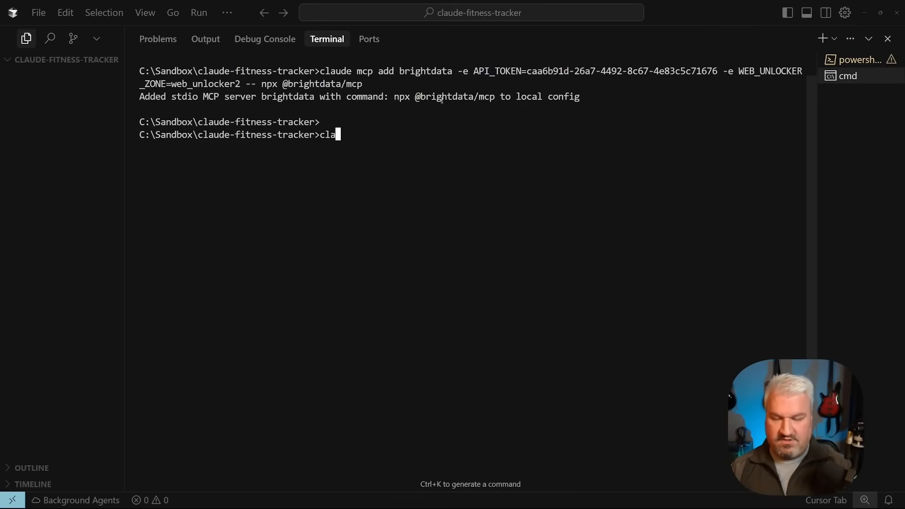
{"action": "key", "text": "Enter"}
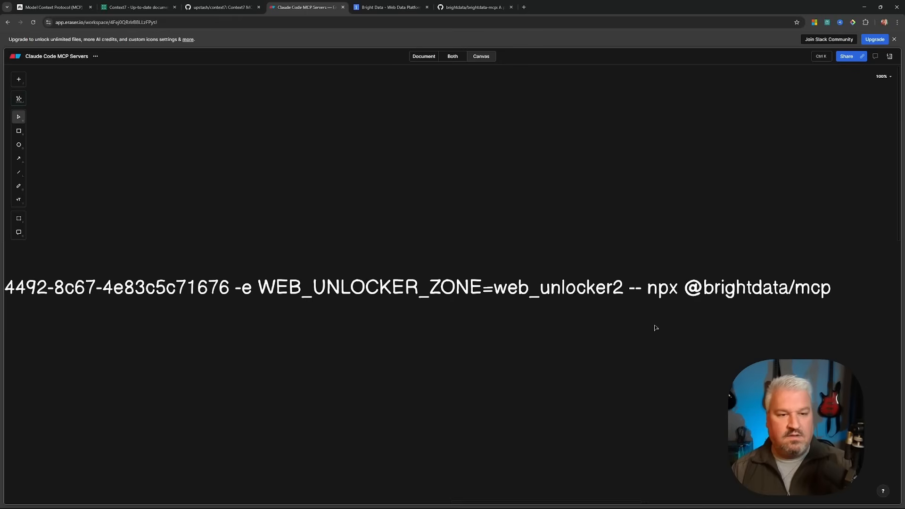
Step: Prefix the Bright Data command on the Eraser canvas with 'cmd /c' before npx
{"action": "left_click", "coordinate": [404, 287]}
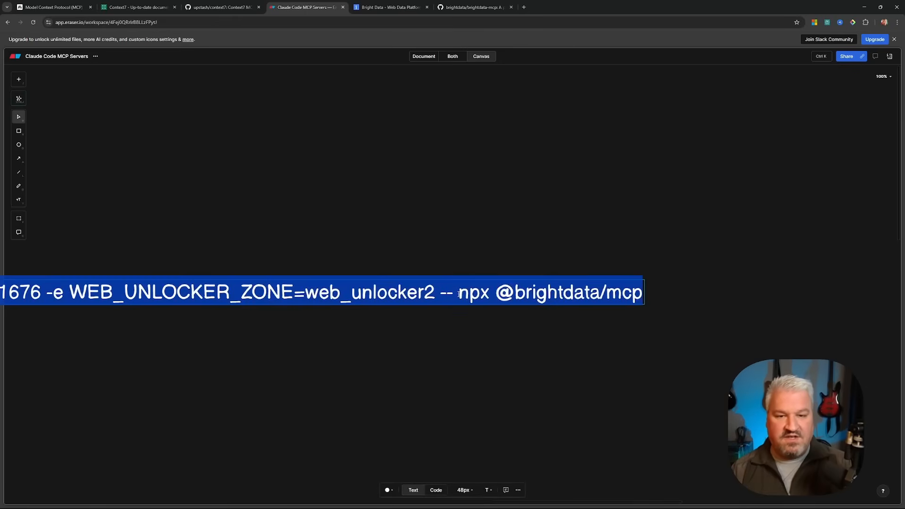
{"action": "type", "text": "cmd"}
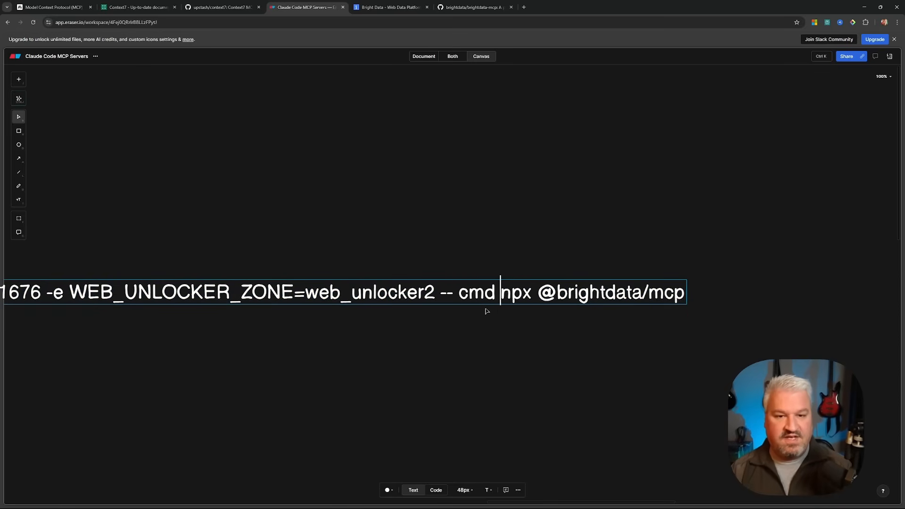
{"action": "type", "text": "/c"}
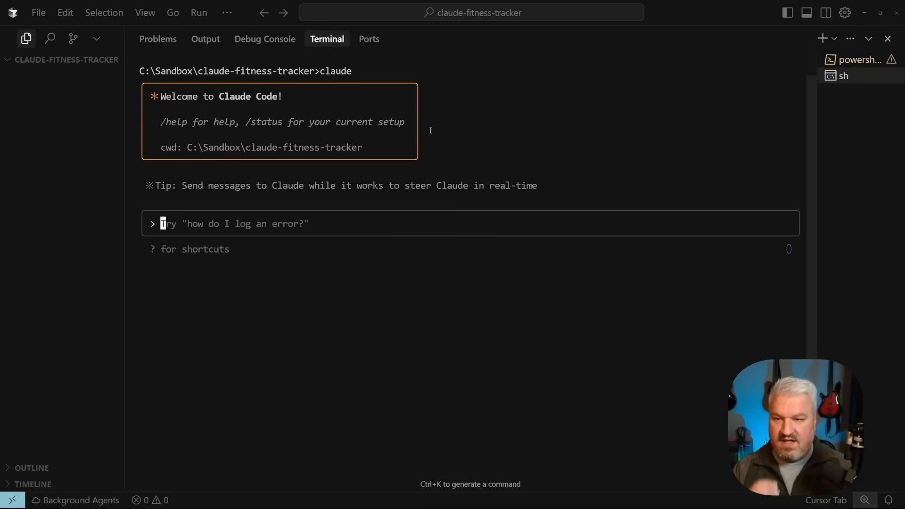
Step: Run /mcp to check the loaded MCP servers
{"action": "type", "text": "/m"}
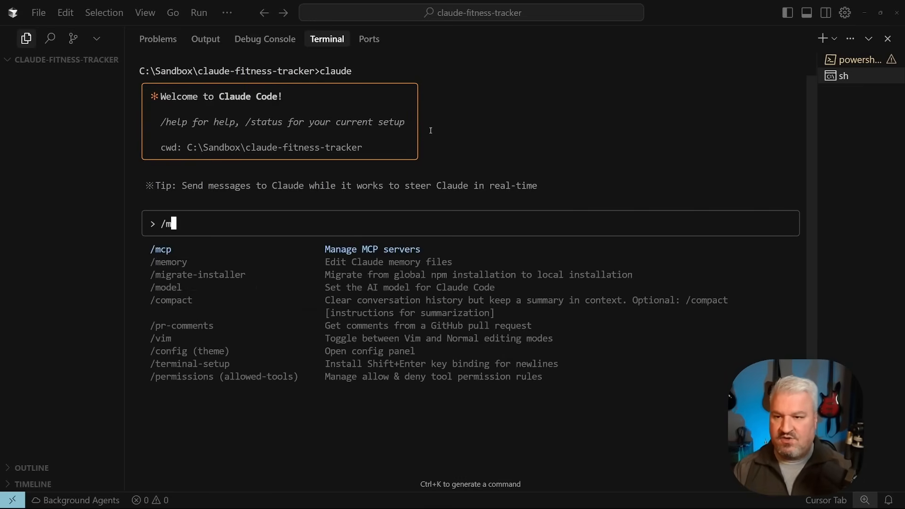
{"action": "type", "text": "cp"}
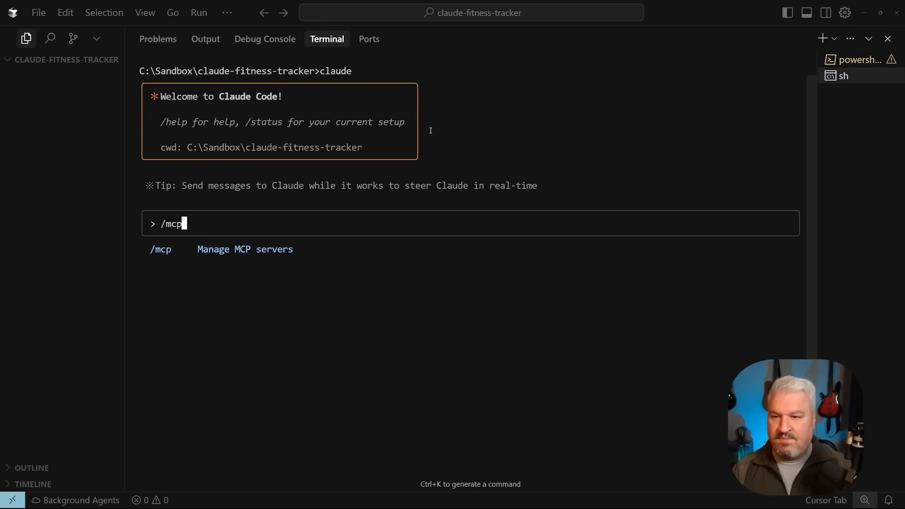
{"action": "key", "text": "Enter"}
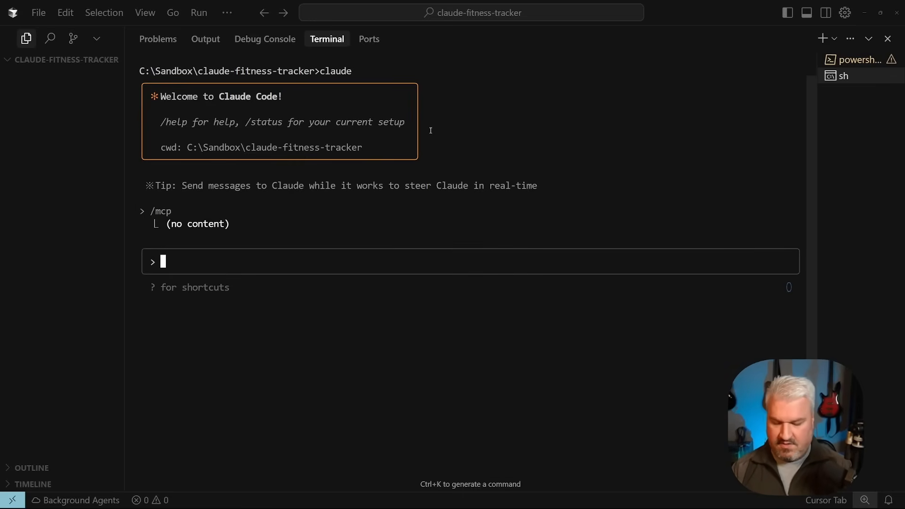
Step: Ask 'What are route handlers in Nextjs? Use context7' and scroll through the answer
{"action": "type", "text": "What are route h"}
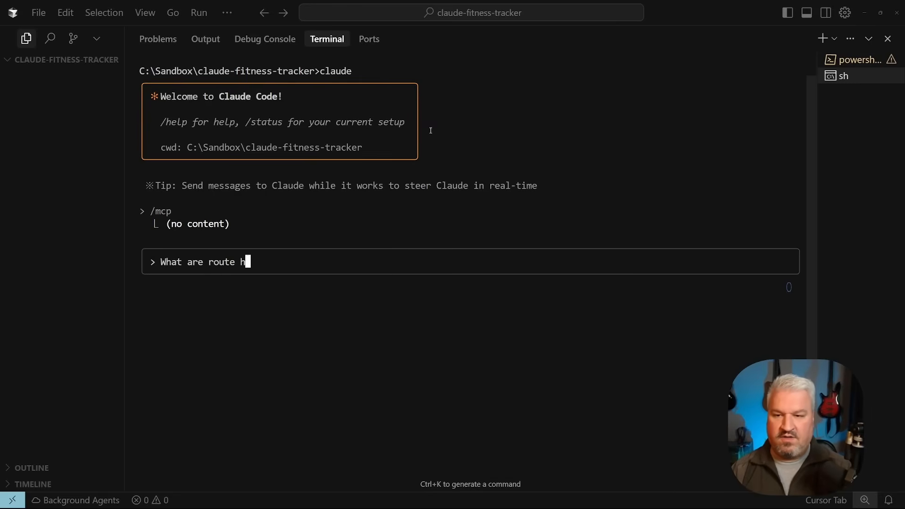
{"action": "type", "text": "andlers in Ne"}
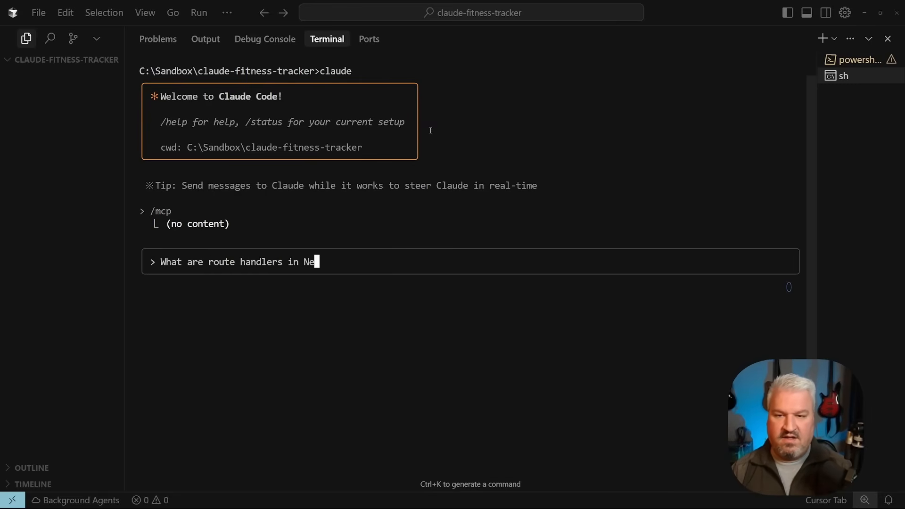
{"action": "type", "text": "xtjs? Use"}
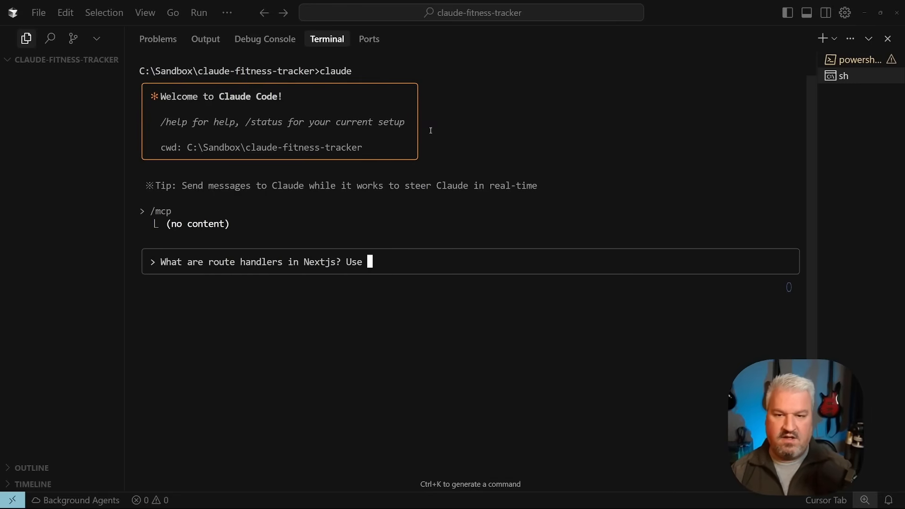
{"action": "type", "text": "context7"}
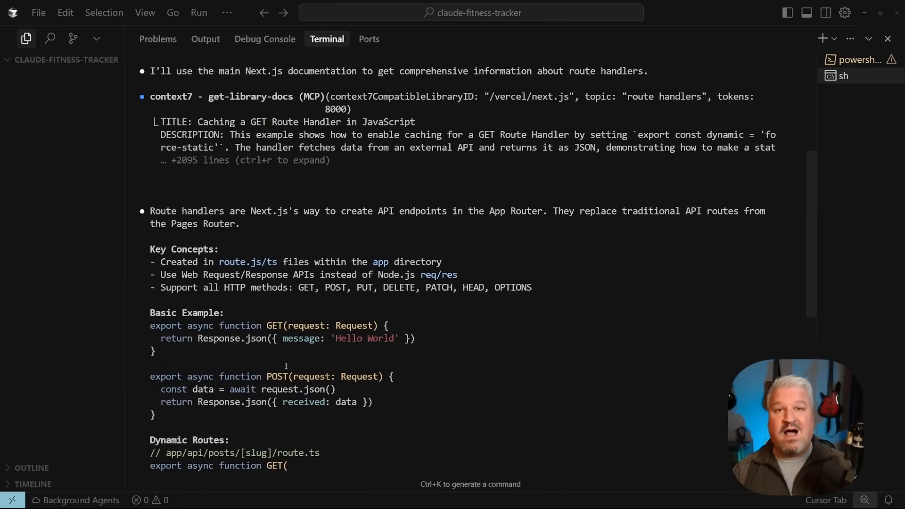
{"action": "scroll", "scroll_direction": "down", "scroll_amount": 3}
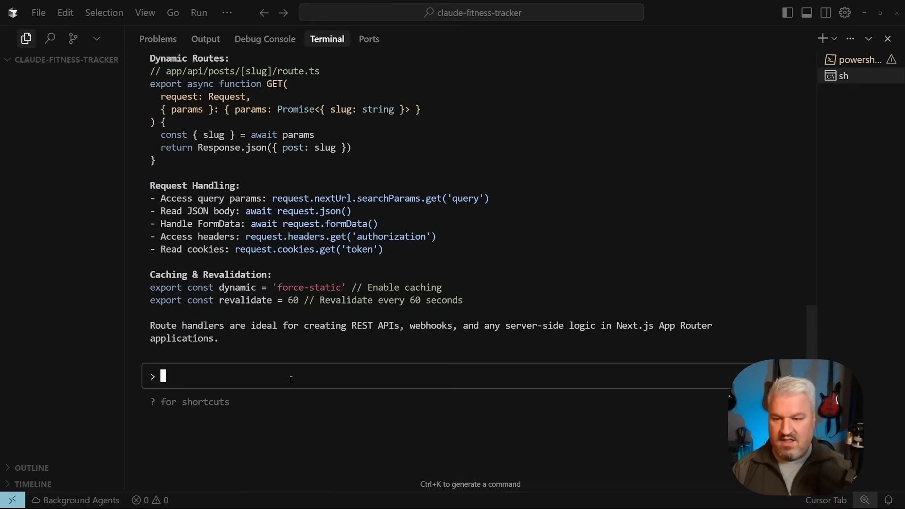
Step: Ask Claude to summarize the OpenAI ChatGPT agent article into summary.md
{"action": "type", "text": "Plkease"}
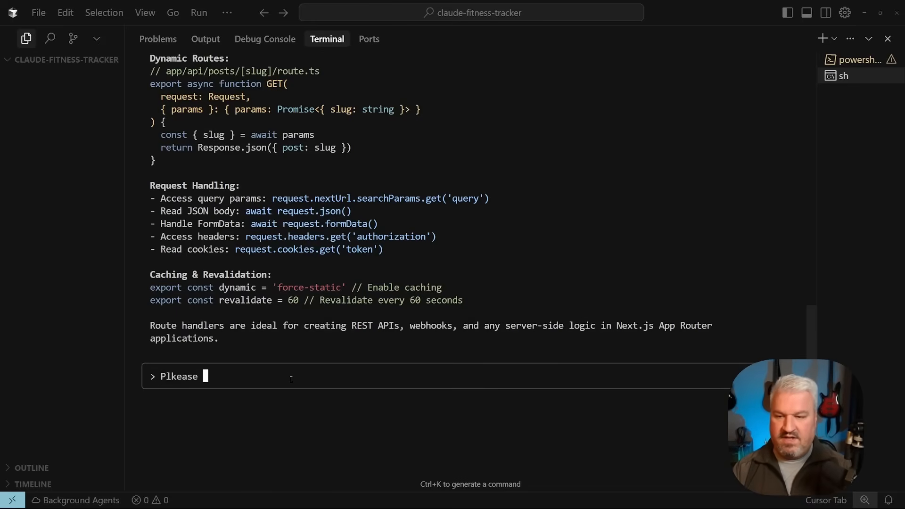
{"action": "type", "text": "Please summarize t"}
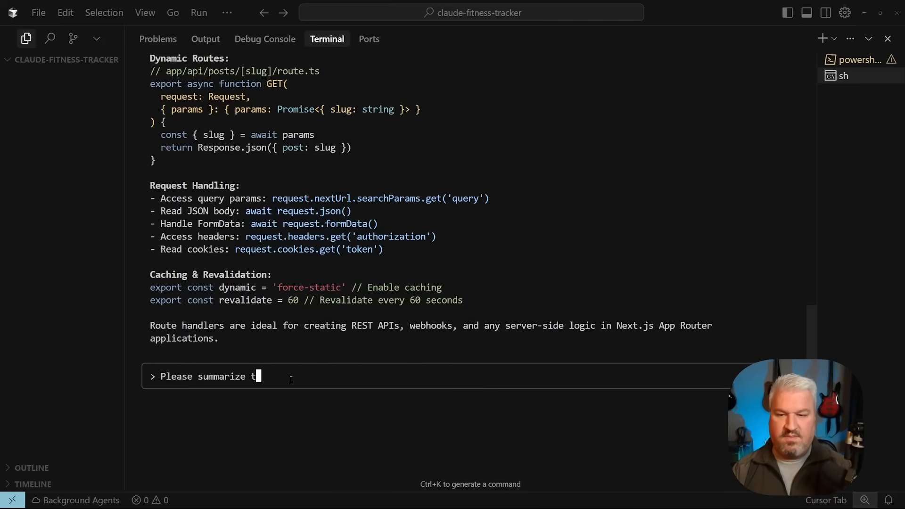
{"action": "type", "text": "his article and"}
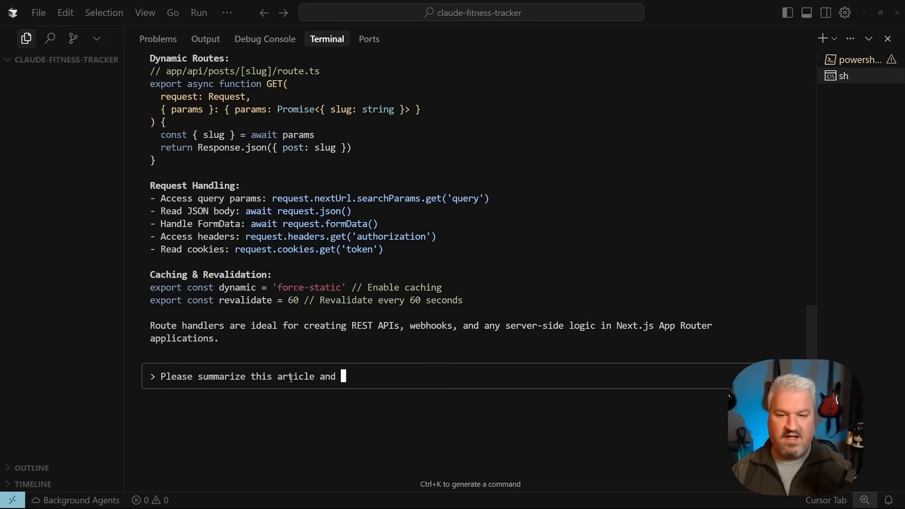
{"action": "type", "text": "add the results to a file calle"}
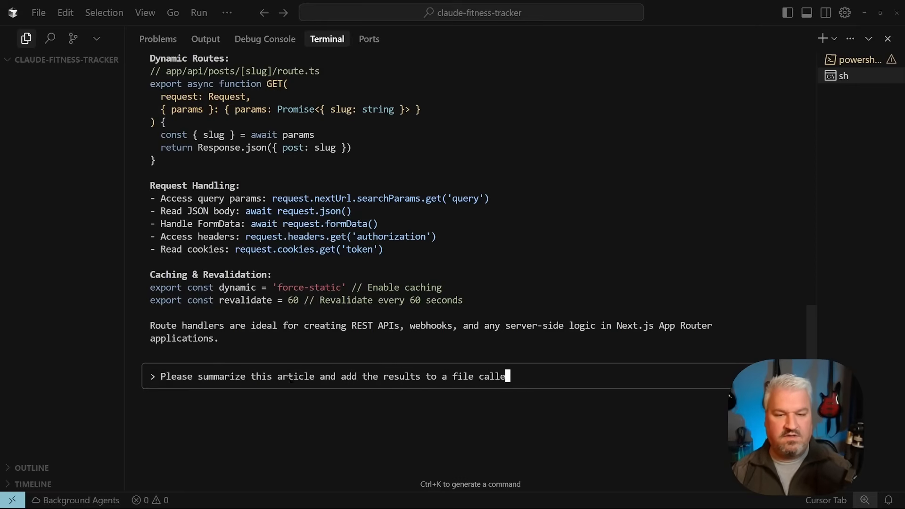
{"action": "type", "text": "summary.md."}
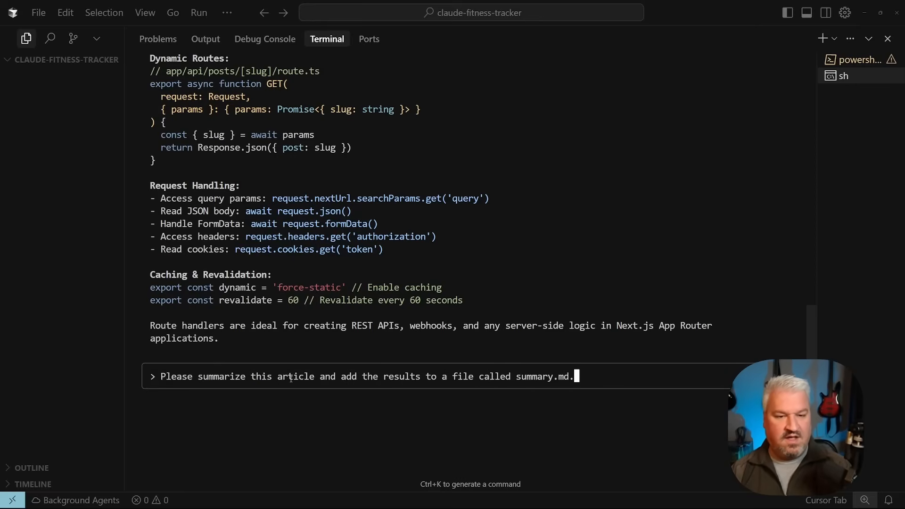
{"action": "type", "text": "https://openai.com/index/introducing-chatgpt-agent/"}
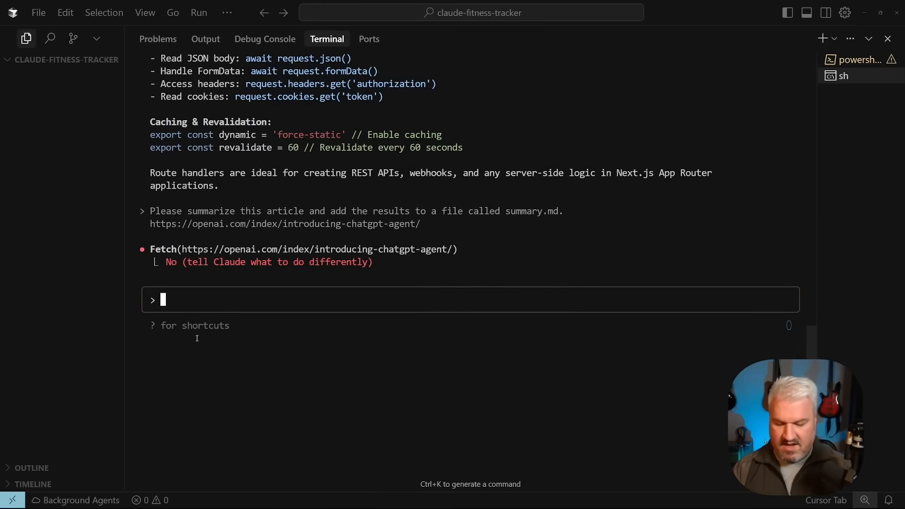
Step: Request the Bright Data scraper instead and approve scrape_as_markdown
{"action": "type", "text": "Use the bright data web scrap"}
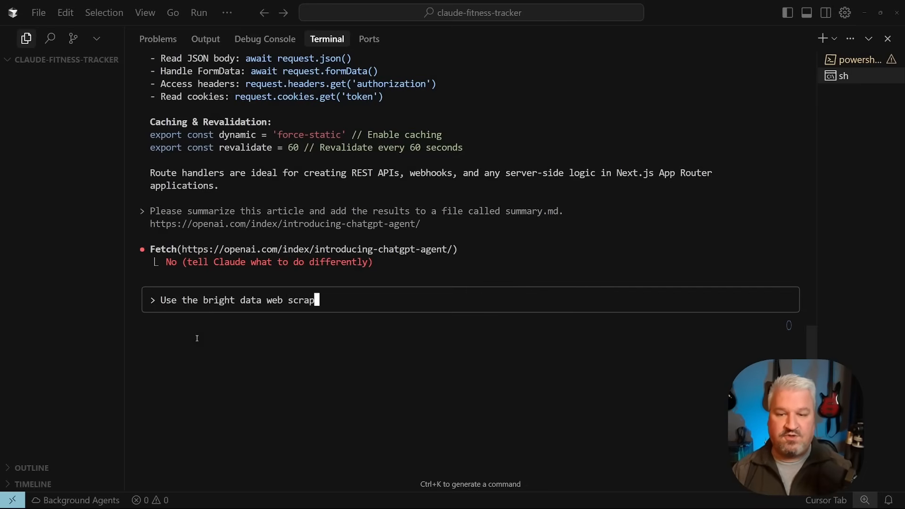
{"action": "type", "text": "er tool instead"}
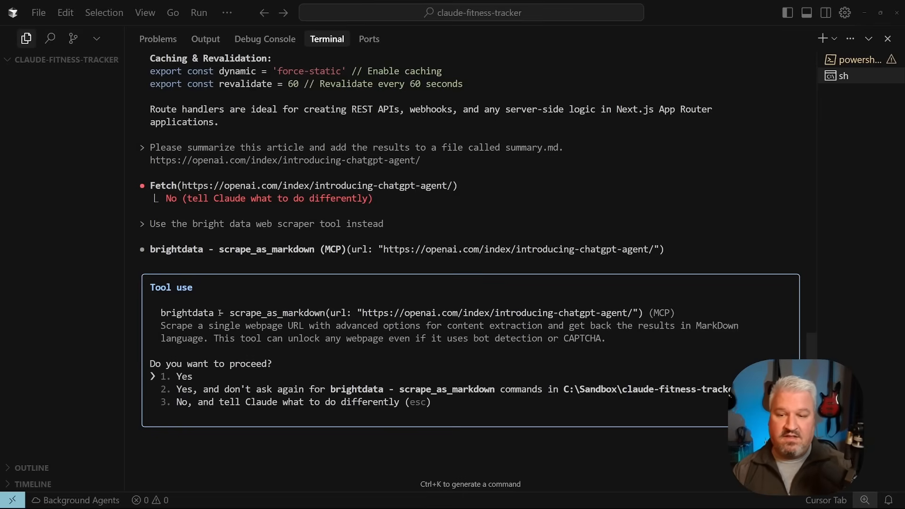
{"action": "double_click", "coordinate": [277, 312]}
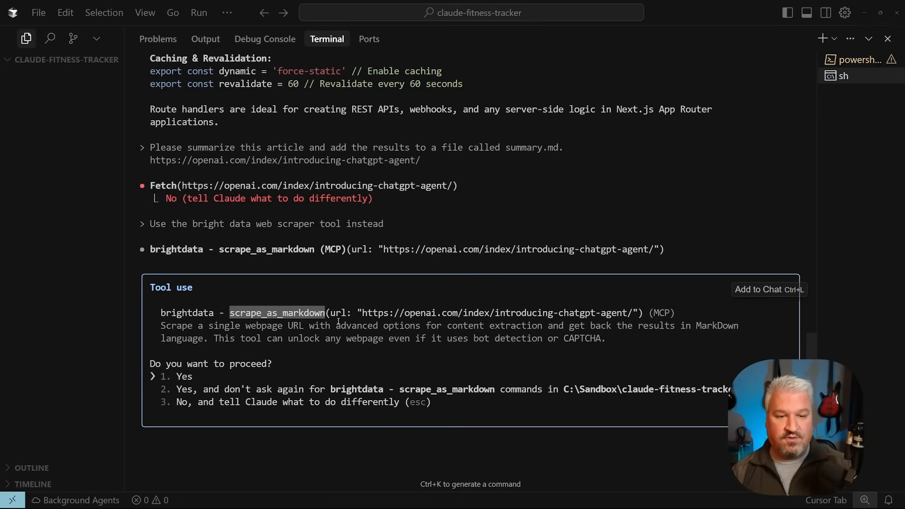
{"action": "left_click", "coordinate": [183, 375]}
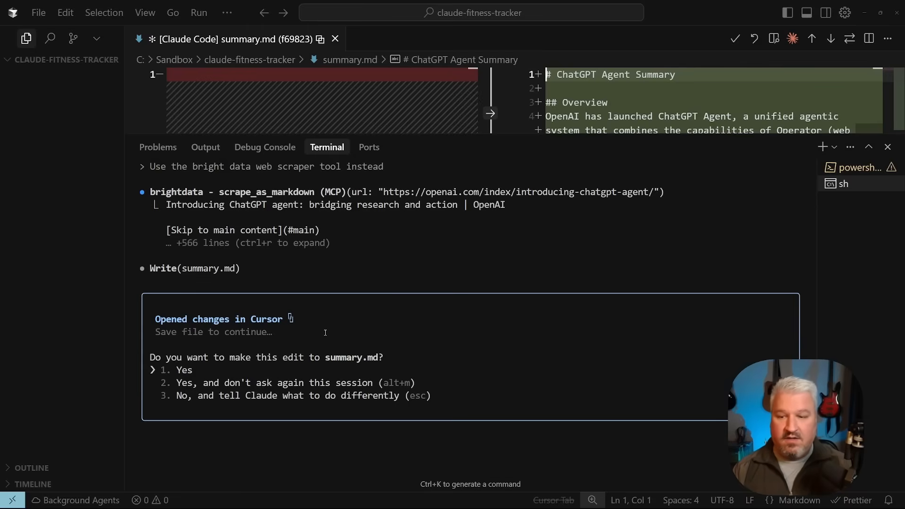
Step: Accept writing the summary to summary.md and open the new file
{"action": "left_click", "coordinate": [185, 370]}
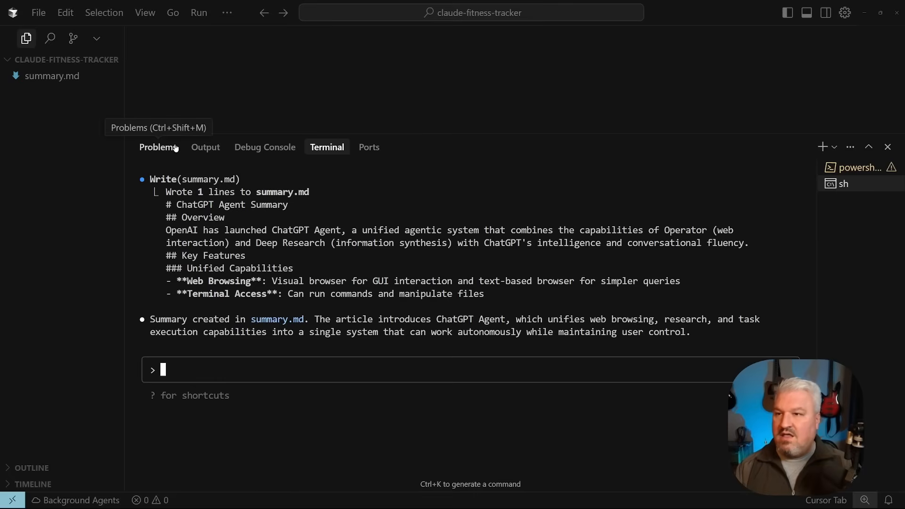
{"action": "left_click", "coordinate": [52, 75]}
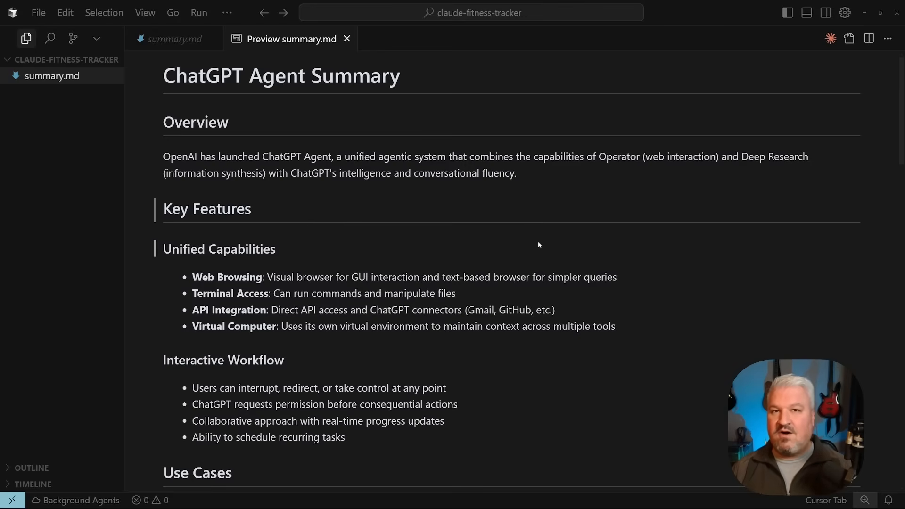
{"action": "mouse_move", "coordinate": [537, 234]}
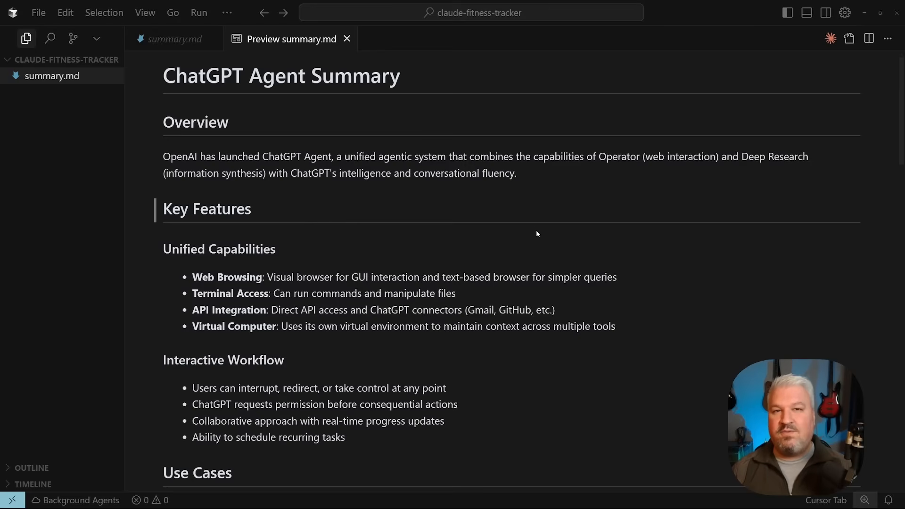